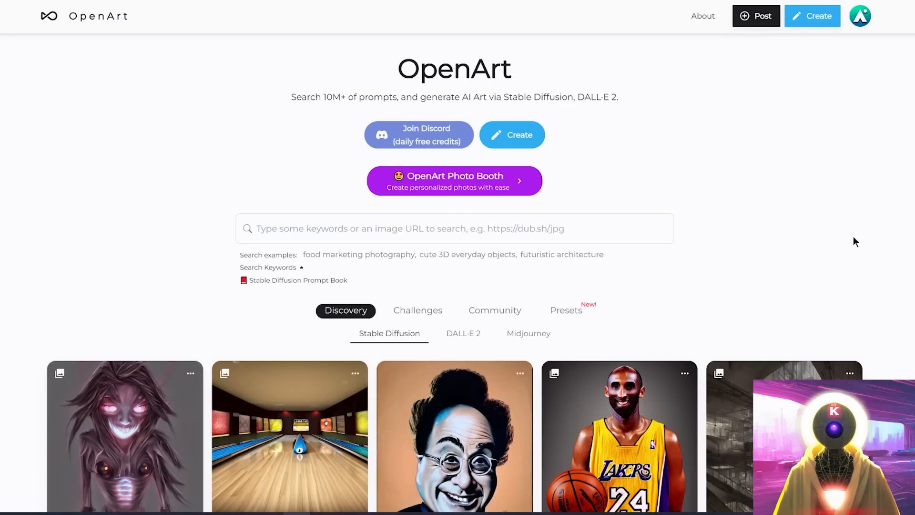
# Scroll the OpenArt home page down and back up before heading to the Create page
pyautogui.scroll(-3)
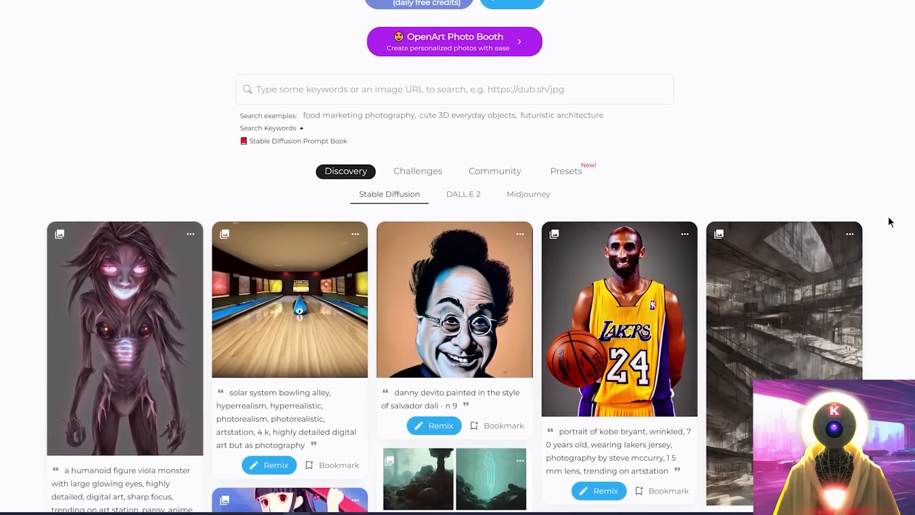
pyautogui.scroll(3)
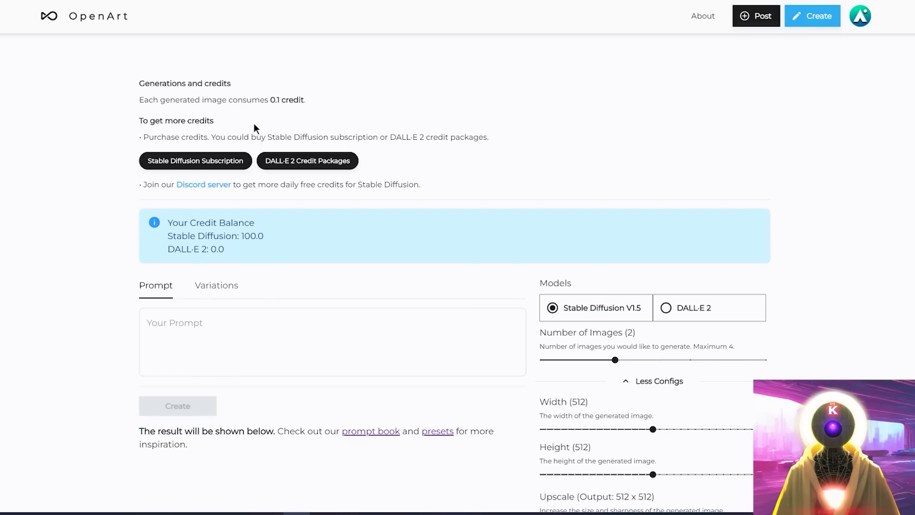
# View the Stable Diffusion Pro subscription package at $9.99 per month
pyautogui.click(306, 160)
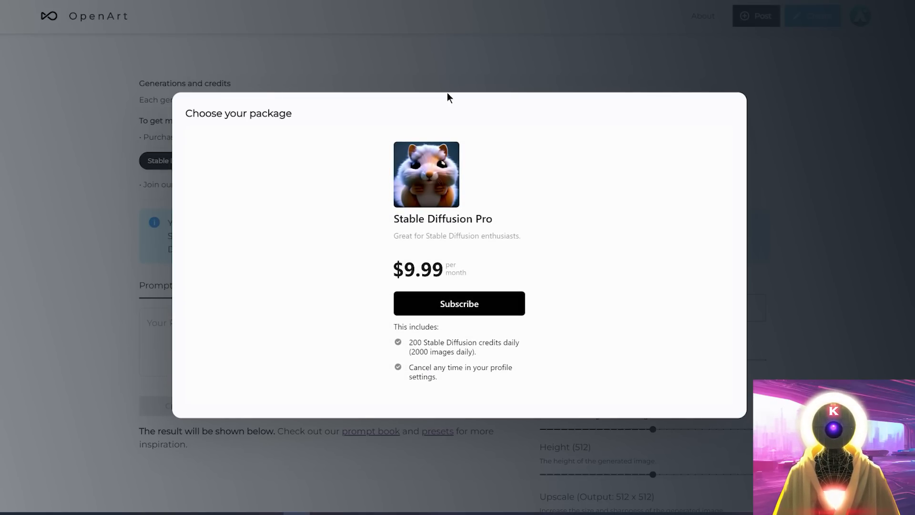
pyautogui.moveTo(504, 216)
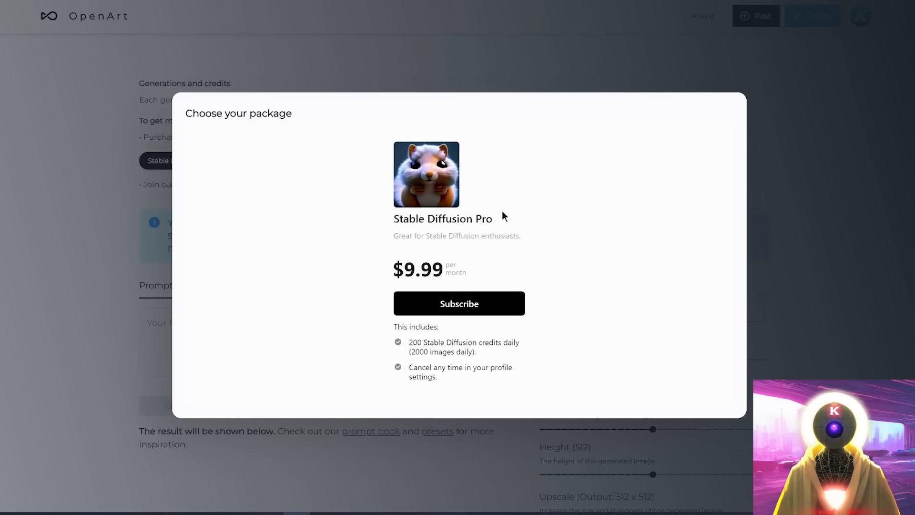
pyautogui.moveTo(649, 283)
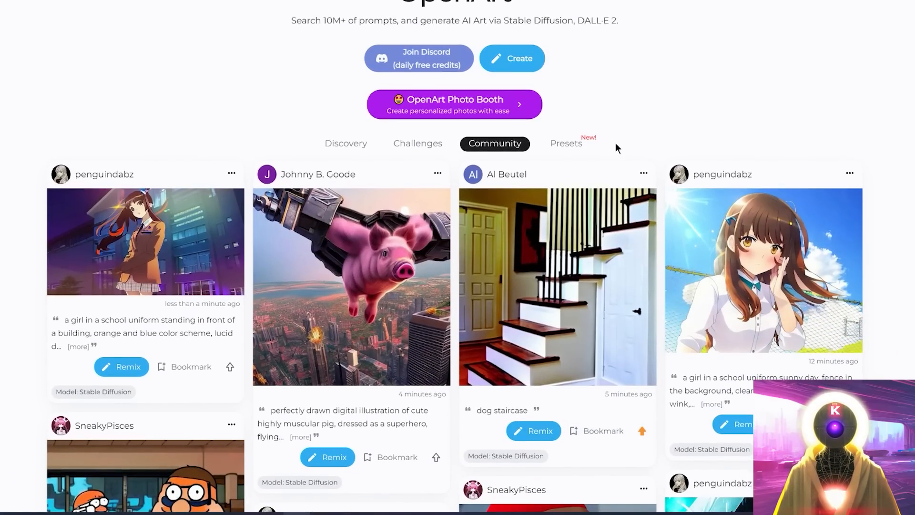
# Browse the active art challenges and view the Hyper-Realistic Anime Portraits preset details
pyautogui.click(345, 143)
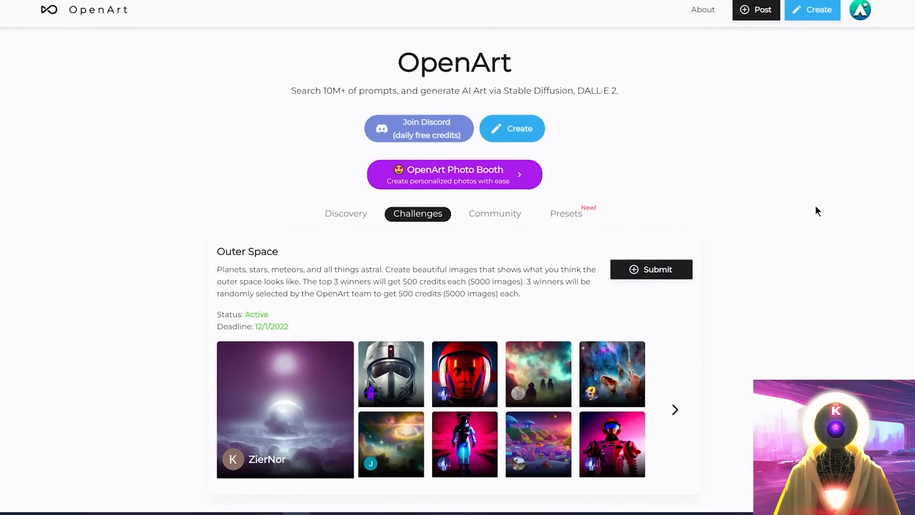
pyautogui.scroll(-3)
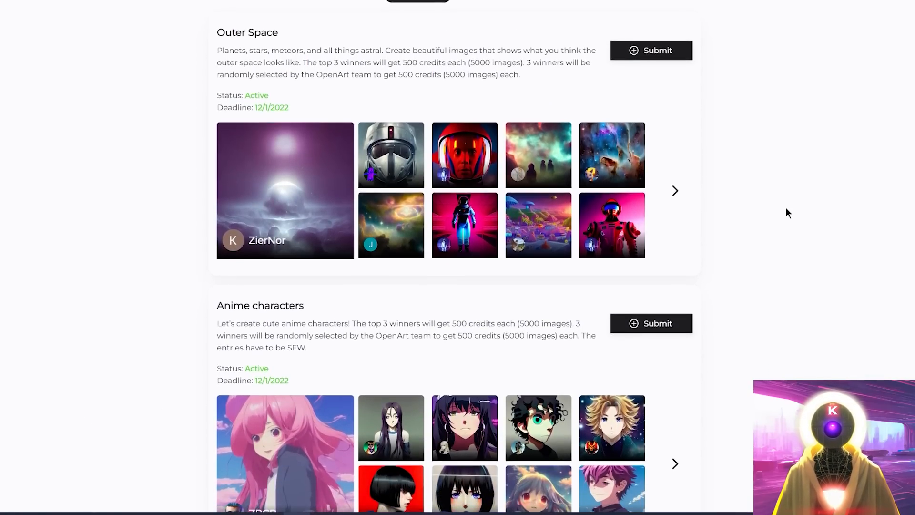
pyautogui.scroll(-3)
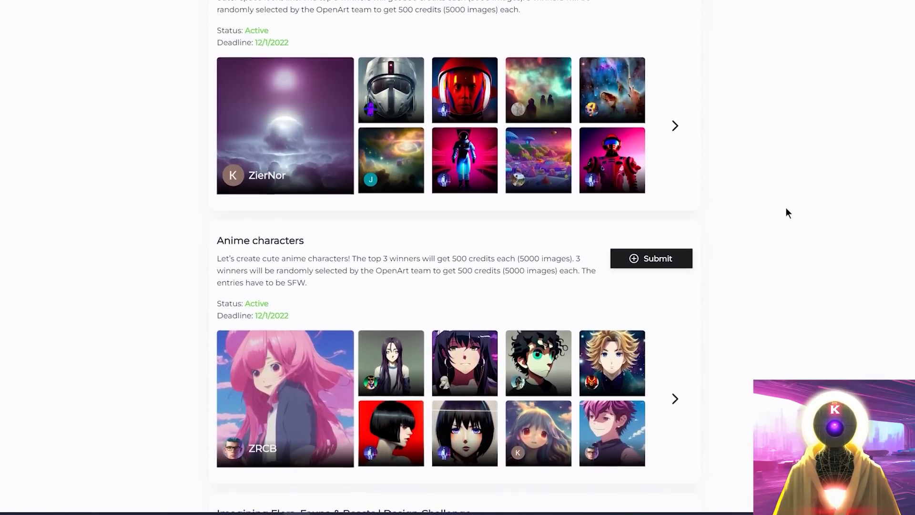
pyautogui.click(566, 220)
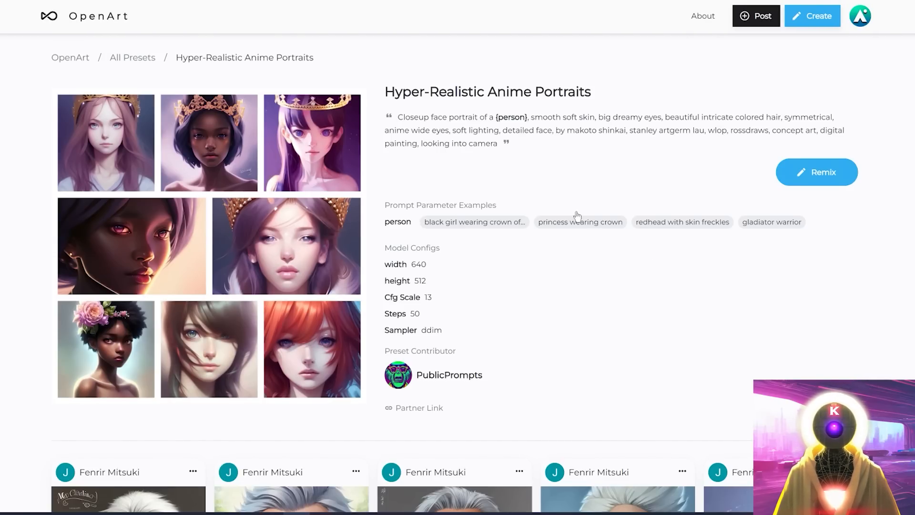
pyautogui.moveTo(560, 200)
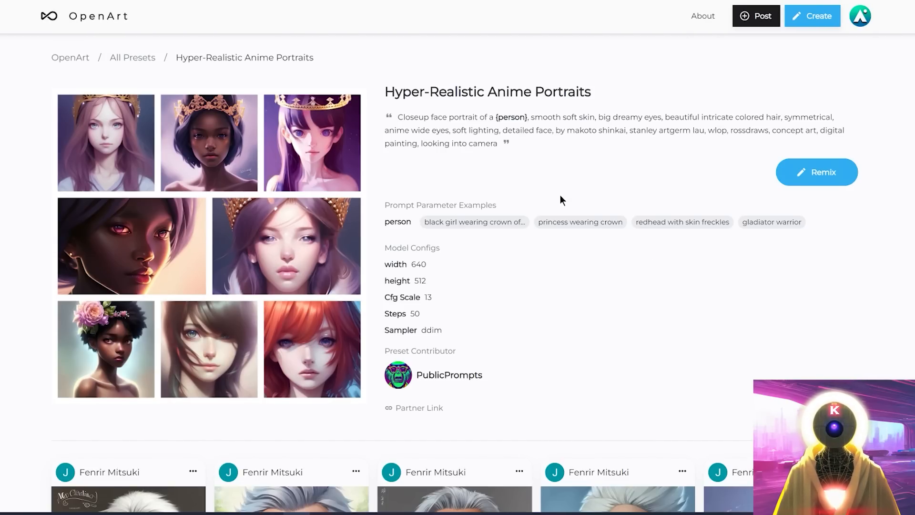
pyautogui.moveTo(569, 342)
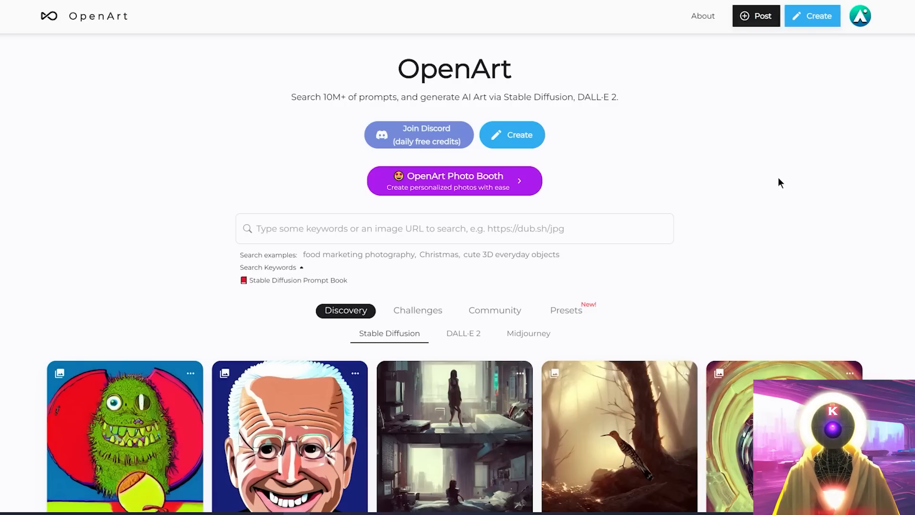
pyautogui.moveTo(747, 183)
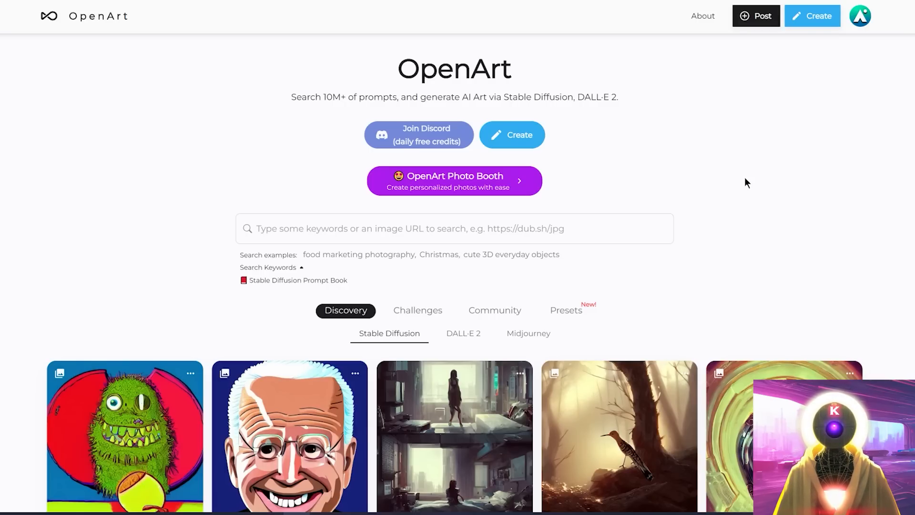
pyautogui.moveTo(490, 187)
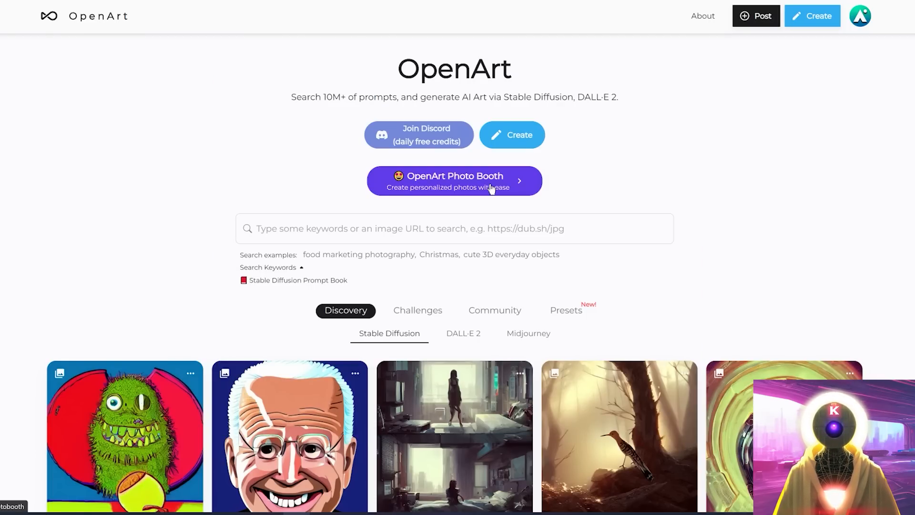
# Go to the OpenArt Photo Booth for creating personalized photos
pyautogui.click(454, 180)
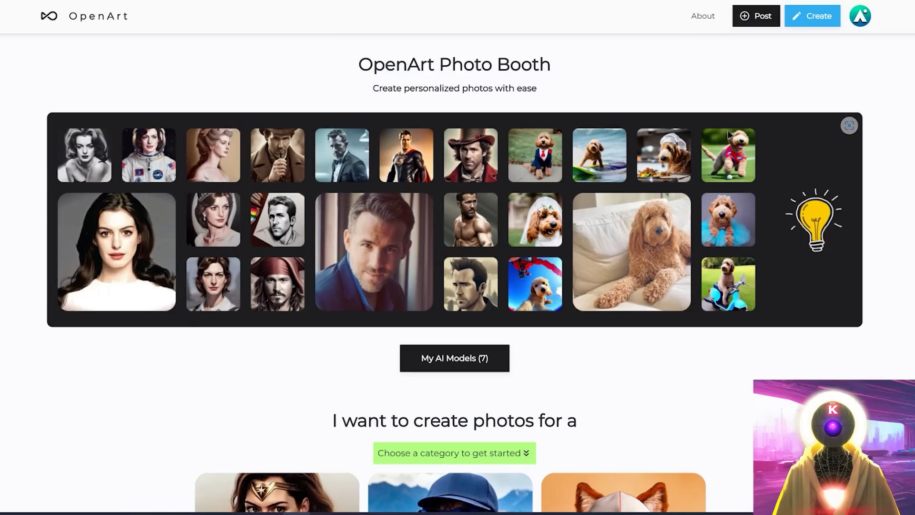
pyautogui.scroll(-3)
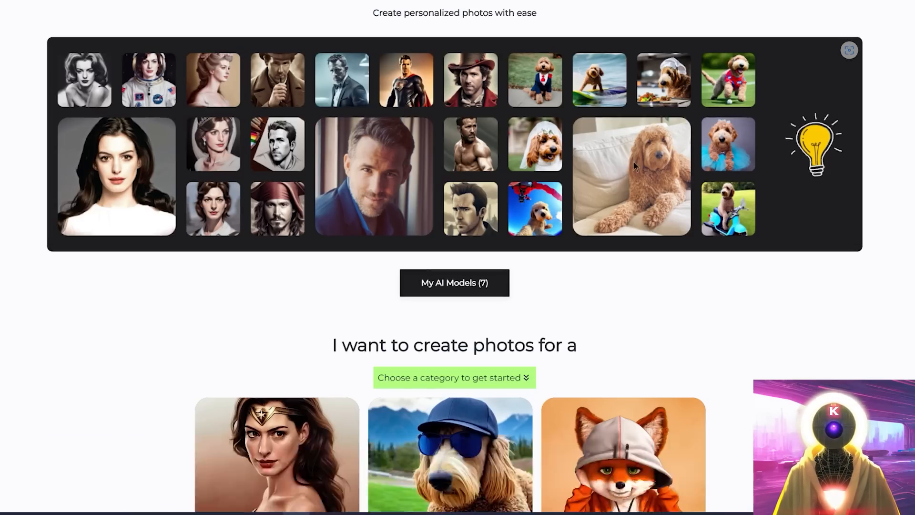
pyautogui.scroll(-3)
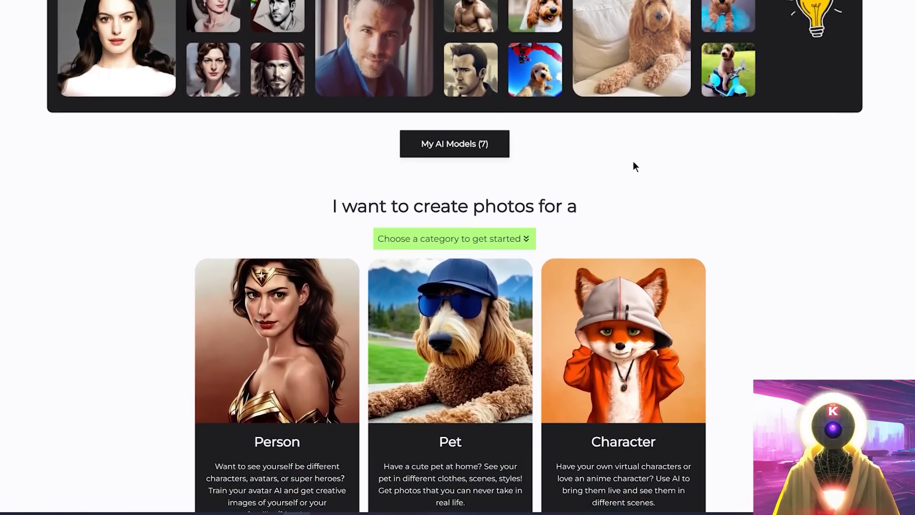
pyautogui.scroll(-3)
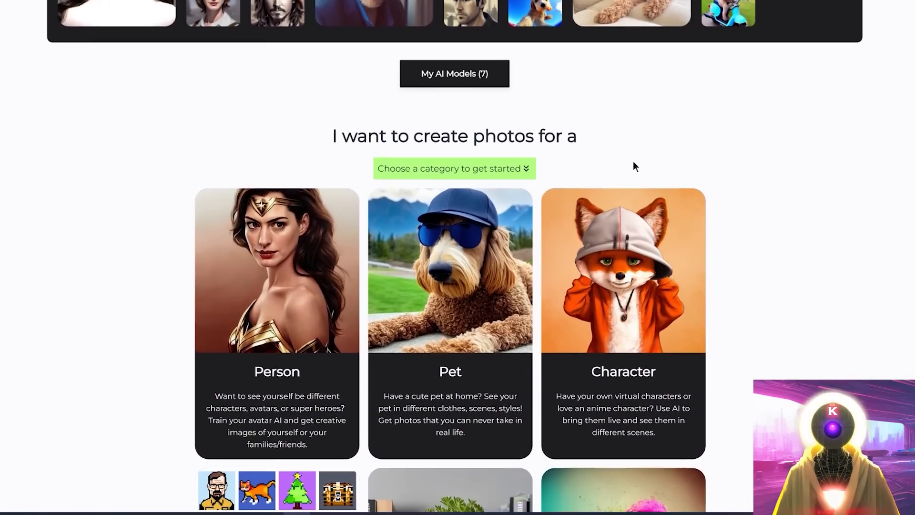
pyautogui.scroll(-3)
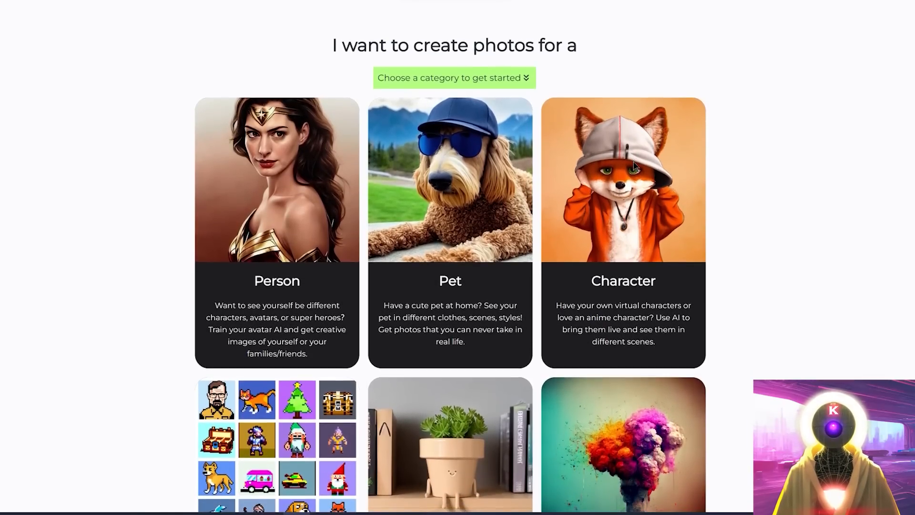
pyautogui.scroll(3)
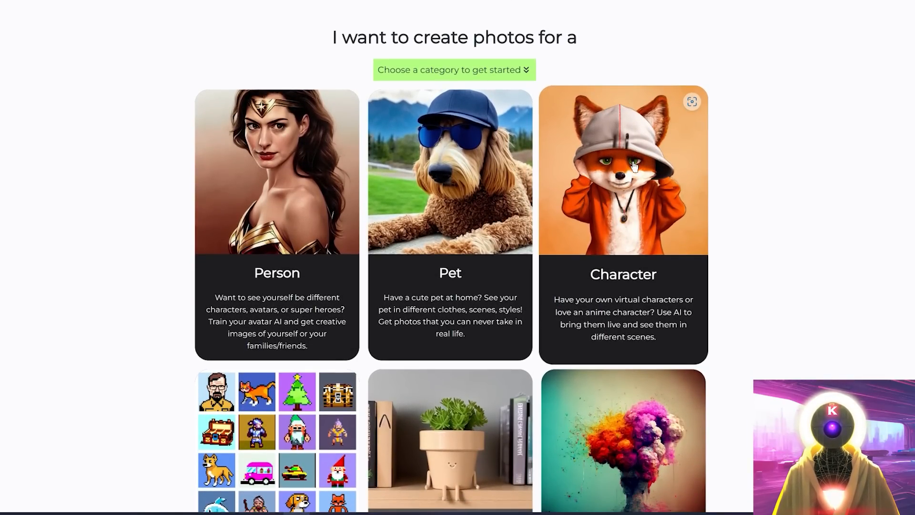
pyautogui.scroll(-3)
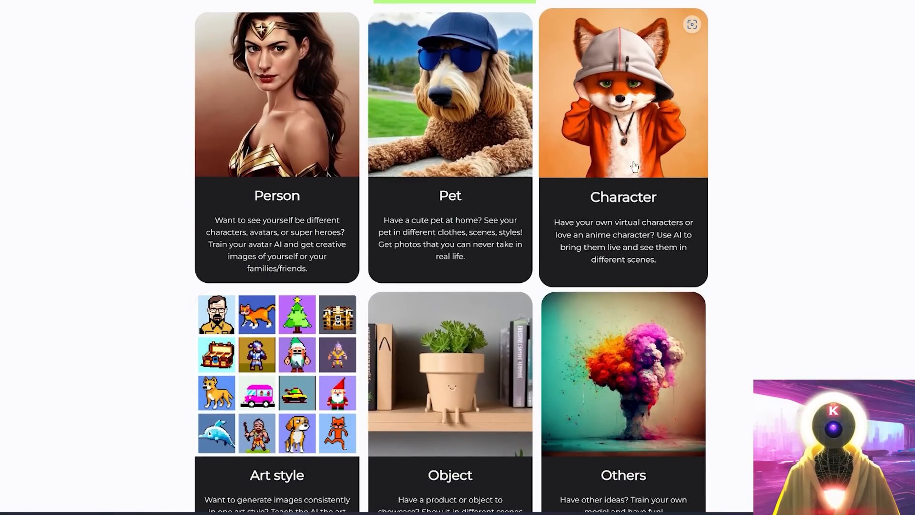
pyautogui.scroll(3)
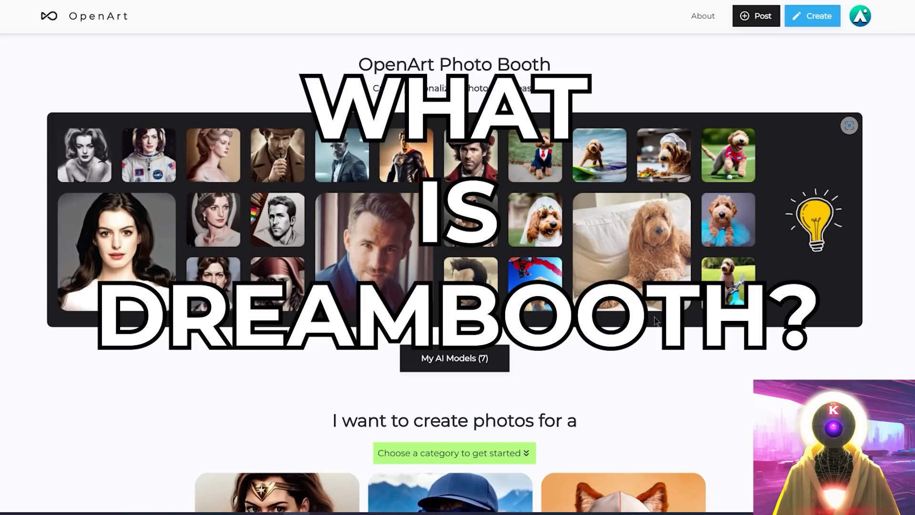
pyautogui.scroll(3)
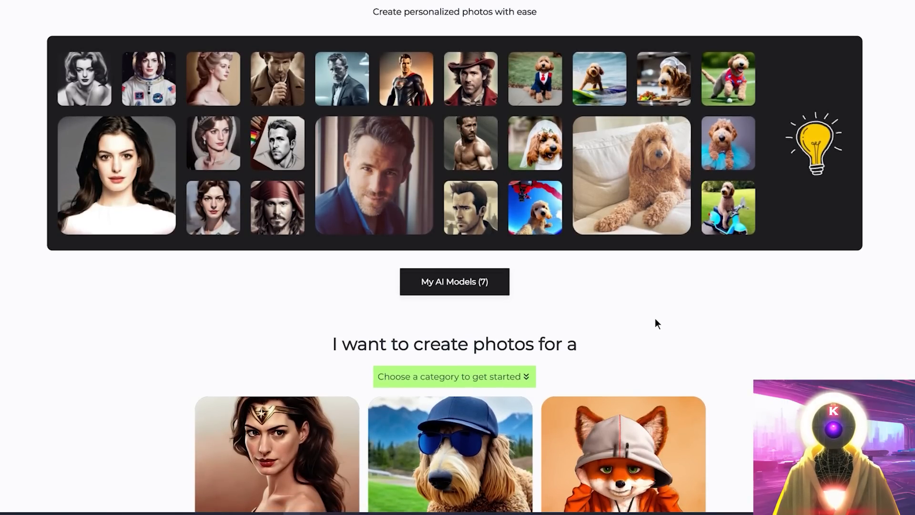
pyautogui.scroll(-3)
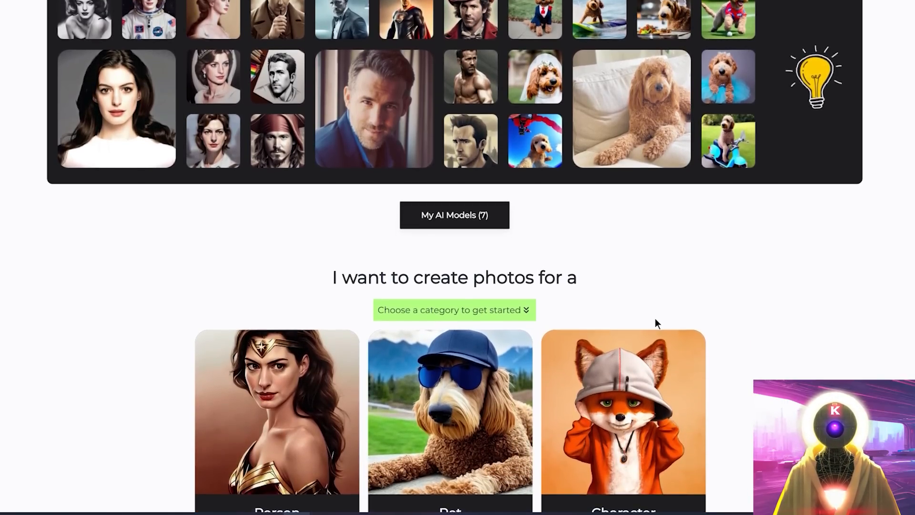
pyautogui.scroll(-3)
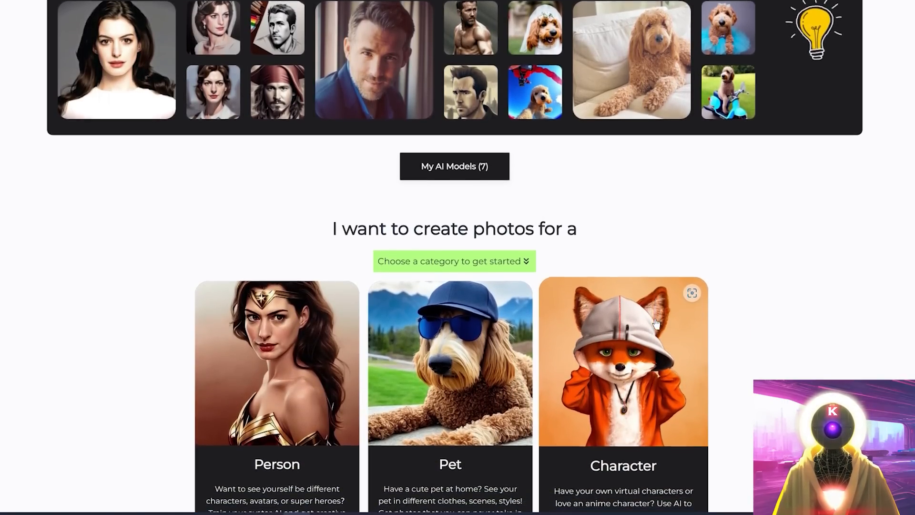
pyautogui.scroll(-3)
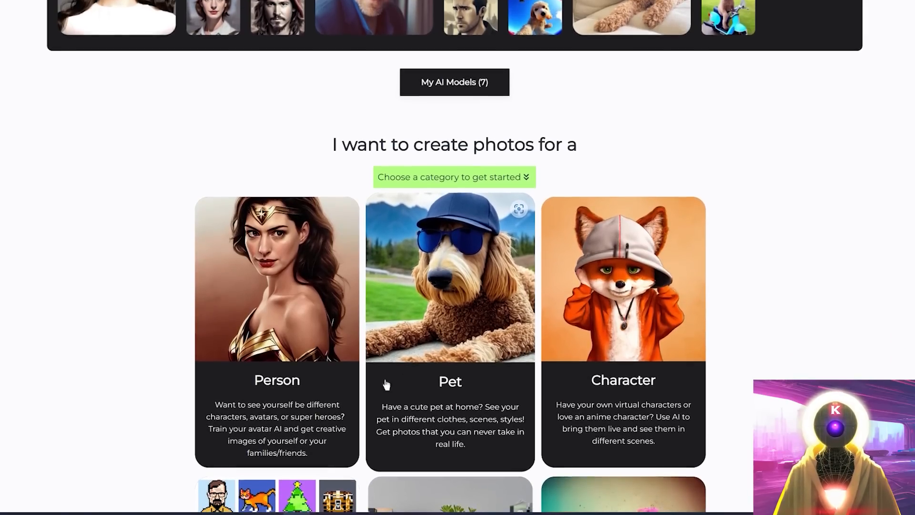
pyautogui.scroll(-3)
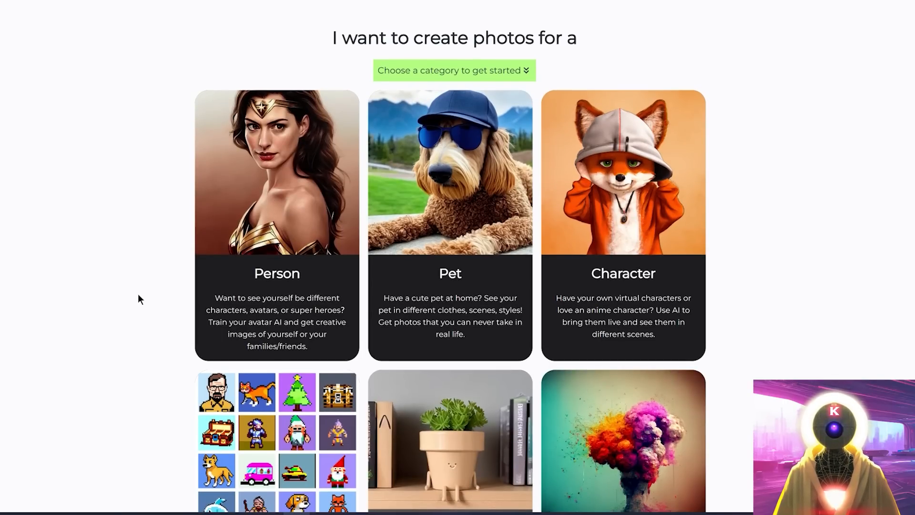
pyautogui.scroll(-3)
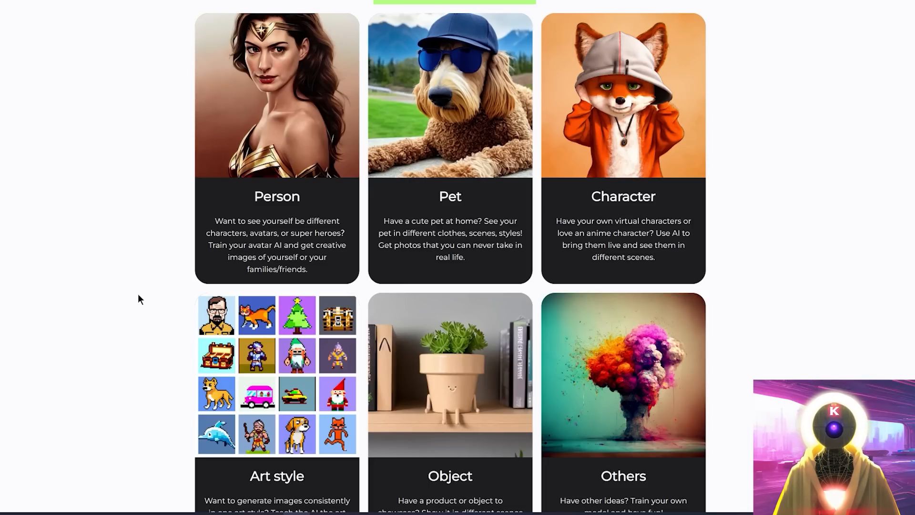
pyautogui.scroll(3)
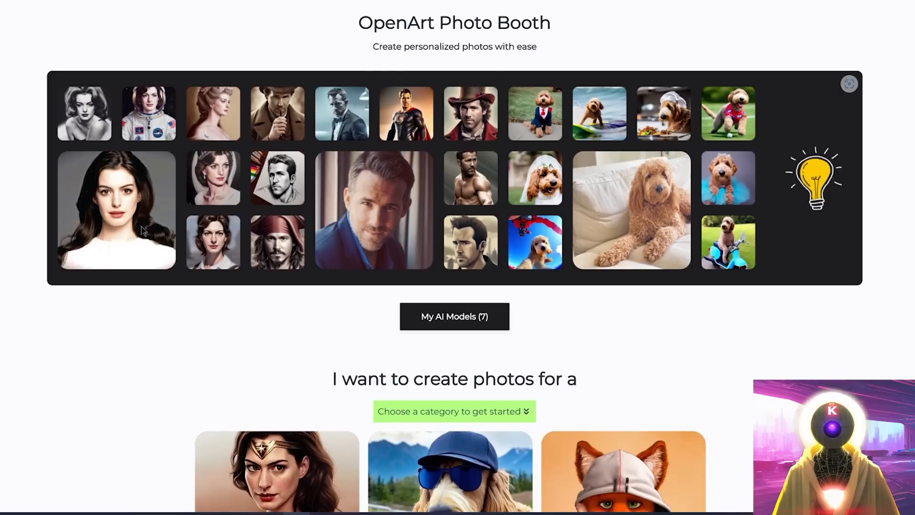
pyautogui.scroll(-3)
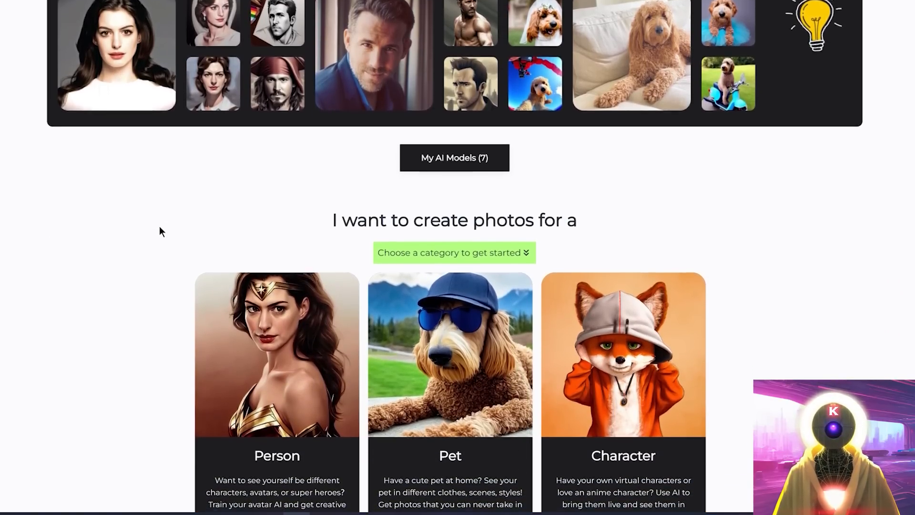
pyautogui.scroll(-3)
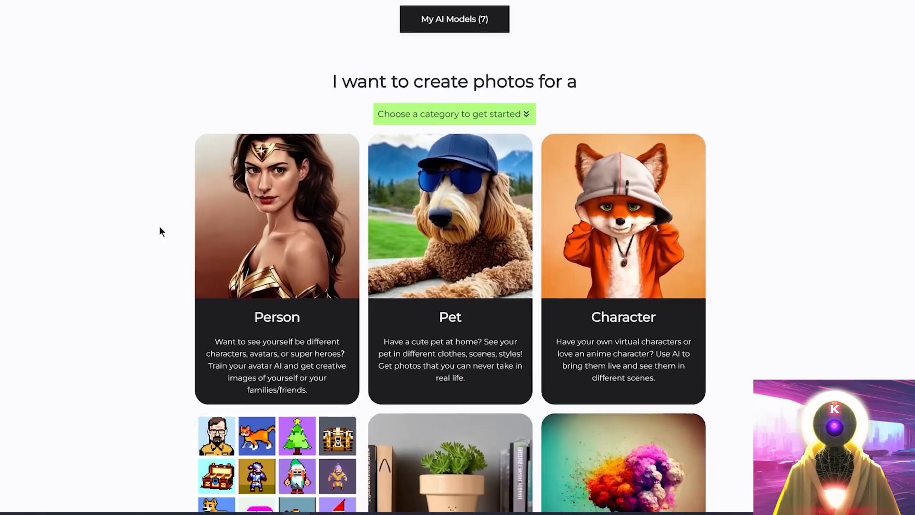
pyautogui.scroll(-3)
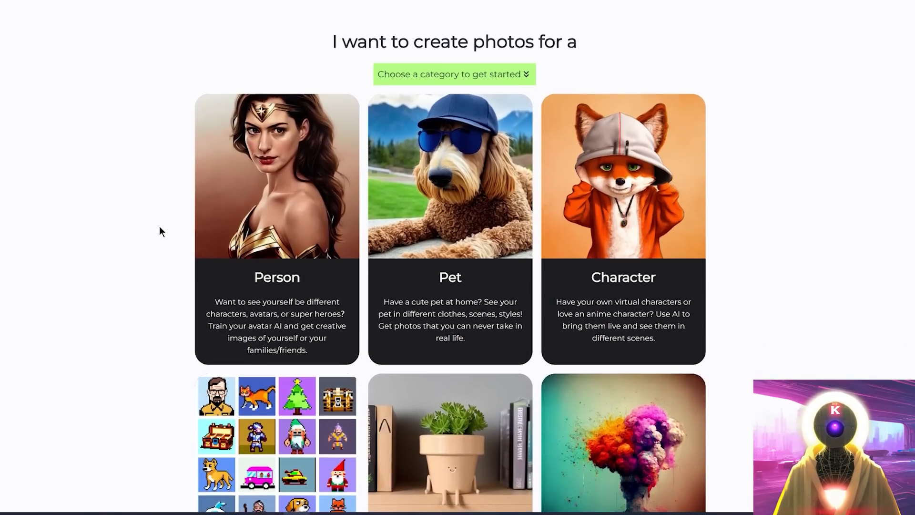
pyautogui.scroll(3)
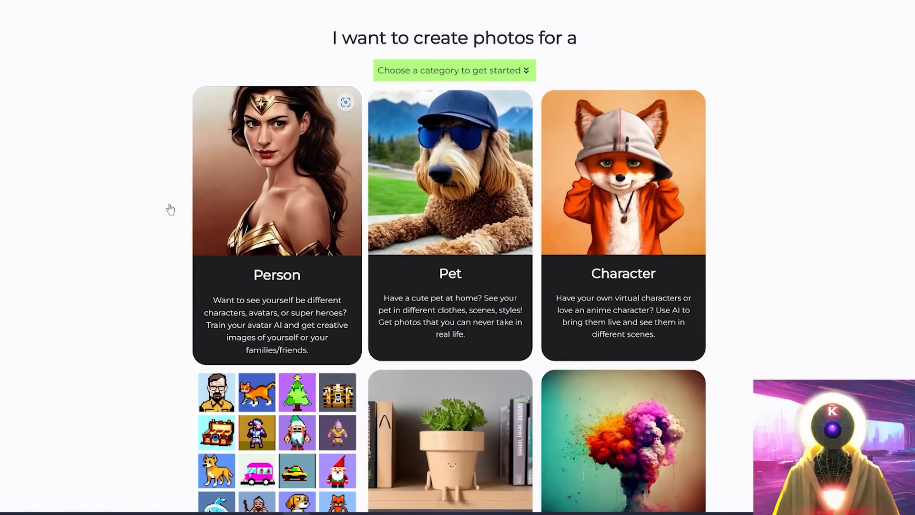
pyautogui.moveTo(156, 230)
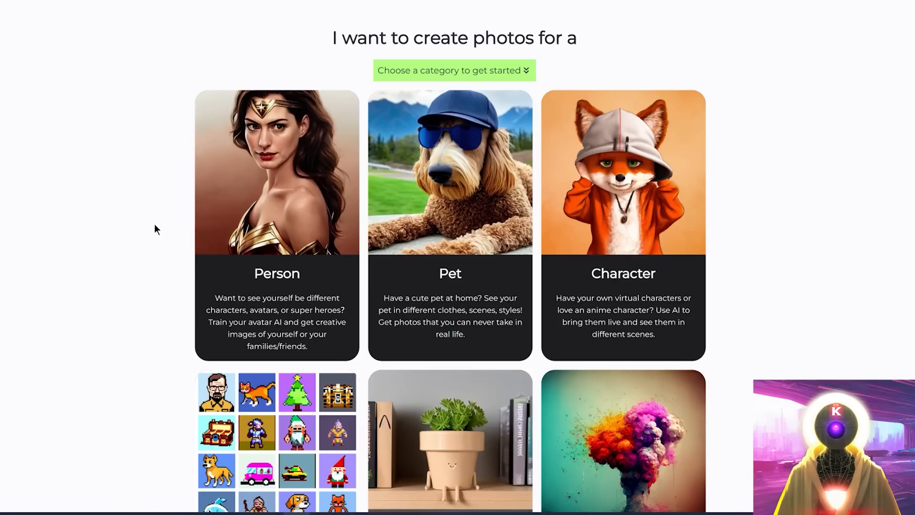
pyautogui.moveTo(232, 206)
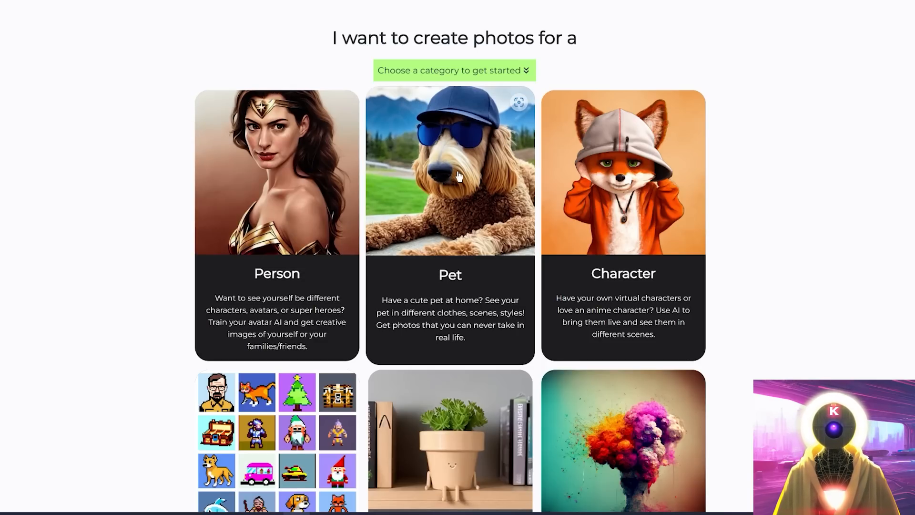
pyautogui.scroll(-3)
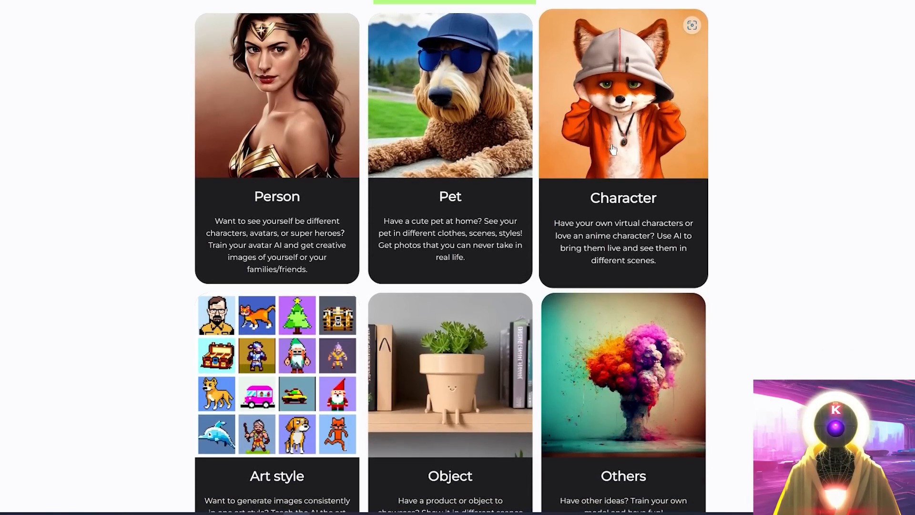
pyautogui.scroll(-3)
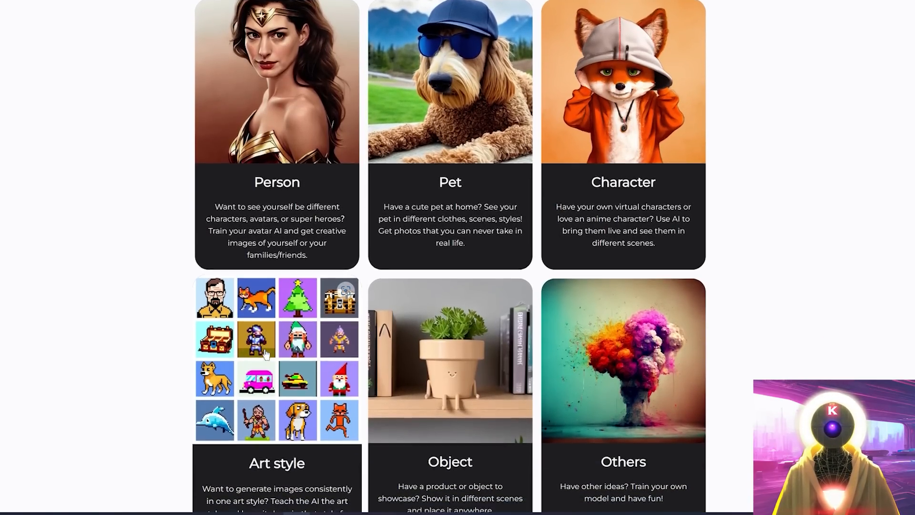
pyautogui.scroll(-3)
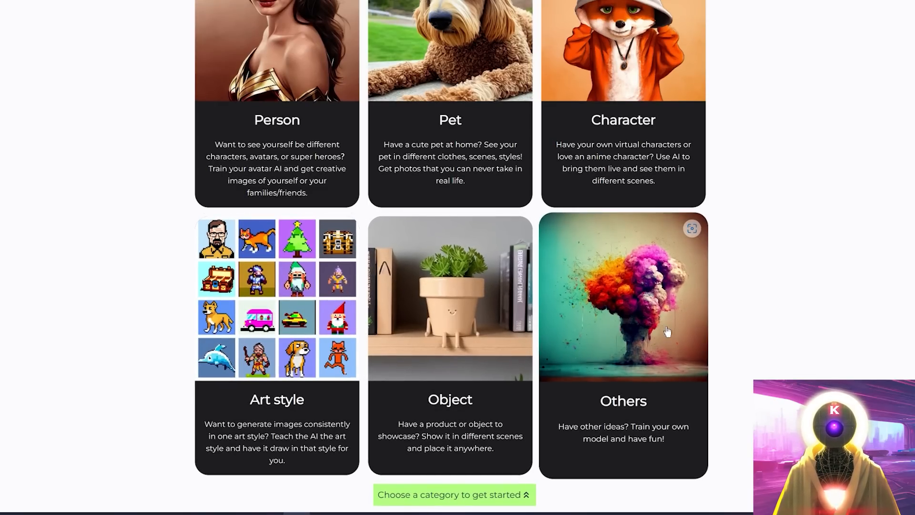
pyautogui.moveTo(787, 286)
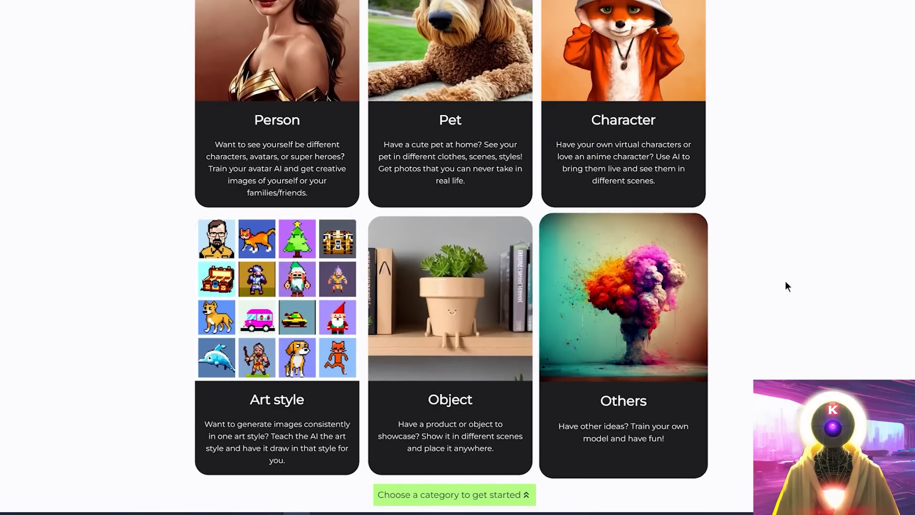
pyautogui.scroll(3)
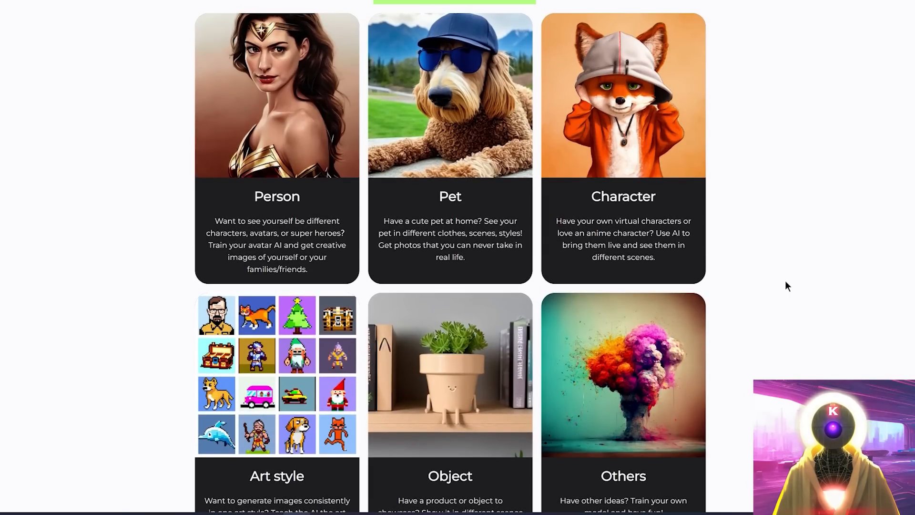
pyautogui.scroll(3)
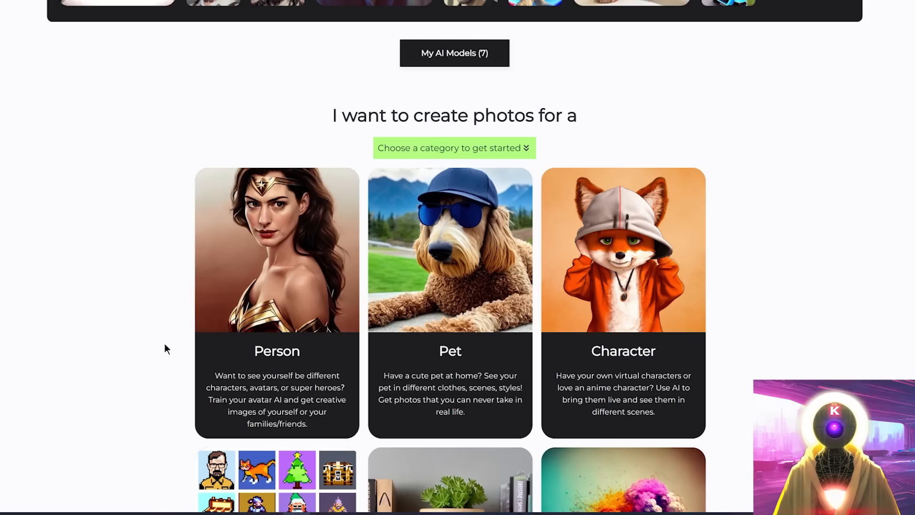
pyautogui.moveTo(155, 327)
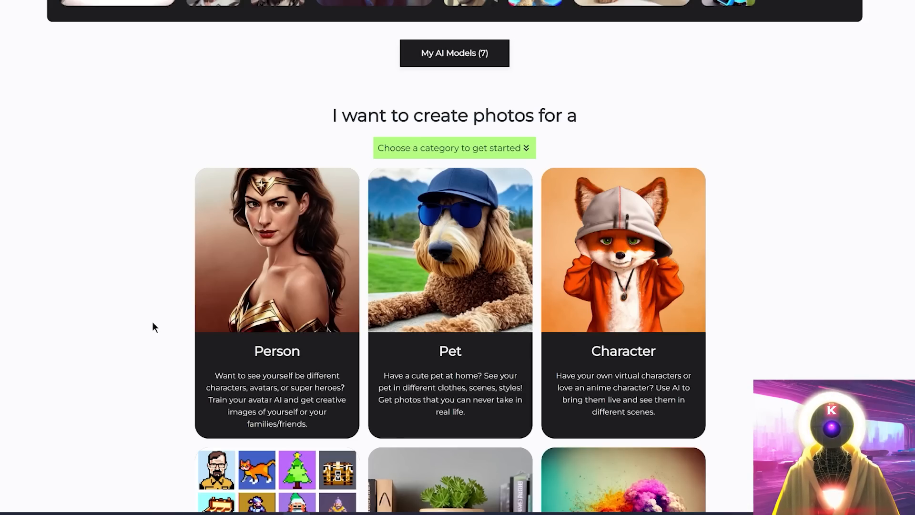
# Scroll down the Purchase page showing the free first preset package and $10.00 total
pyautogui.scroll(-3)
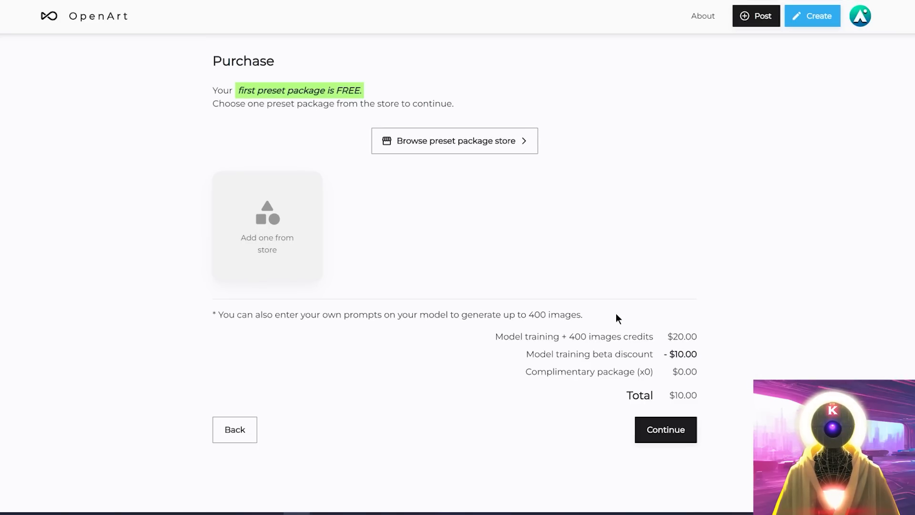
pyautogui.moveTo(723, 370)
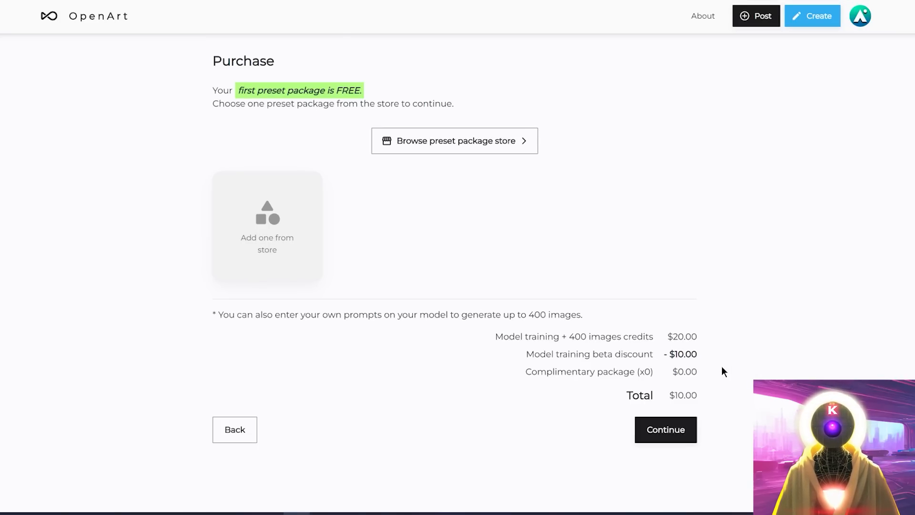
pyautogui.moveTo(439, 181)
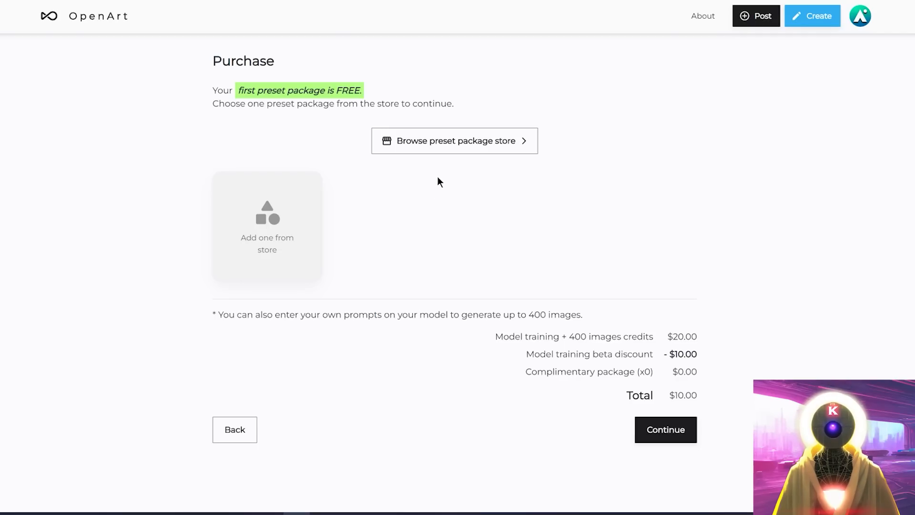
pyautogui.moveTo(453, 141)
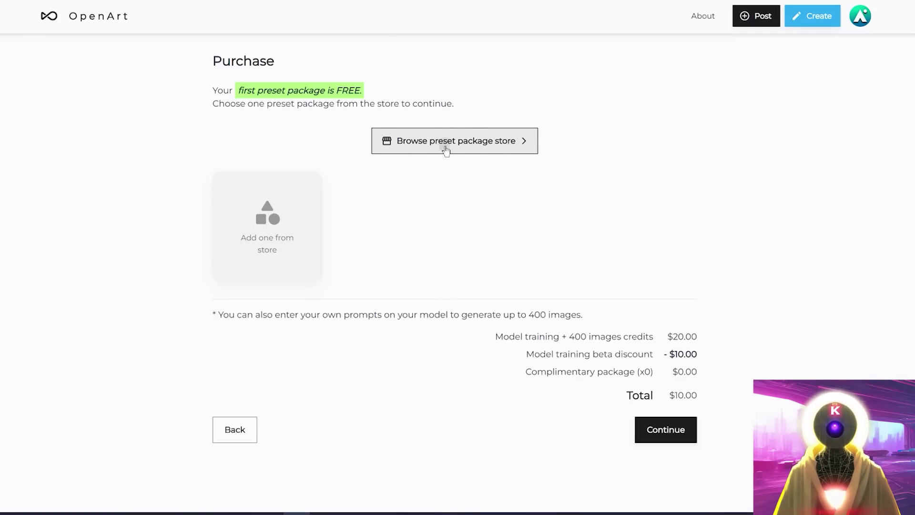
# Browse the Preset Package Store list, from Disney Princesses to Male Movie & TV characters
pyautogui.click(455, 141)
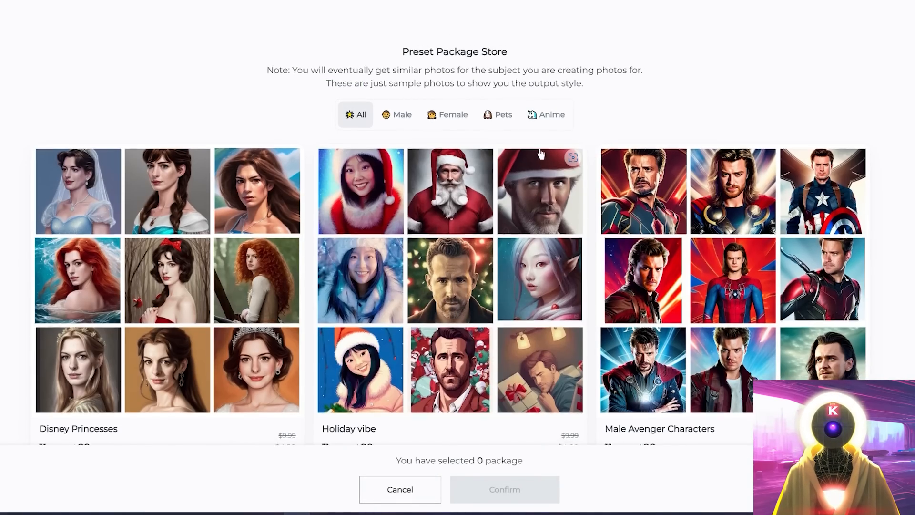
pyautogui.scroll(-3)
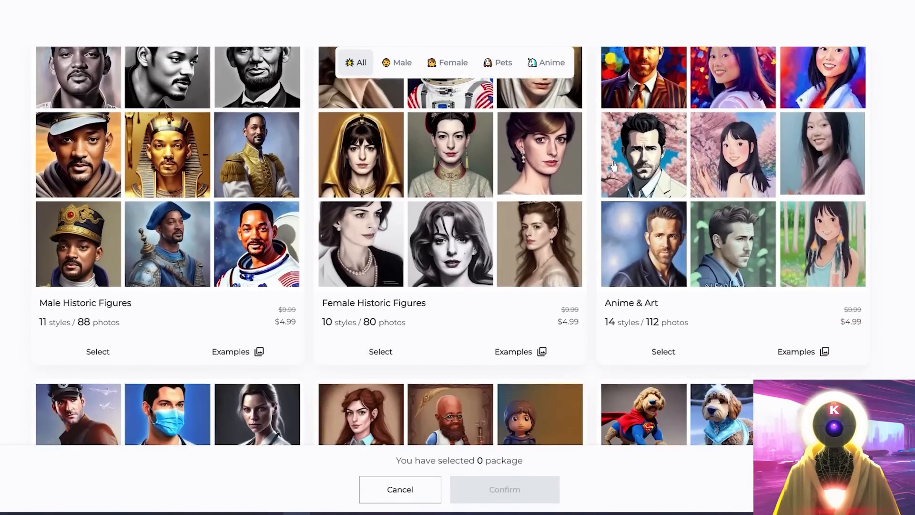
pyautogui.scroll(3)
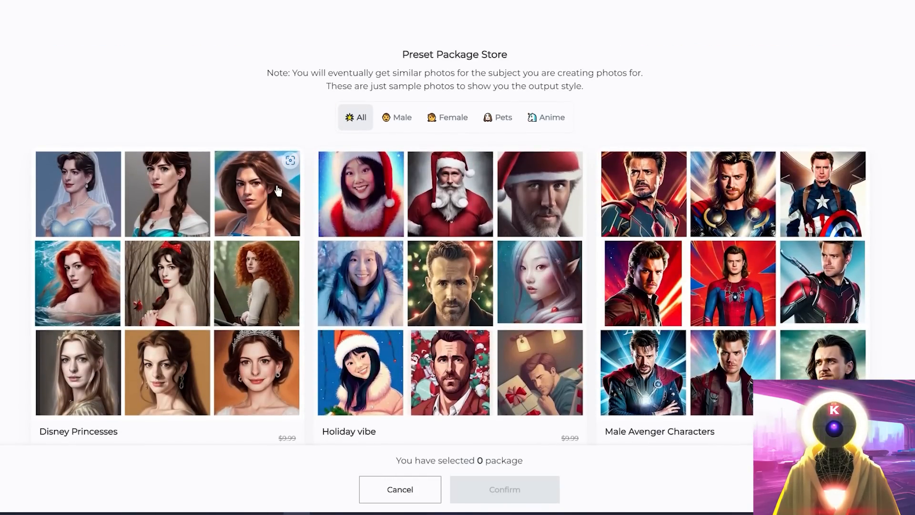
pyautogui.scroll(3)
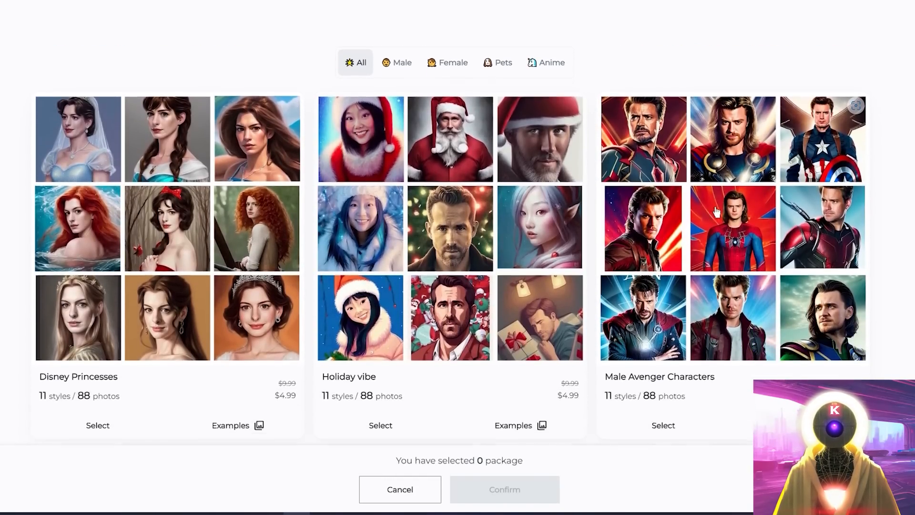
pyautogui.scroll(-3)
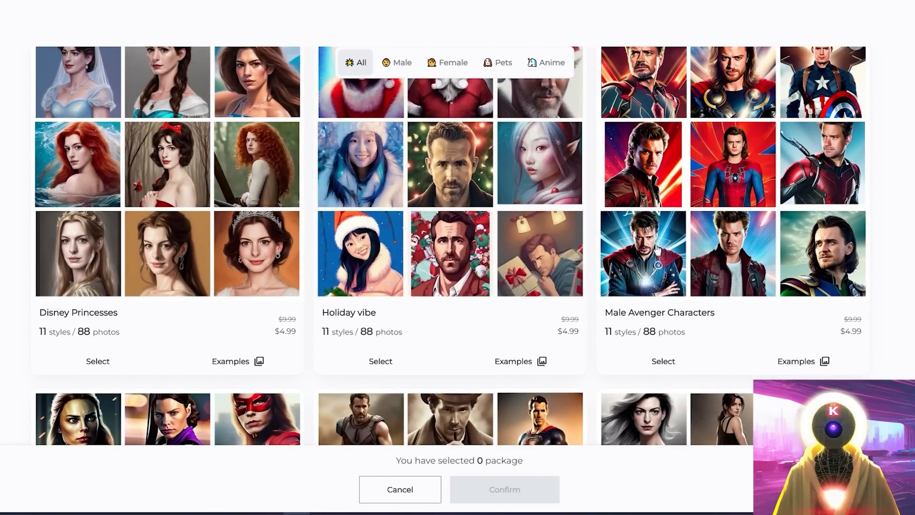
pyautogui.scroll(-3)
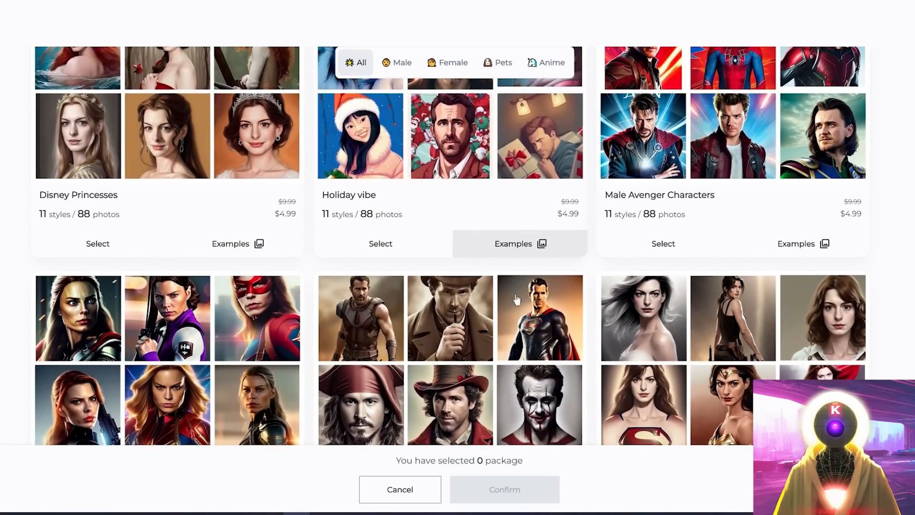
pyautogui.scroll(-3)
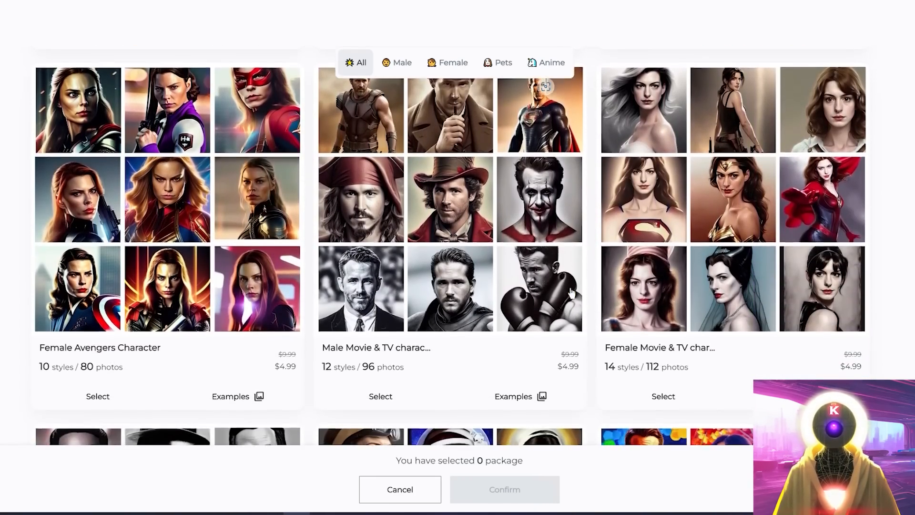
pyautogui.scroll(3)
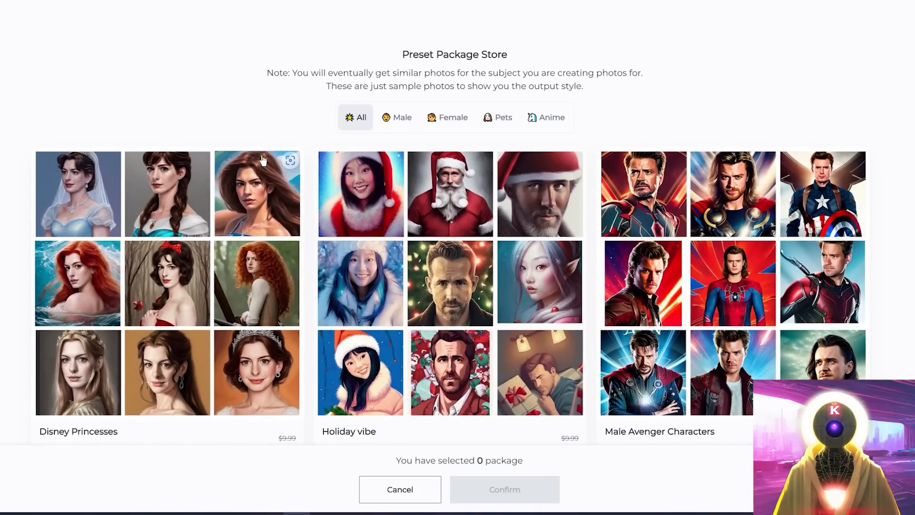
pyautogui.moveTo(227, 145)
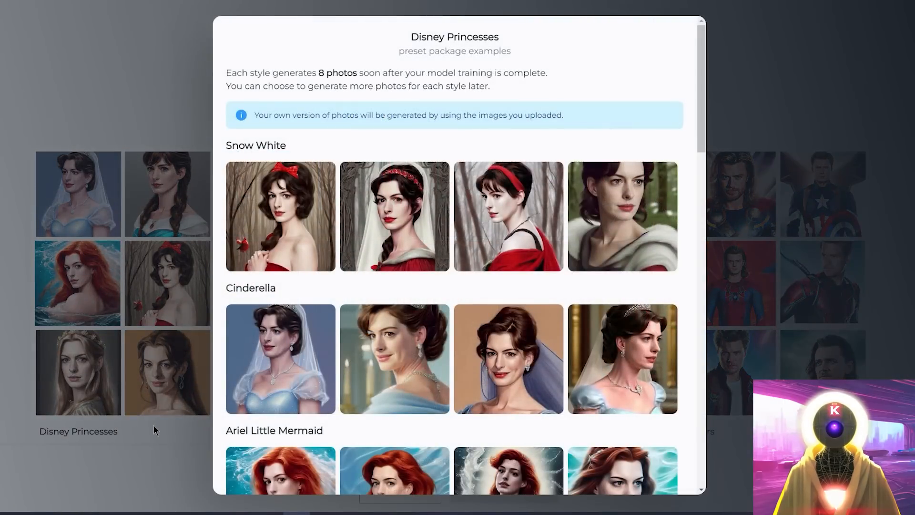
pyautogui.moveTo(484, 188)
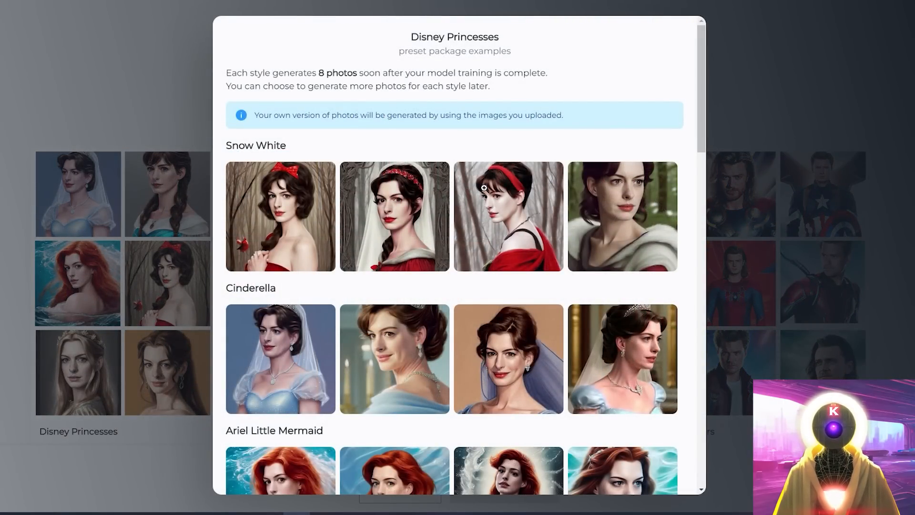
# Scroll through the Disney Princesses examples down to Merida and Moana
pyautogui.scroll(-3)
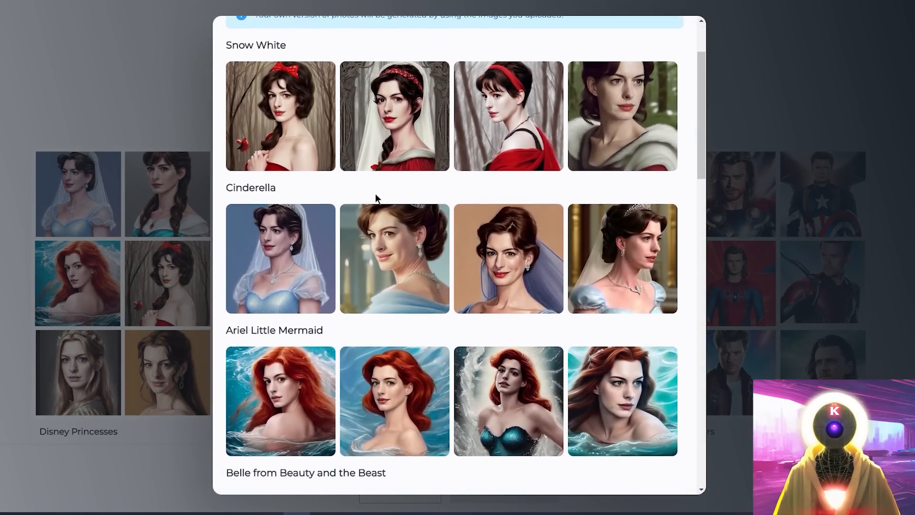
pyautogui.scroll(-3)
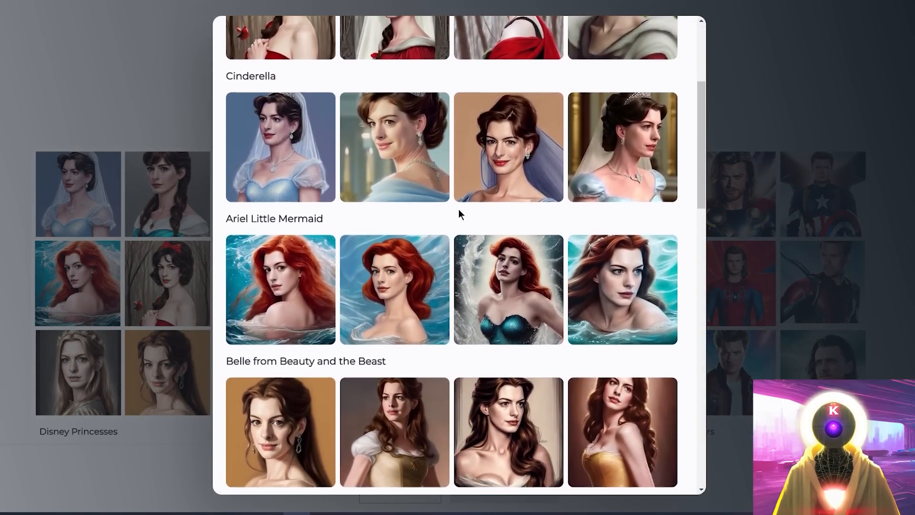
pyautogui.scroll(-3)
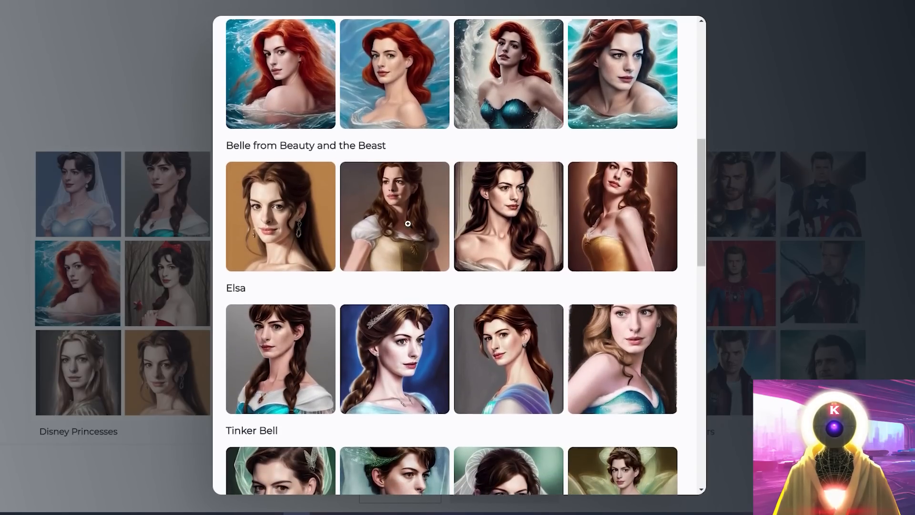
pyautogui.scroll(-3)
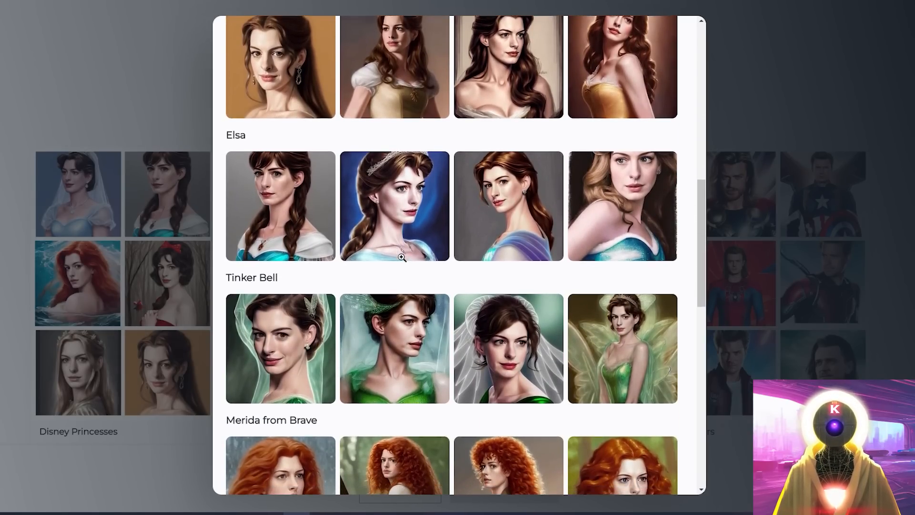
pyautogui.scroll(-3)
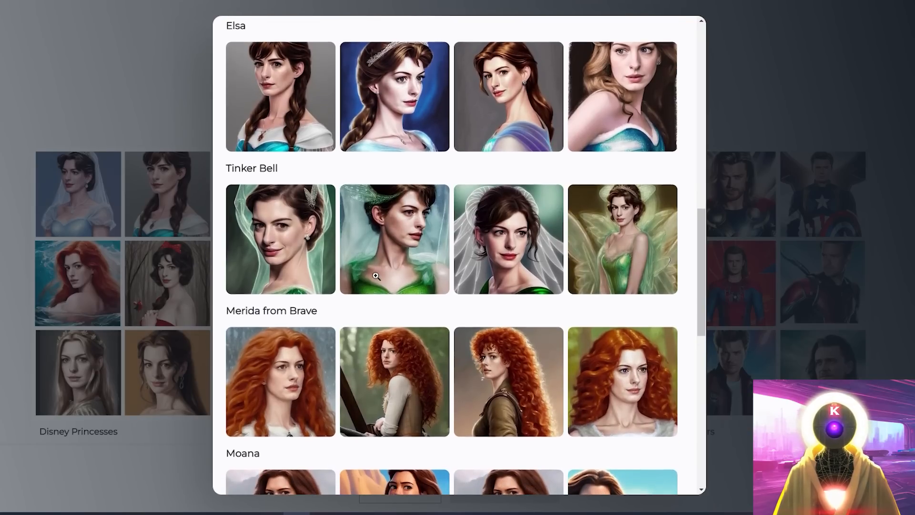
pyautogui.scroll(-3)
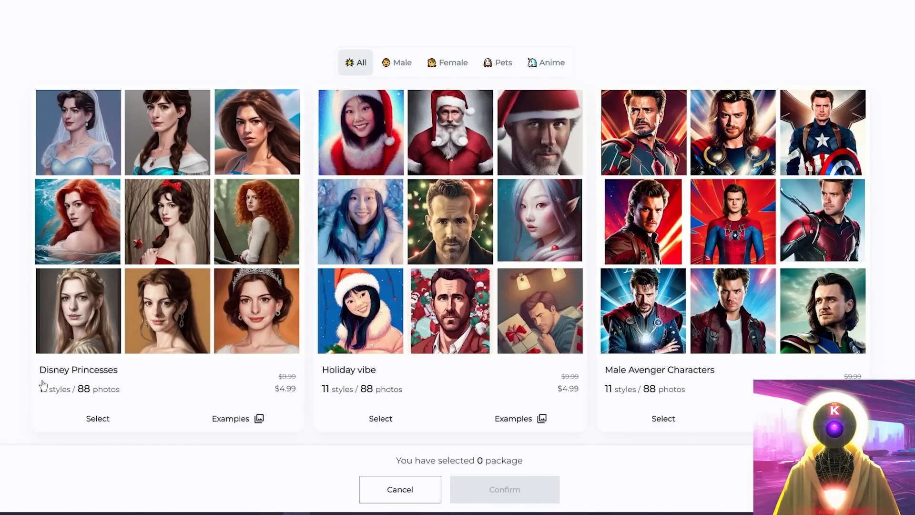
pyautogui.moveTo(165, 385)
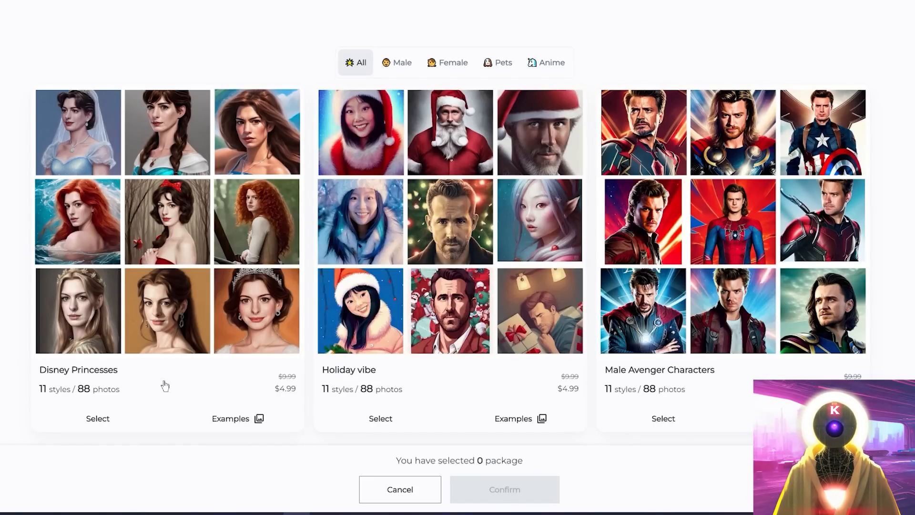
pyautogui.moveTo(52, 396)
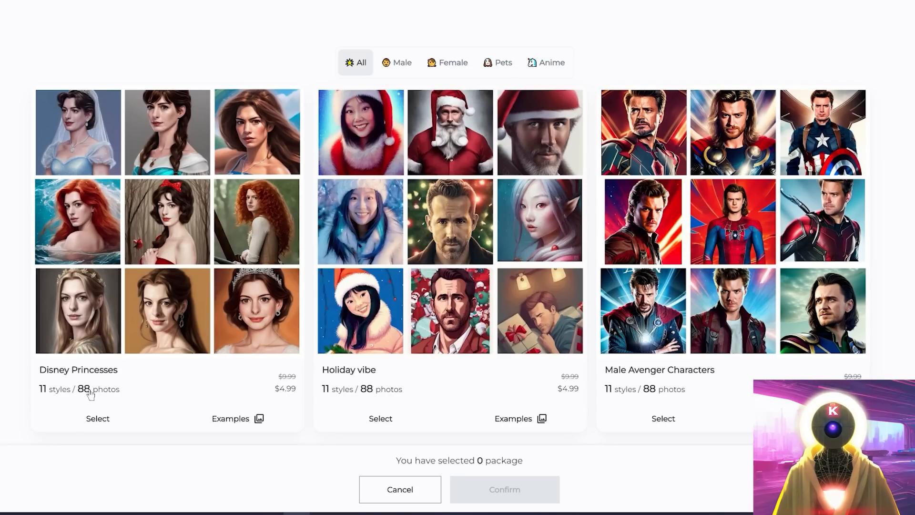
pyautogui.moveTo(108, 403)
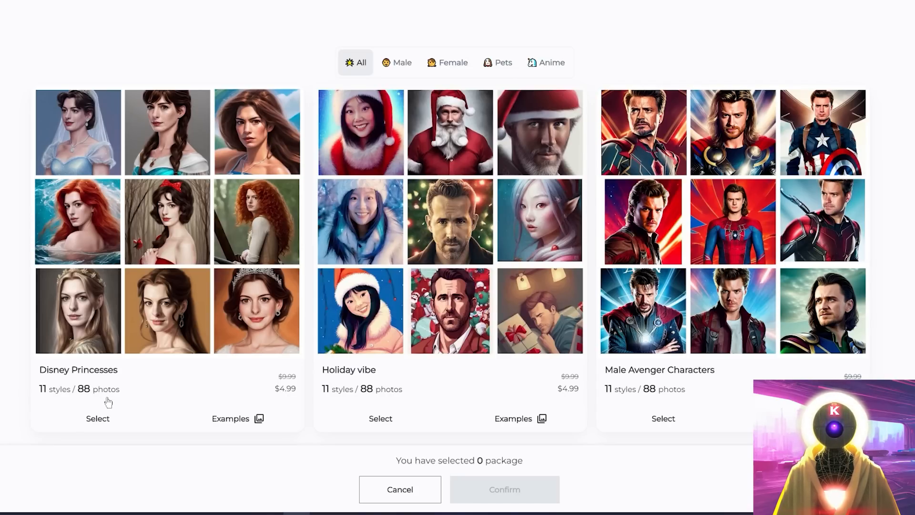
pyautogui.moveTo(63, 397)
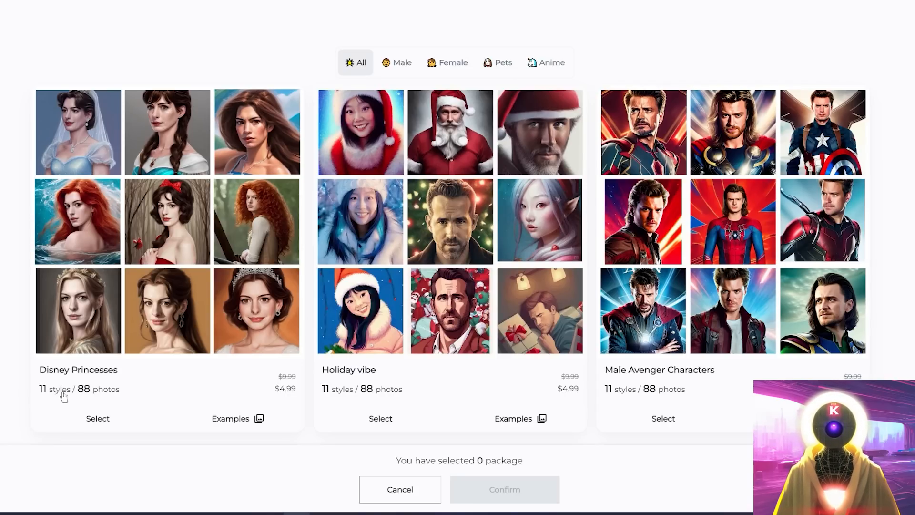
# View the Disney Princesses sample styles through Belle, Elsa, Tinker Bell and Merida
pyautogui.click(236, 418)
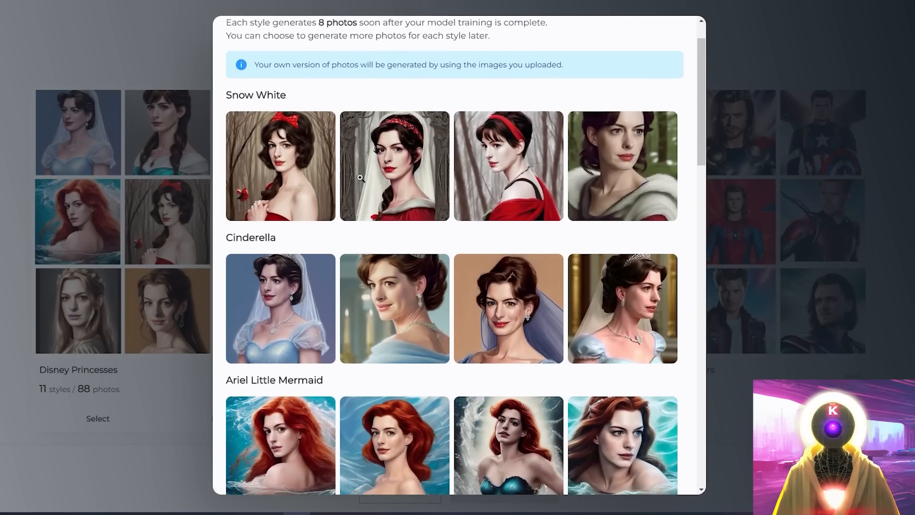
pyautogui.scroll(-3)
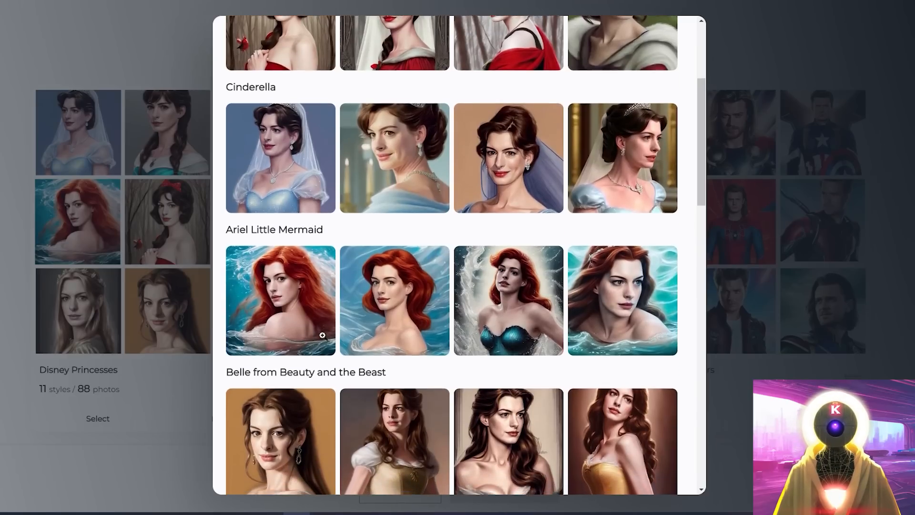
pyautogui.scroll(-3)
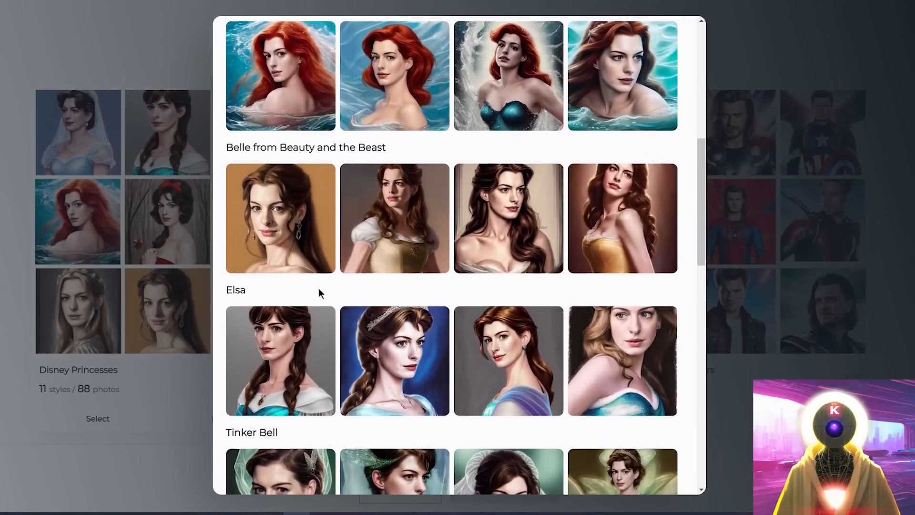
pyautogui.scroll(-3)
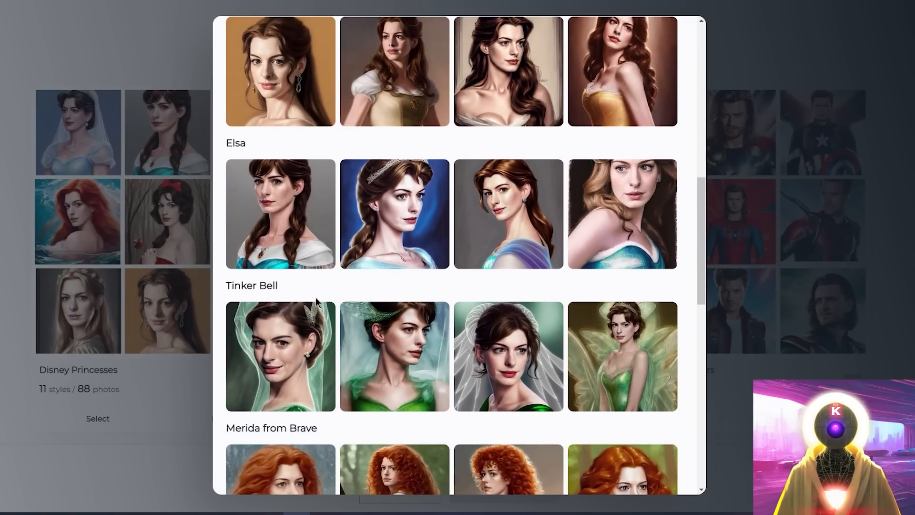
pyautogui.scroll(-3)
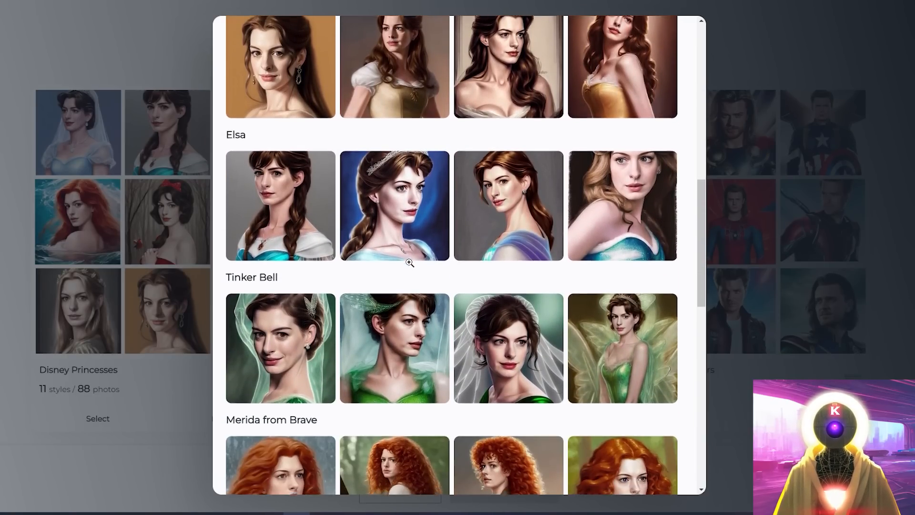
pyautogui.scroll(-3)
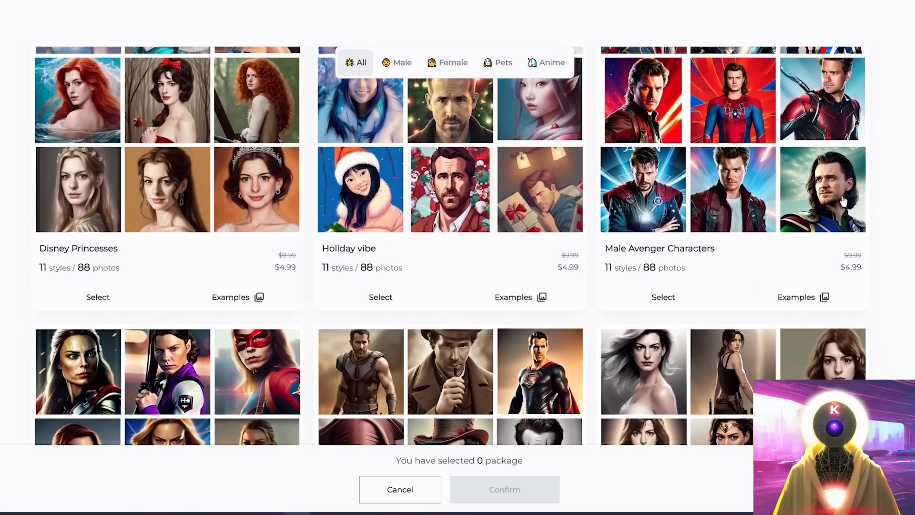
pyautogui.scroll(-3)
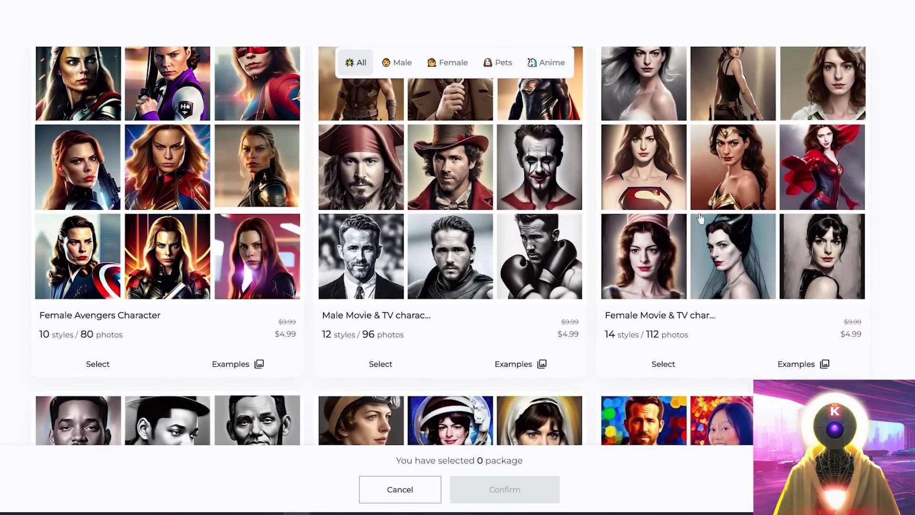
pyautogui.scroll(-3)
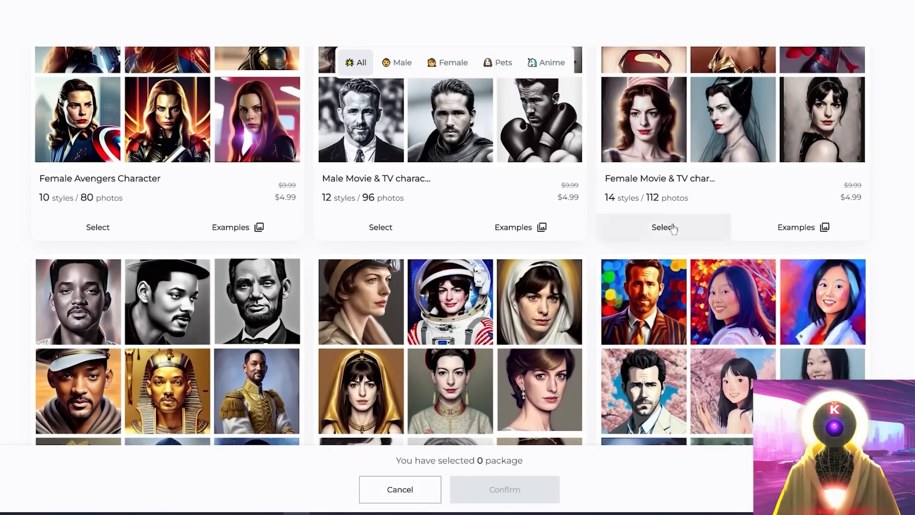
pyautogui.scroll(-3)
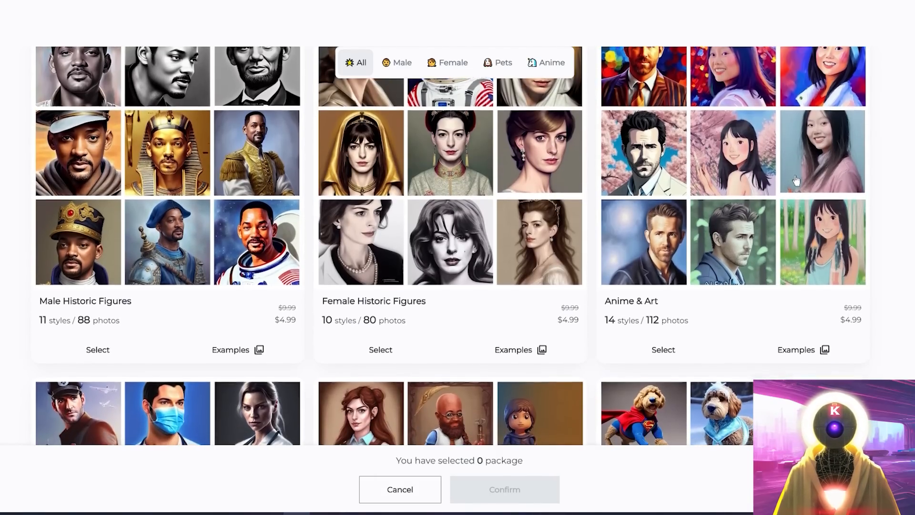
pyautogui.scroll(-3)
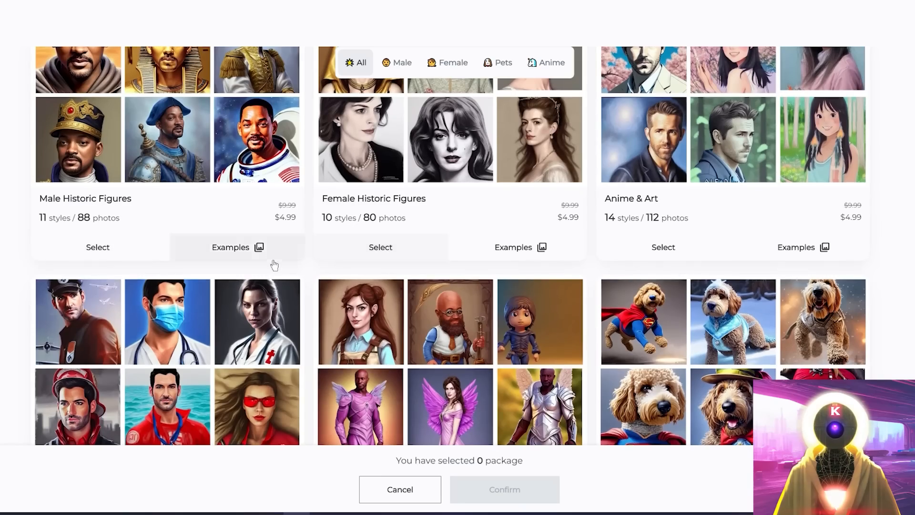
pyautogui.scroll(3)
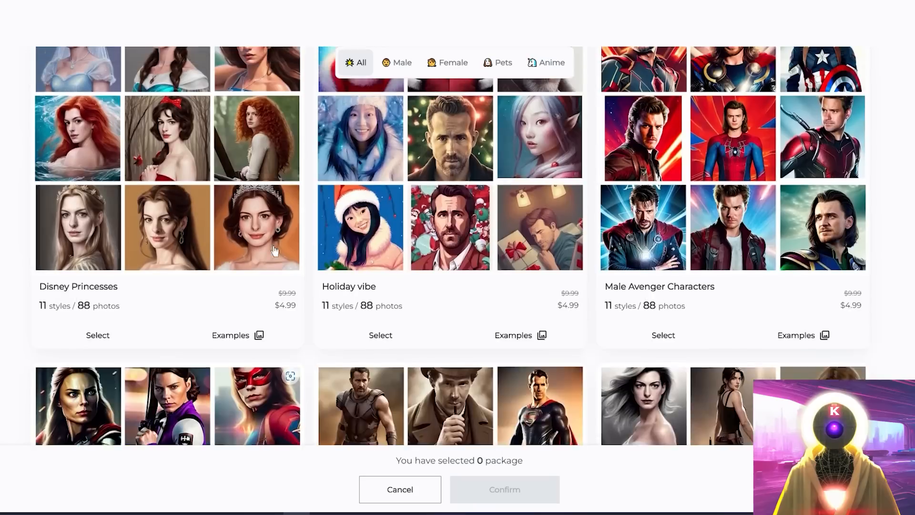
pyautogui.scroll(3)
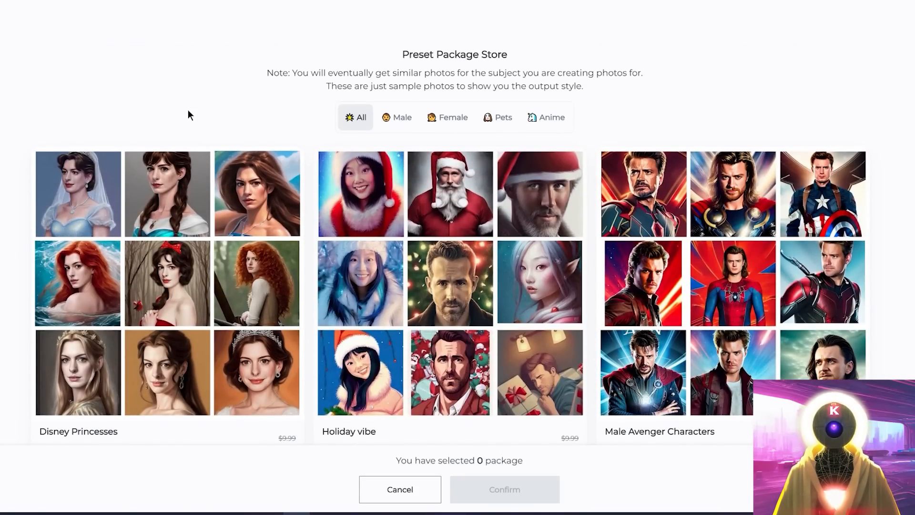
pyautogui.scroll(-3)
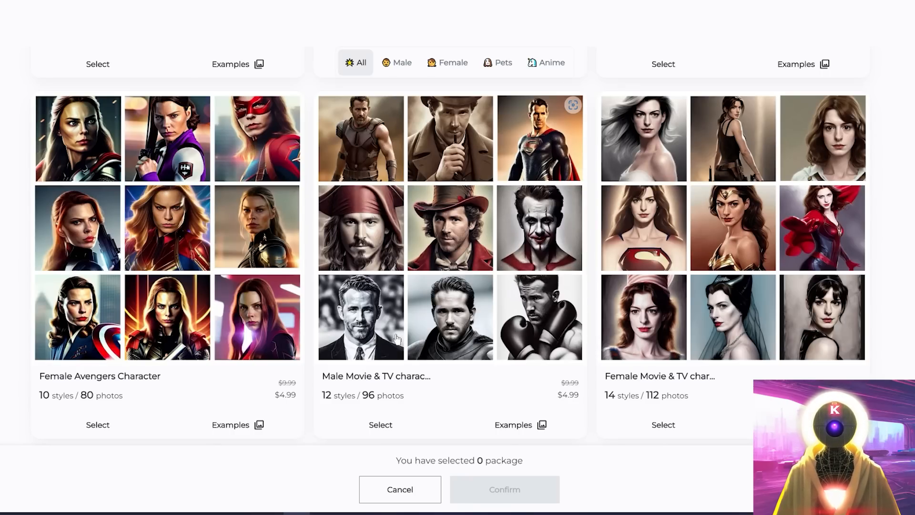
pyautogui.moveTo(402, 380)
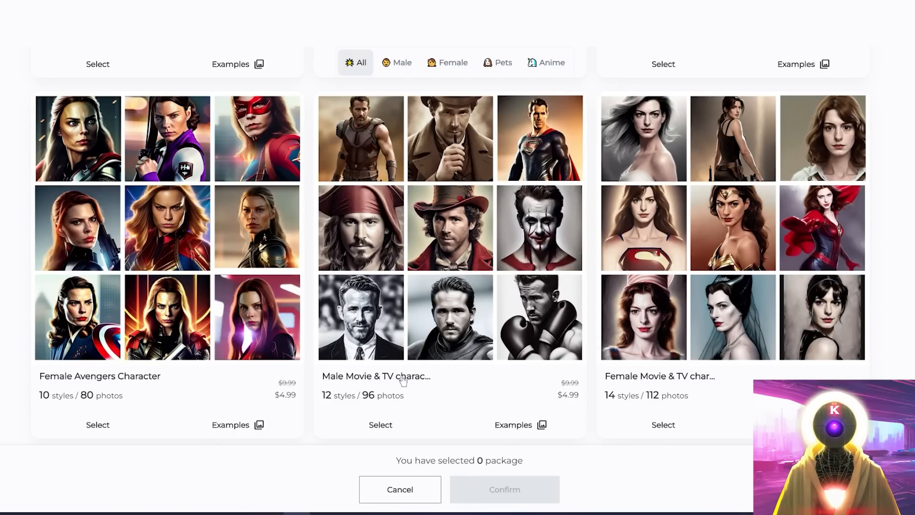
pyautogui.moveTo(441, 373)
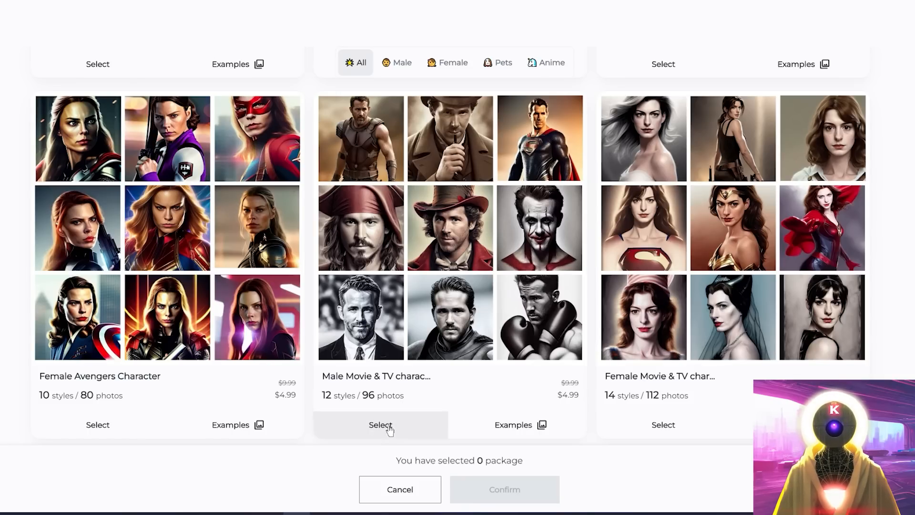
# Add the Male Movie & TV characters and Male Historic Figures packages to the purchase
pyautogui.click(380, 424)
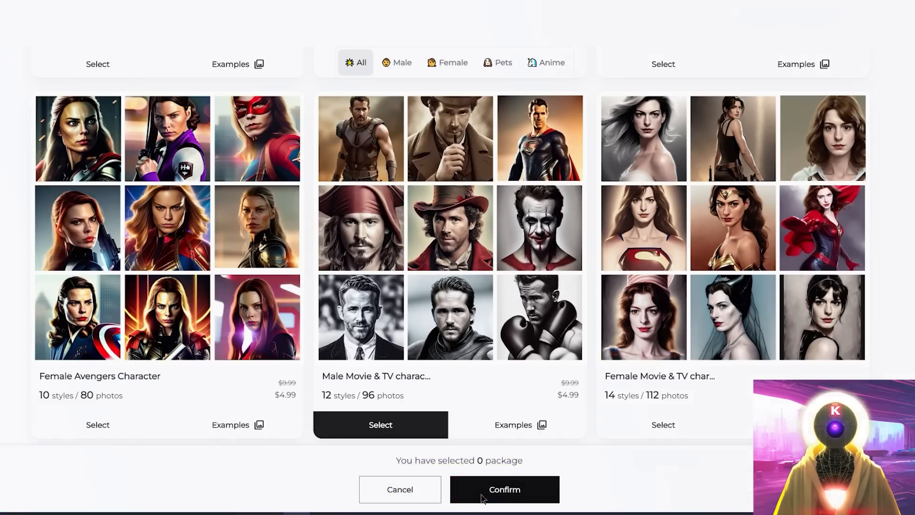
pyautogui.click(504, 489)
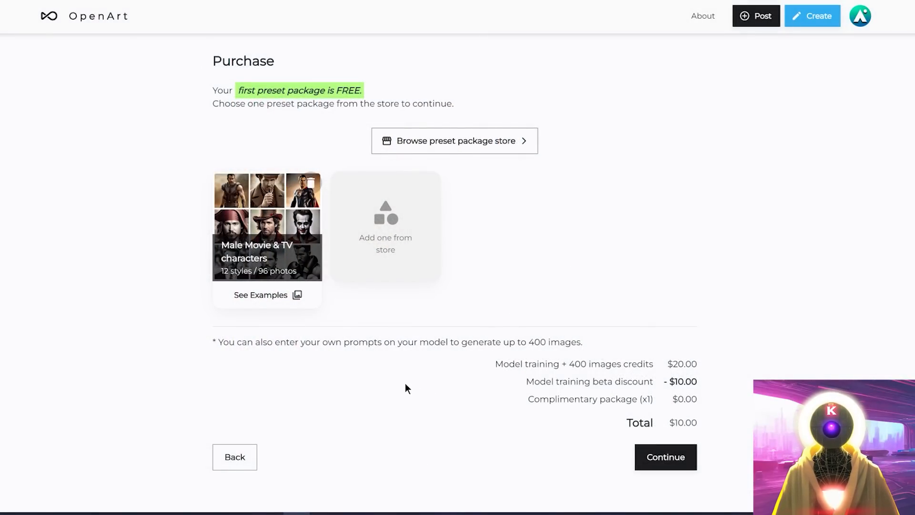
pyautogui.moveTo(389, 220)
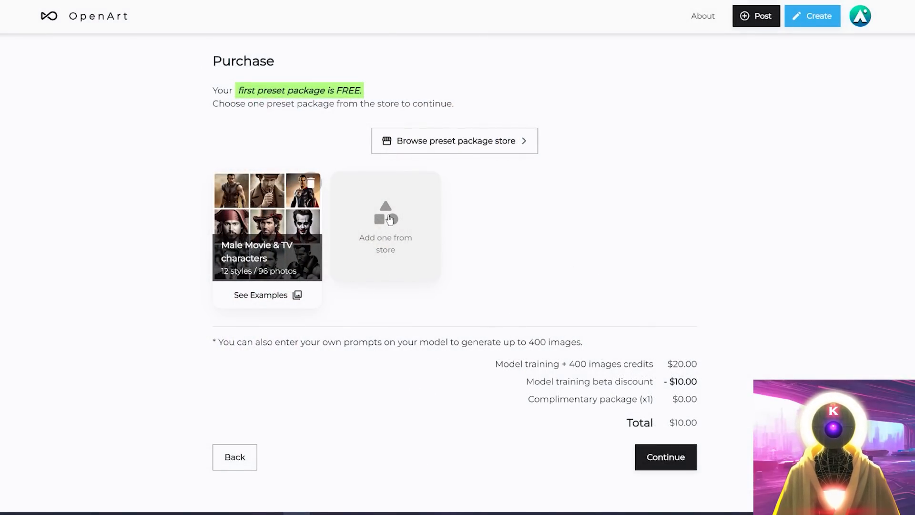
pyautogui.click(453, 141)
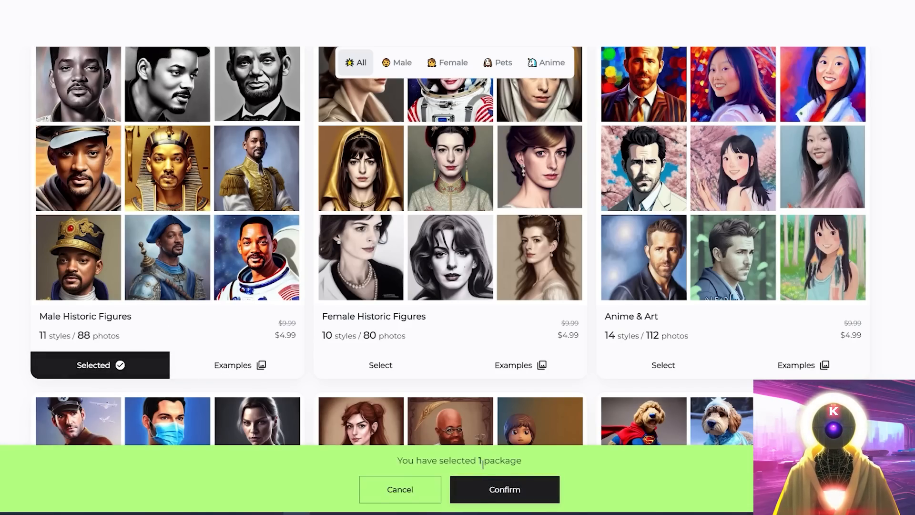
pyautogui.click(503, 489)
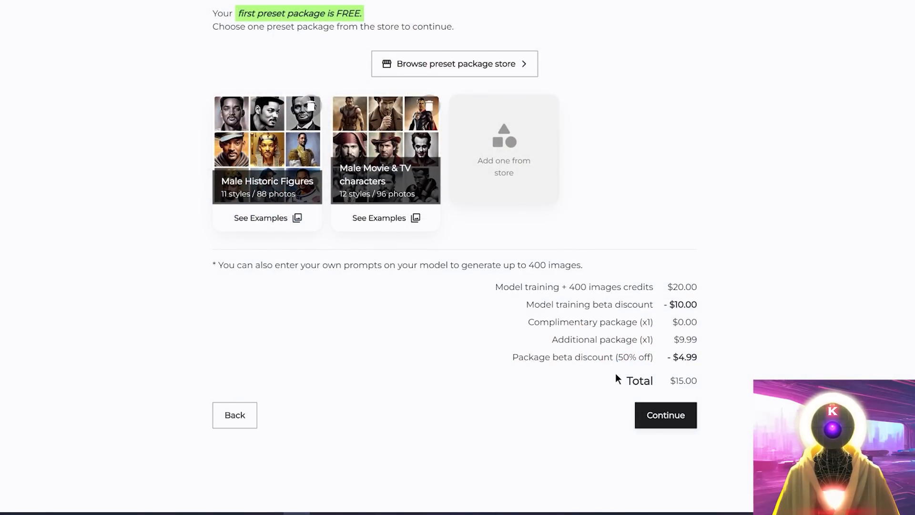
pyautogui.moveTo(656, 409)
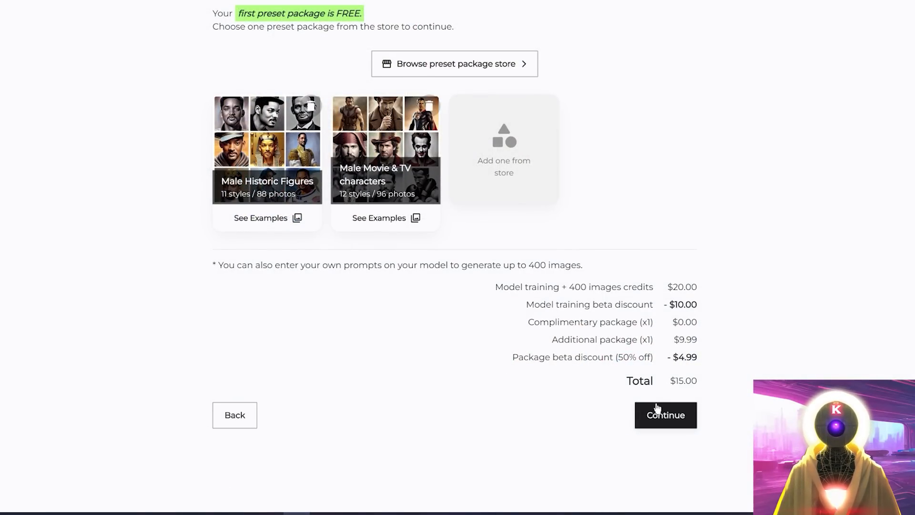
pyautogui.moveTo(721, 144)
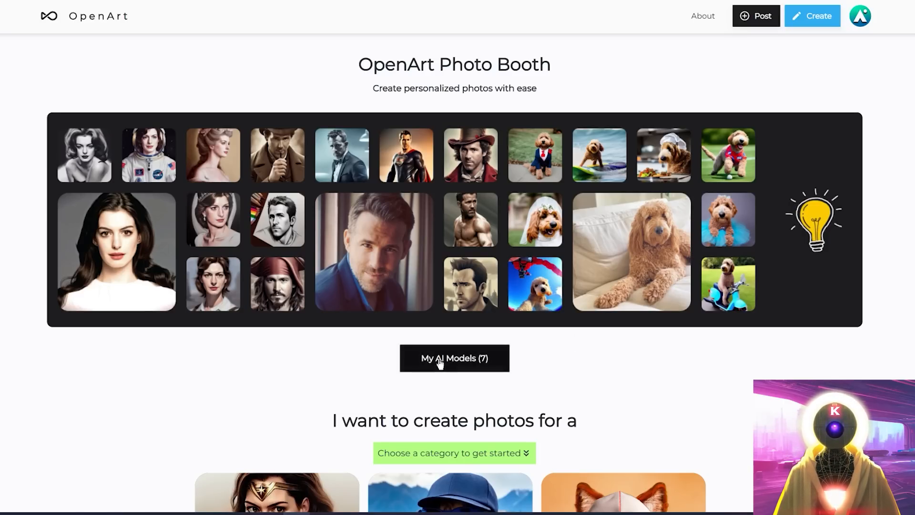
pyautogui.moveTo(449, 399)
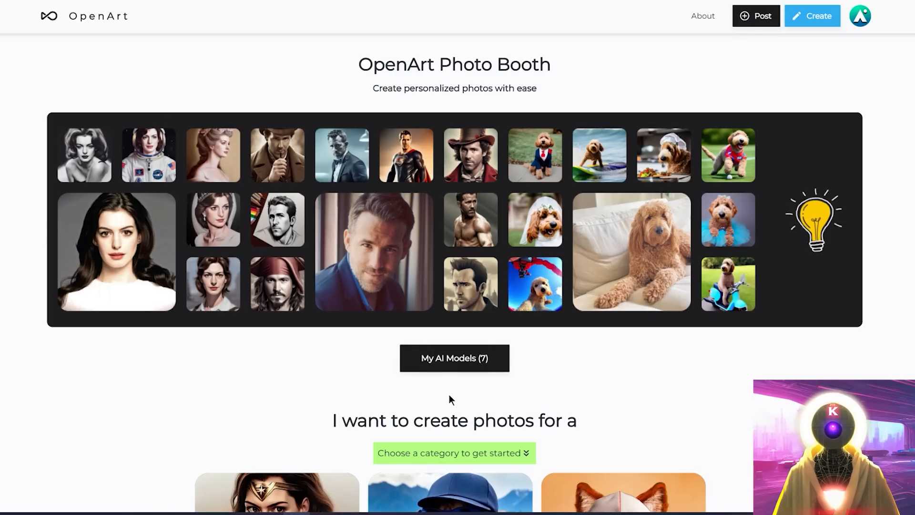
# Go to My AI Models listing the Tommy Shelby and Rhaenyra models
pyautogui.click(454, 358)
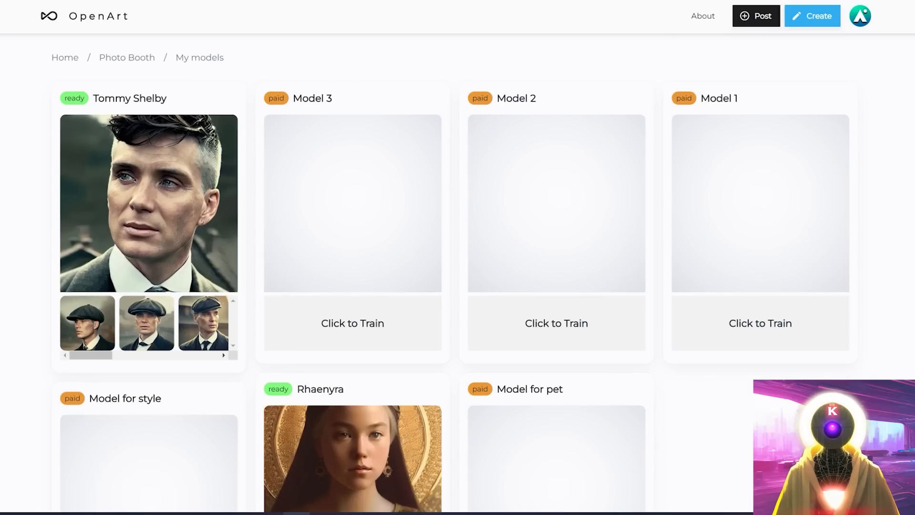
pyautogui.moveTo(356, 342)
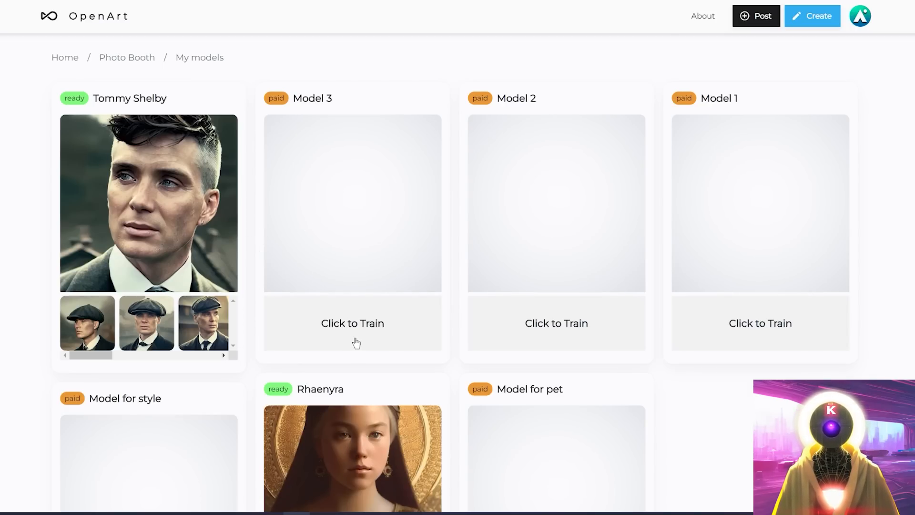
pyautogui.moveTo(380, 421)
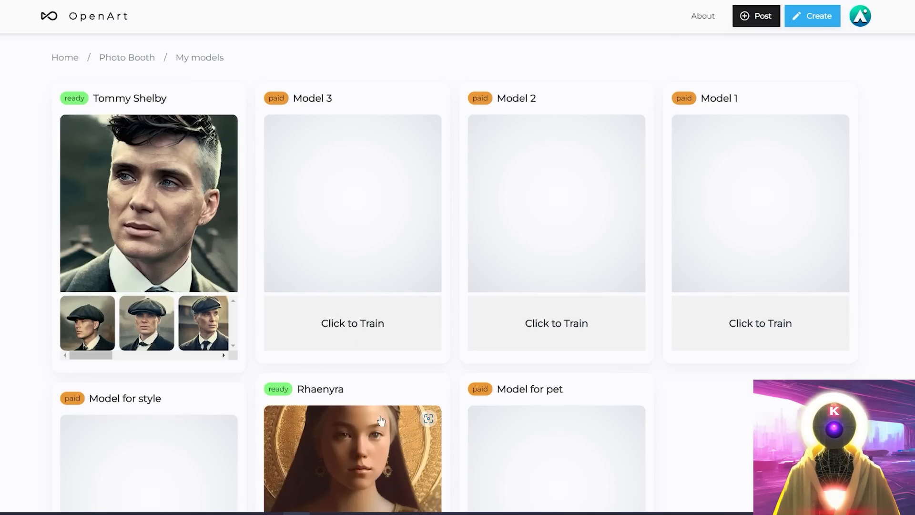
pyautogui.scroll(-3)
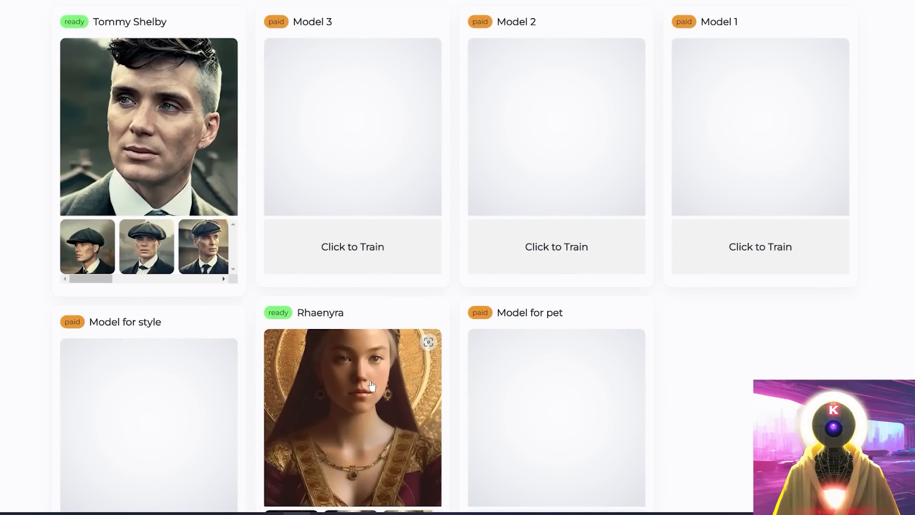
pyautogui.scroll(3)
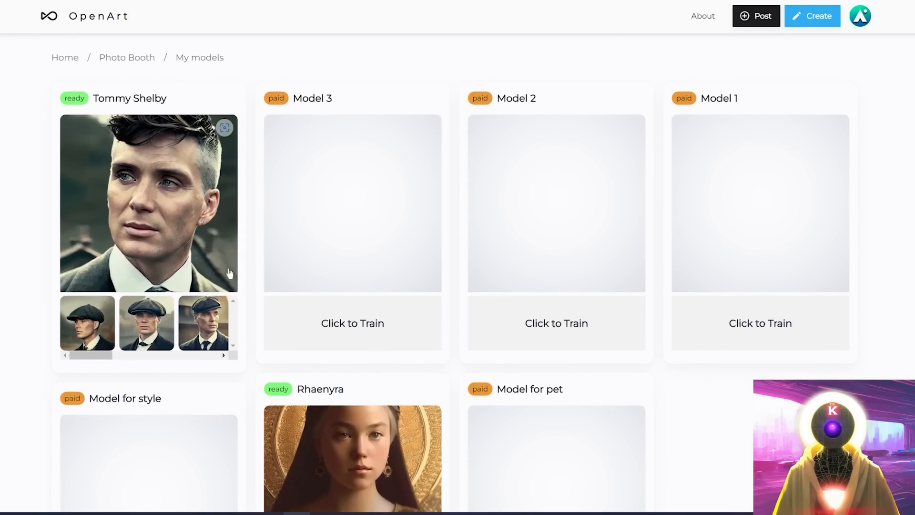
pyautogui.moveTo(140, 222)
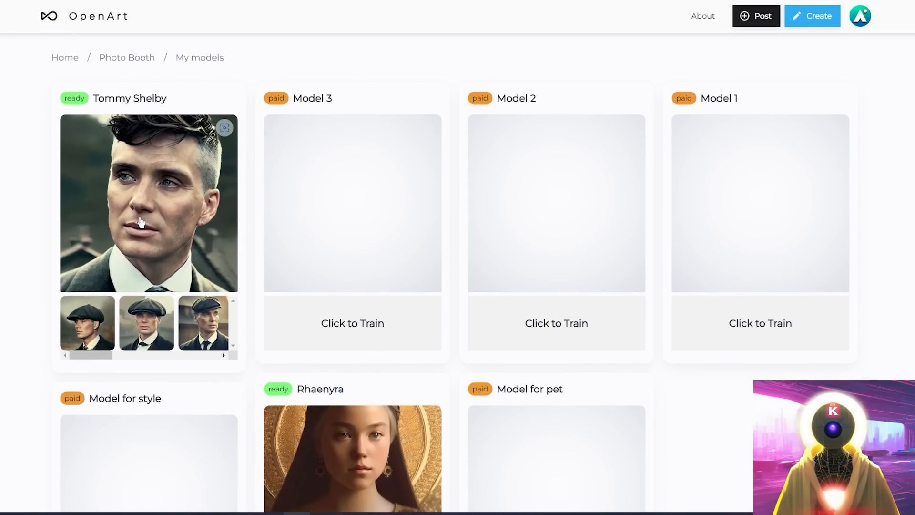
pyautogui.moveTo(85, 236)
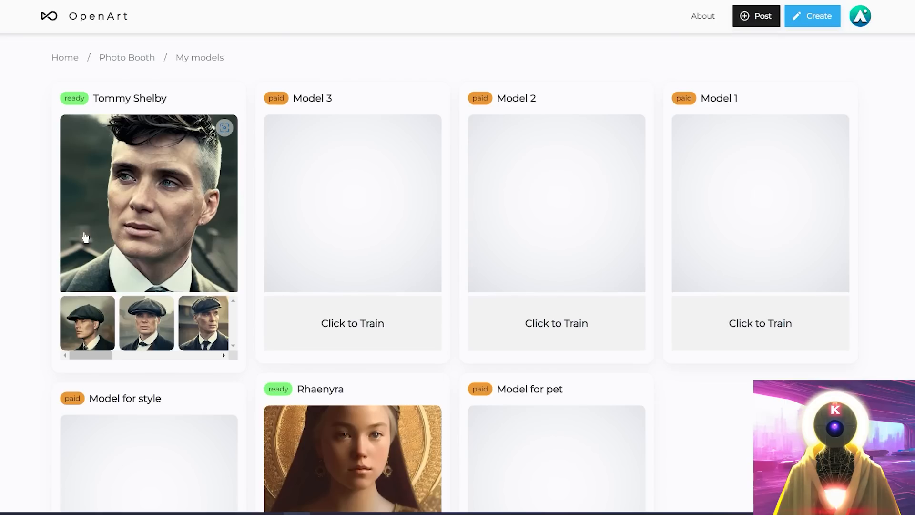
pyautogui.moveTo(137, 292)
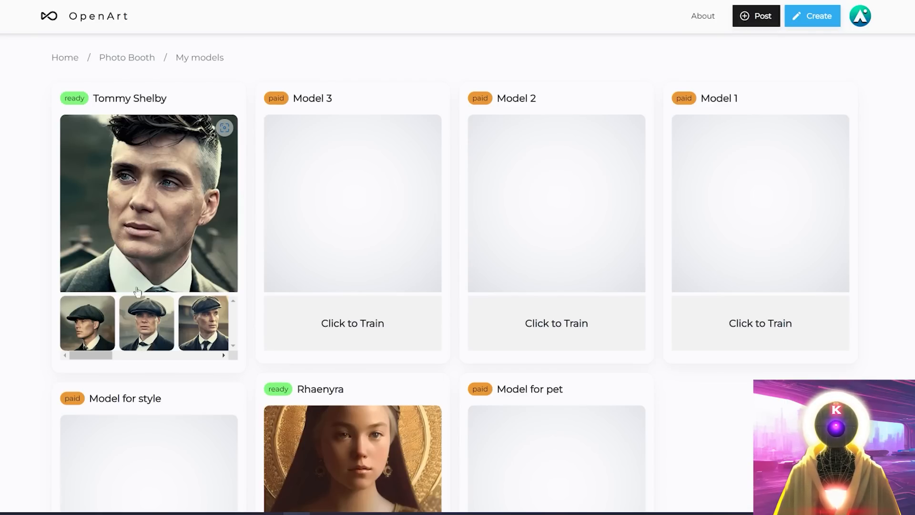
pyautogui.moveTo(145, 184)
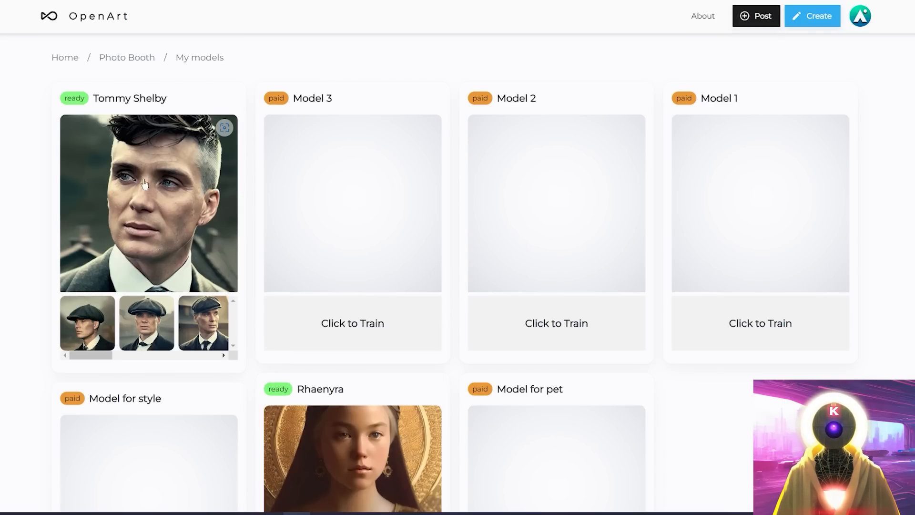
pyautogui.moveTo(179, 211)
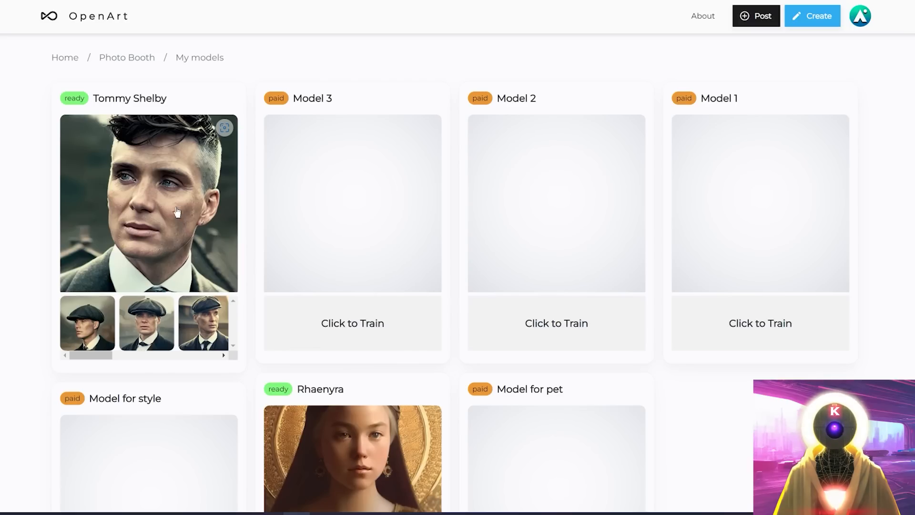
pyautogui.moveTo(2, 226)
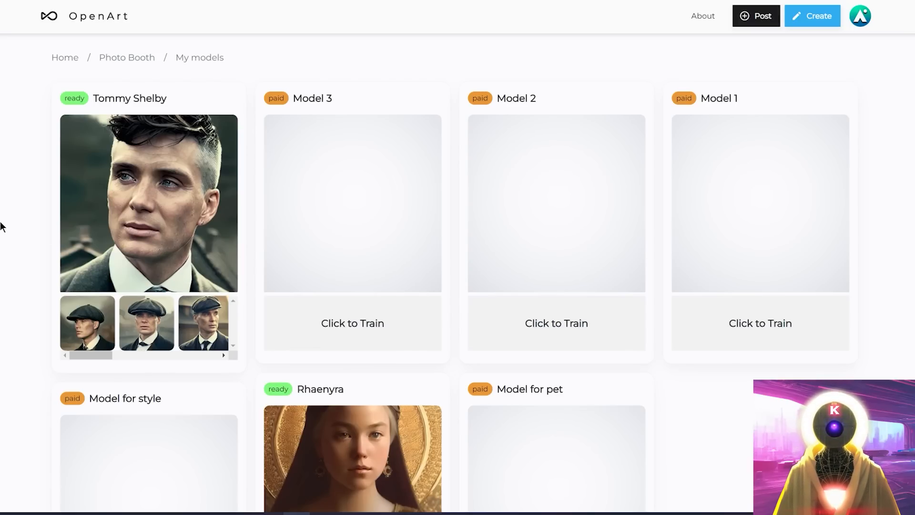
pyautogui.moveTo(911, 146)
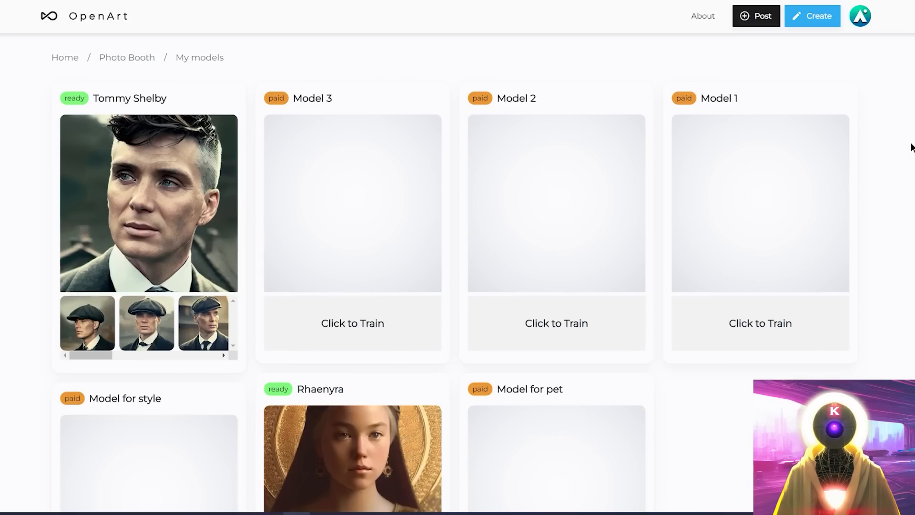
pyautogui.moveTo(757, 353)
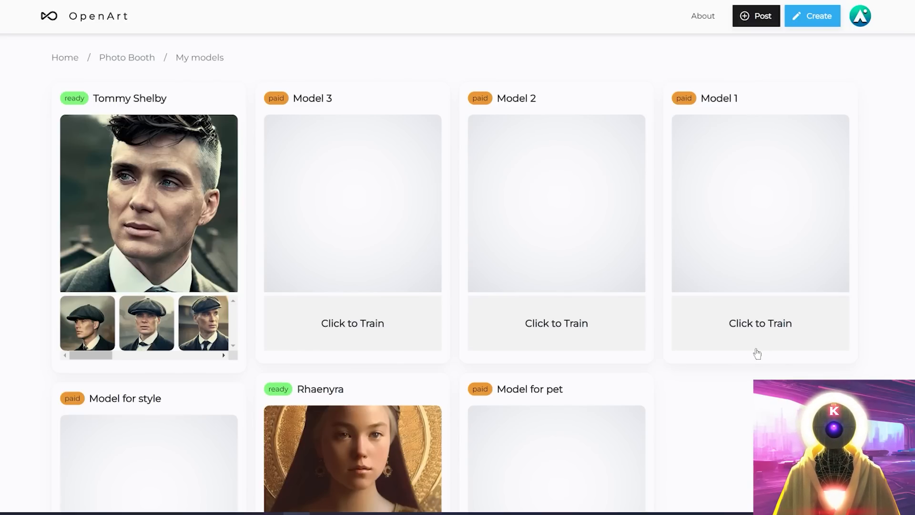
pyautogui.moveTo(767, 333)
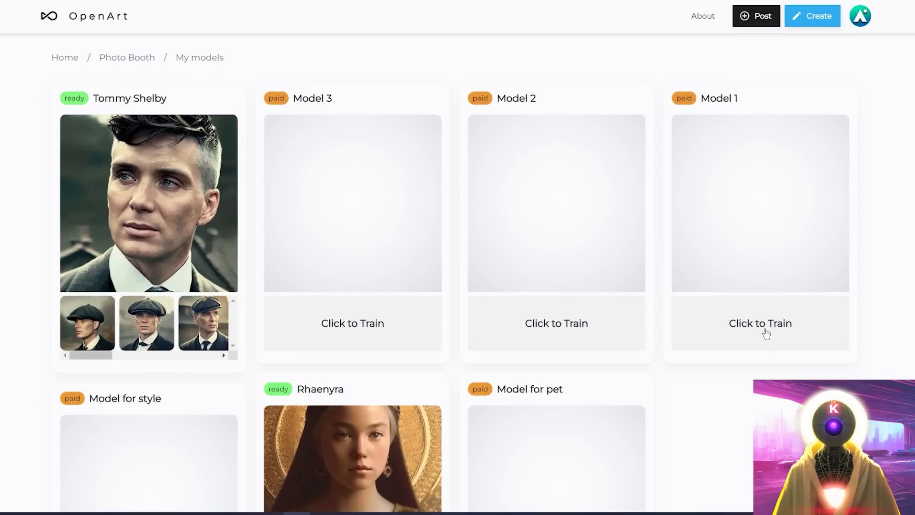
# Start training in an unused model slot and expand the guidelines for photos of a person
pyautogui.click(760, 323)
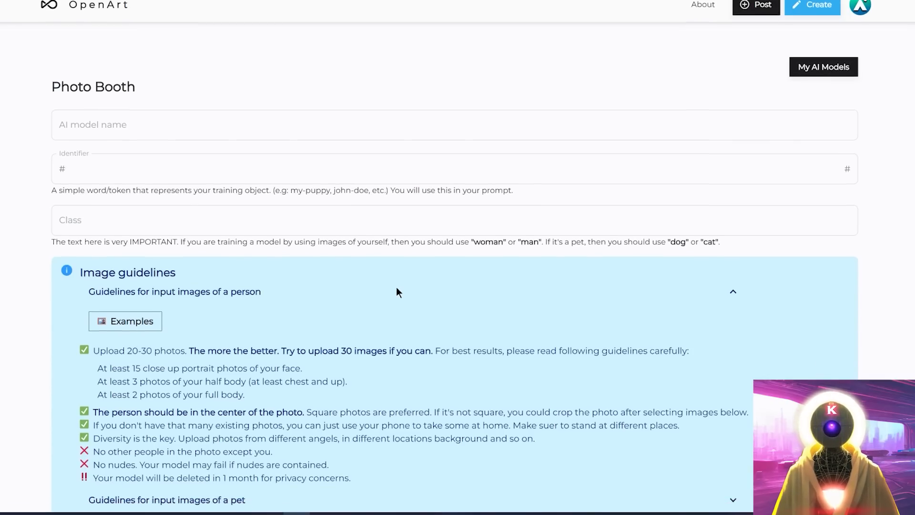
pyautogui.scroll(-3)
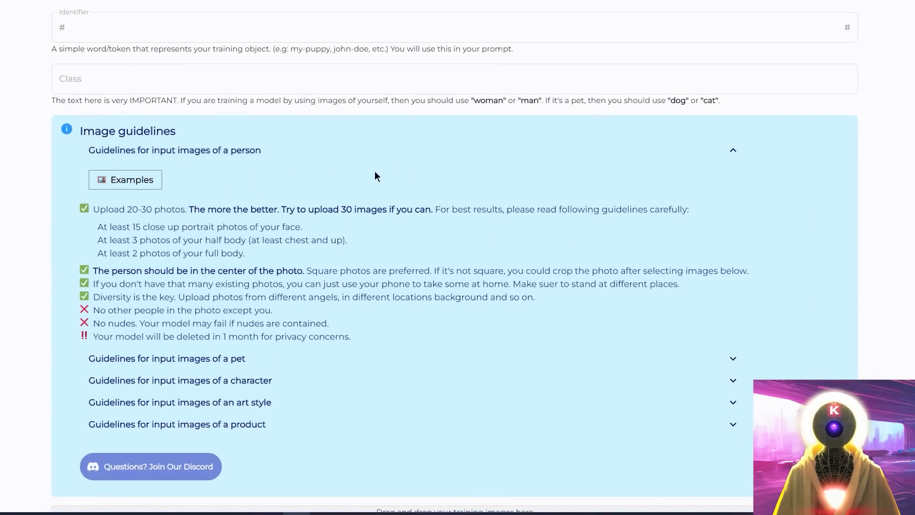
pyautogui.moveTo(331, 297)
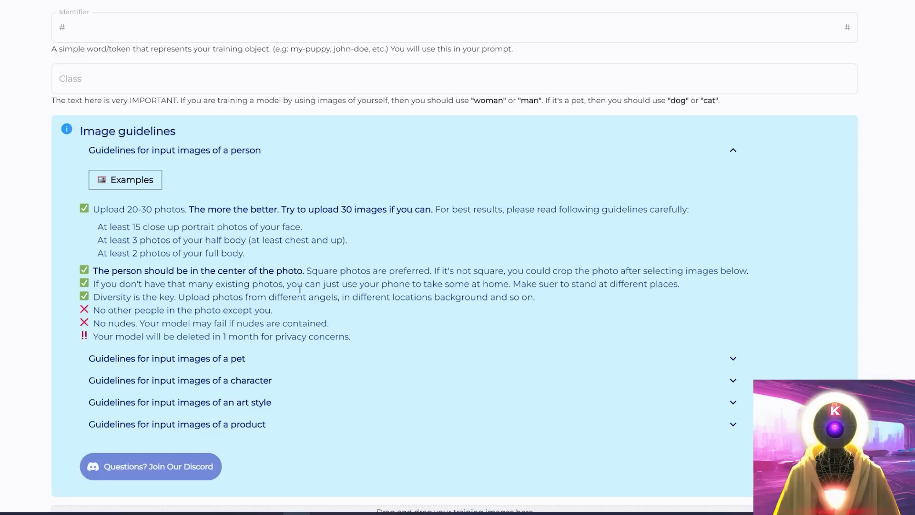
pyautogui.scroll(-3)
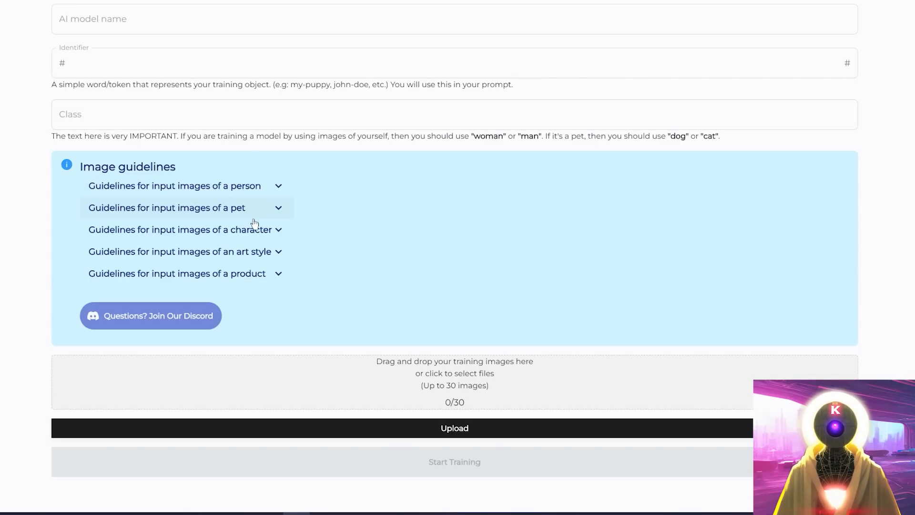
pyautogui.moveTo(253, 275)
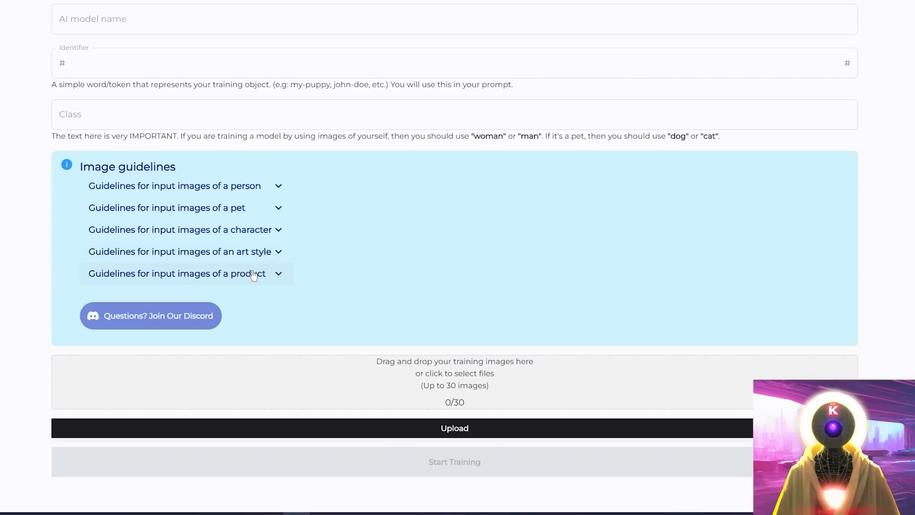
pyautogui.moveTo(330, 220)
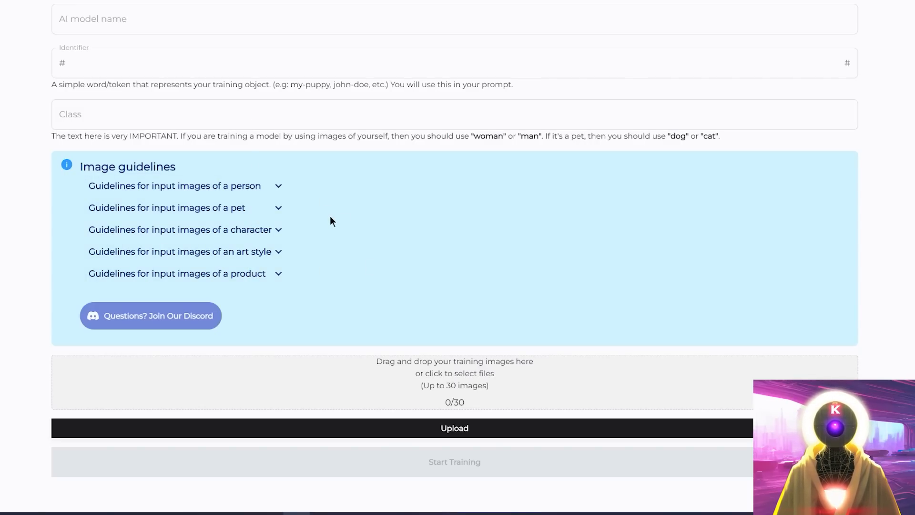
pyautogui.click(173, 186)
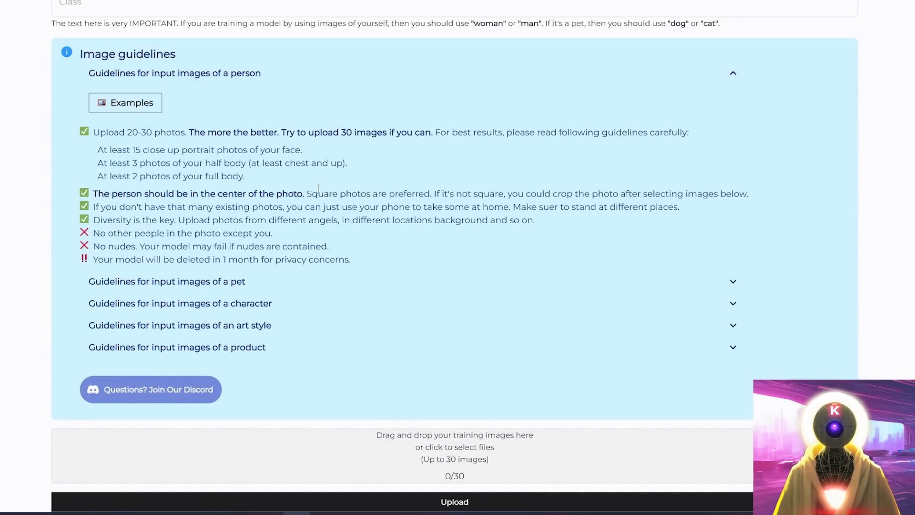
pyautogui.scroll(3)
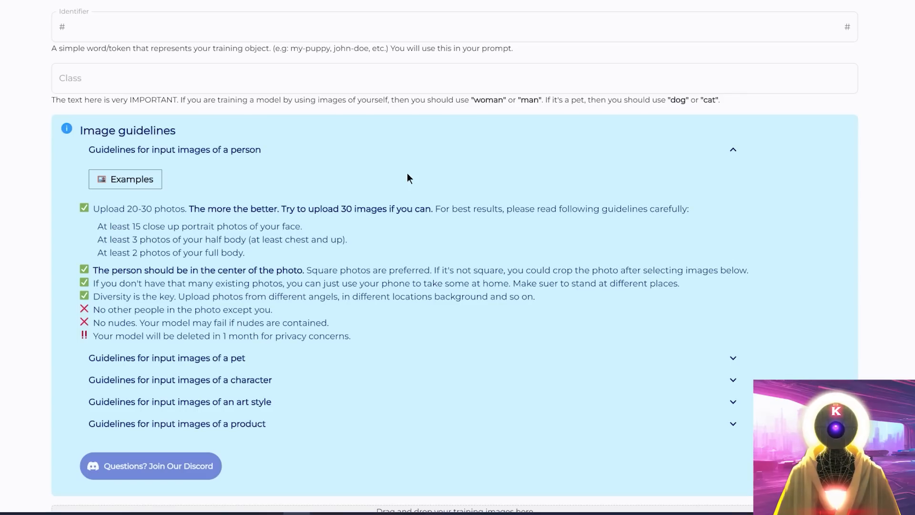
pyautogui.moveTo(274, 310)
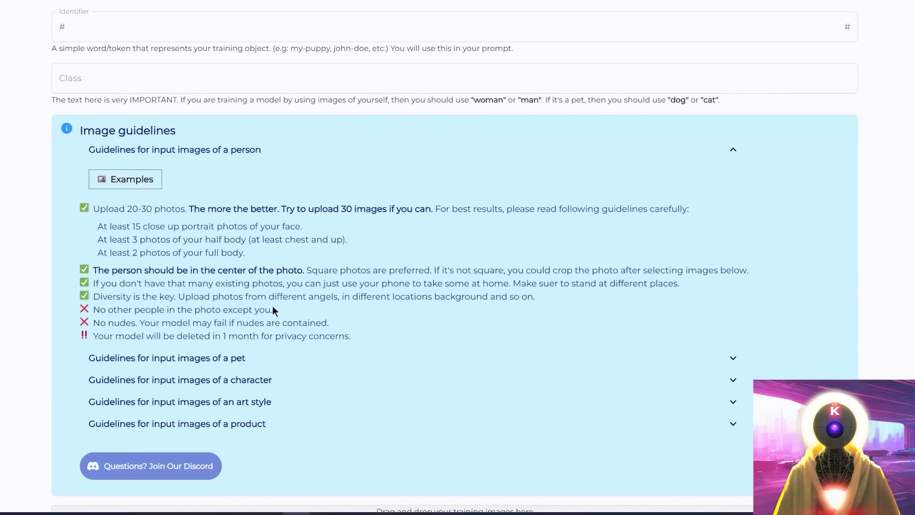
pyautogui.moveTo(299, 313)
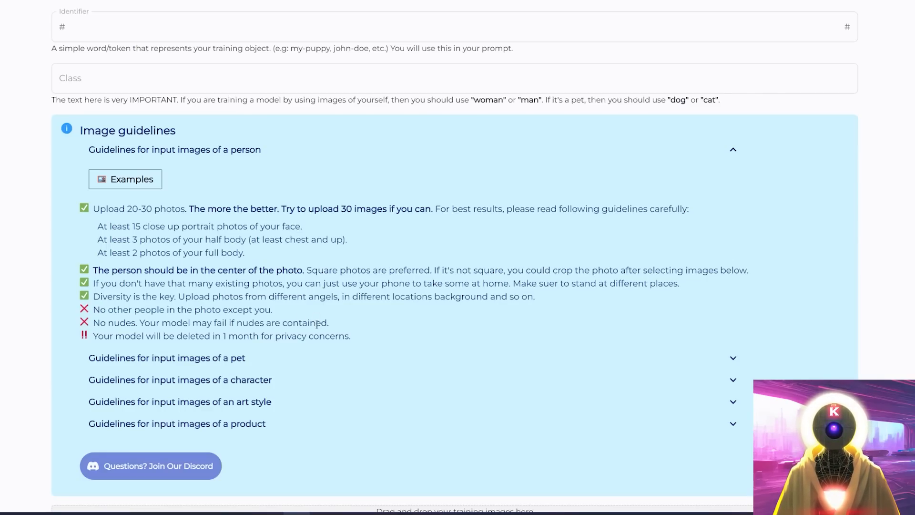
pyautogui.moveTo(353, 336)
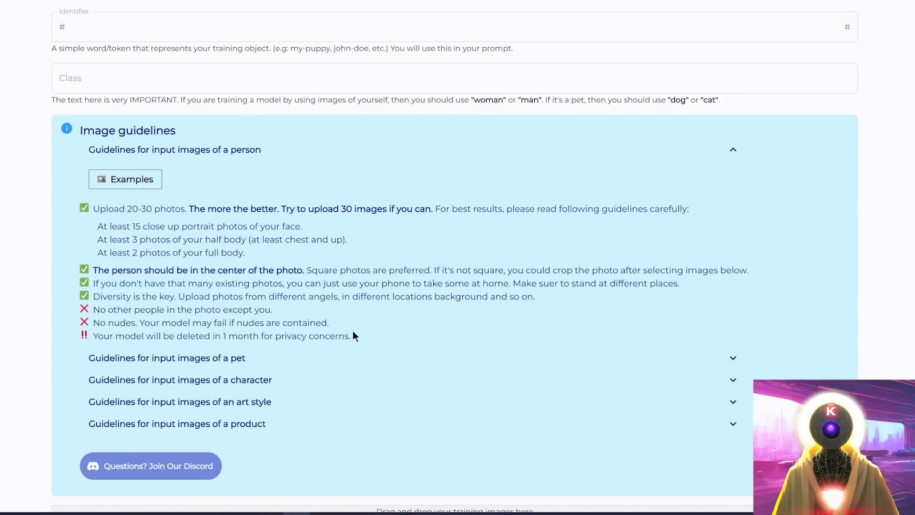
pyautogui.scroll(3)
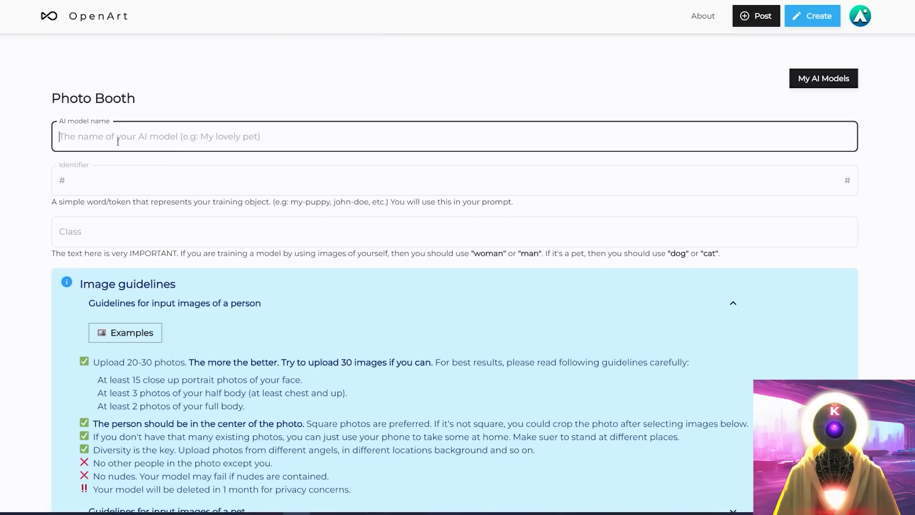
# Enter the model name 'Tommy Shelby' and identifier 'tshelby' in the training form
pyautogui.write('Tommy Shelby')
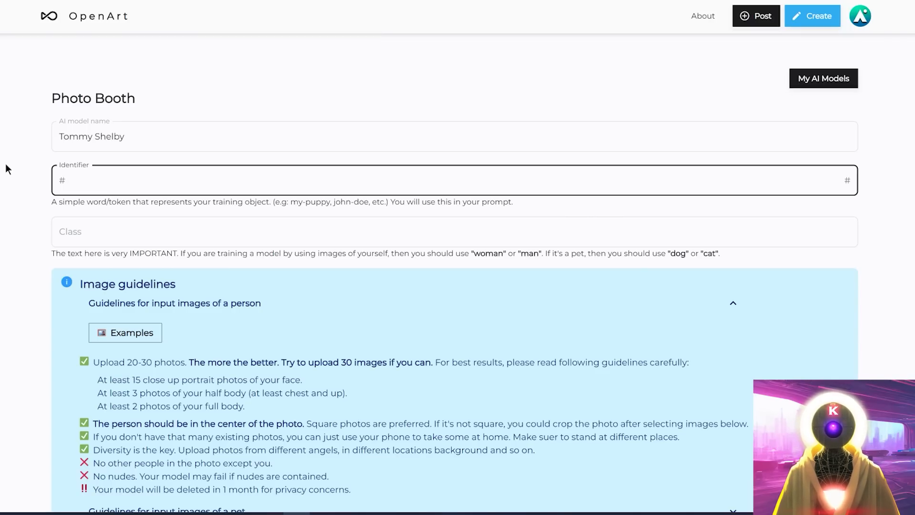
pyautogui.write('tshelby')
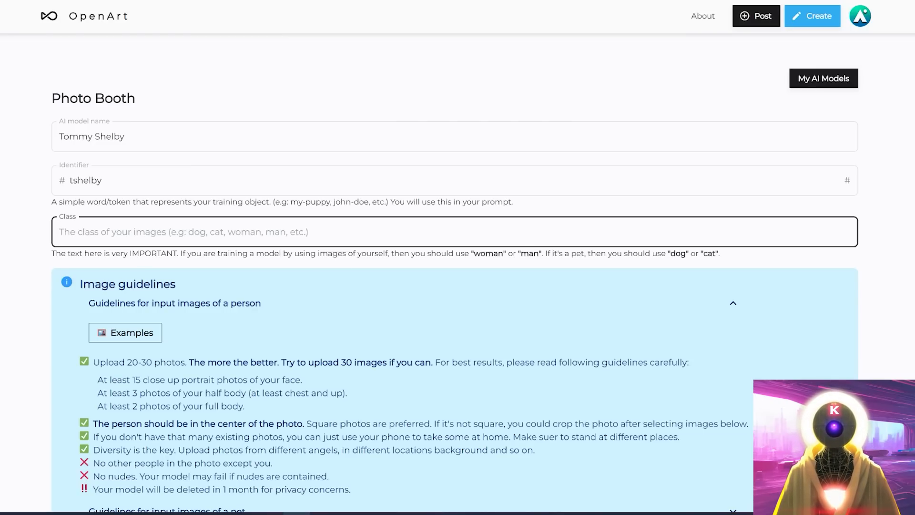
# Set the class to 'man' and add the first training photo, bringing the counter to 1/30
pyautogui.write('man')
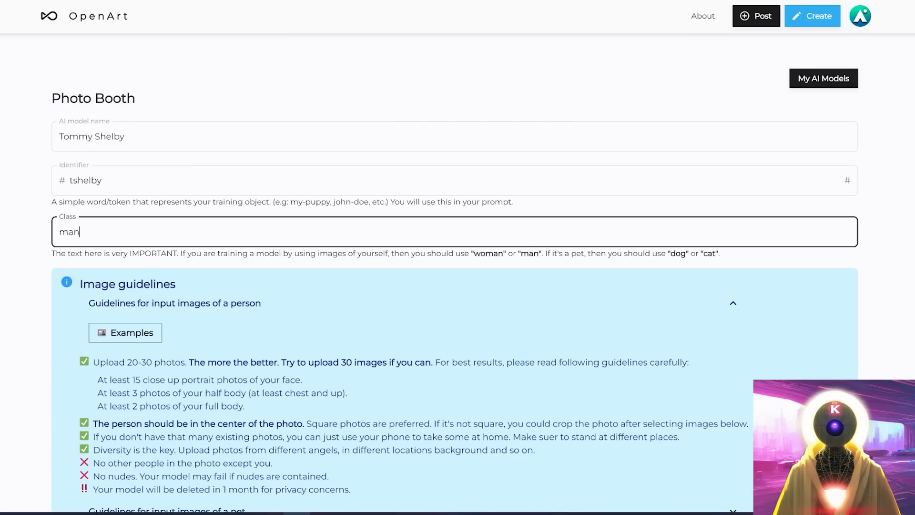
pyautogui.scroll(-3)
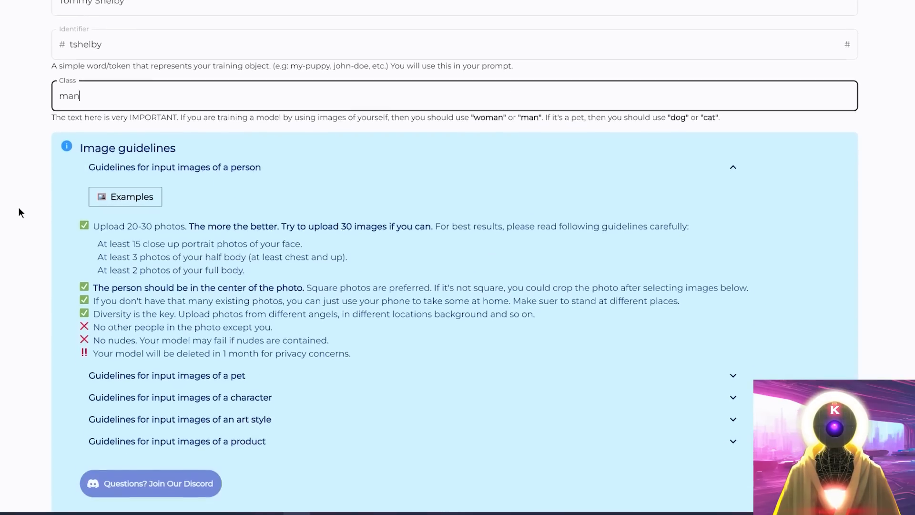
pyautogui.scroll(-3)
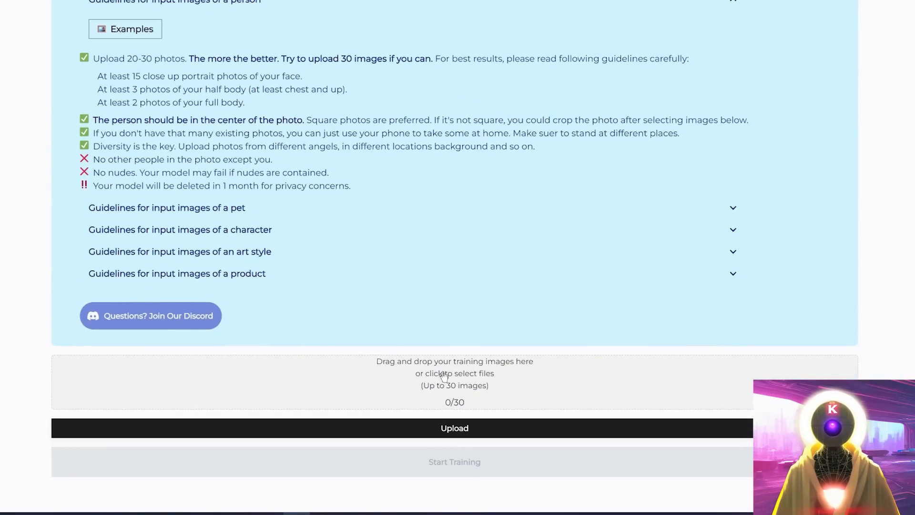
pyautogui.moveTo(483, 378)
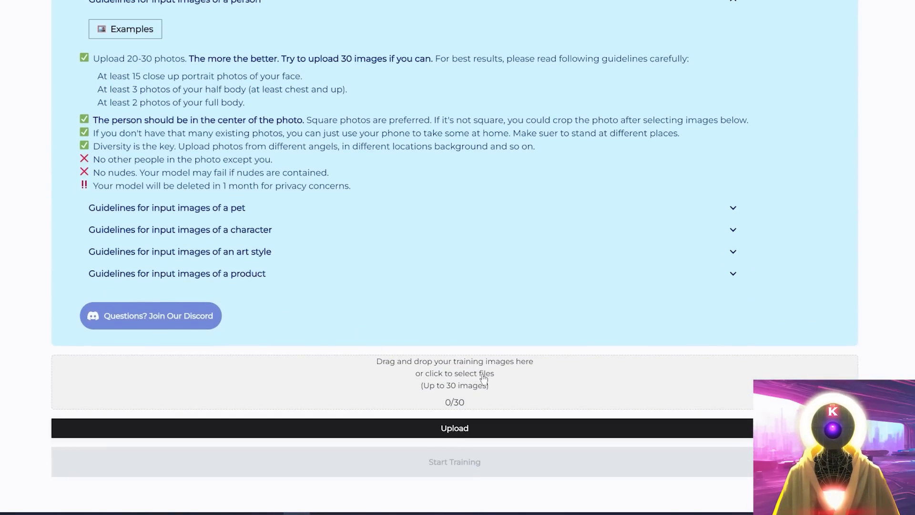
pyautogui.moveTo(454, 371)
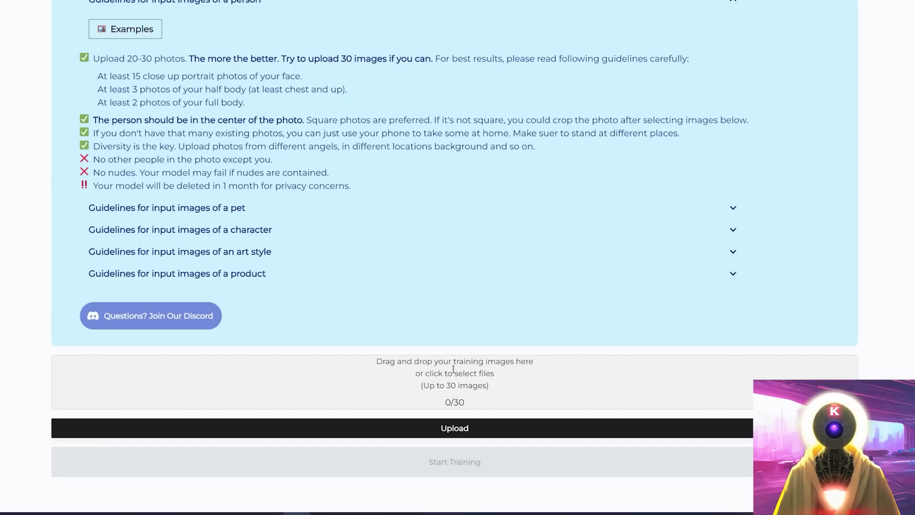
pyautogui.moveTo(438, 384)
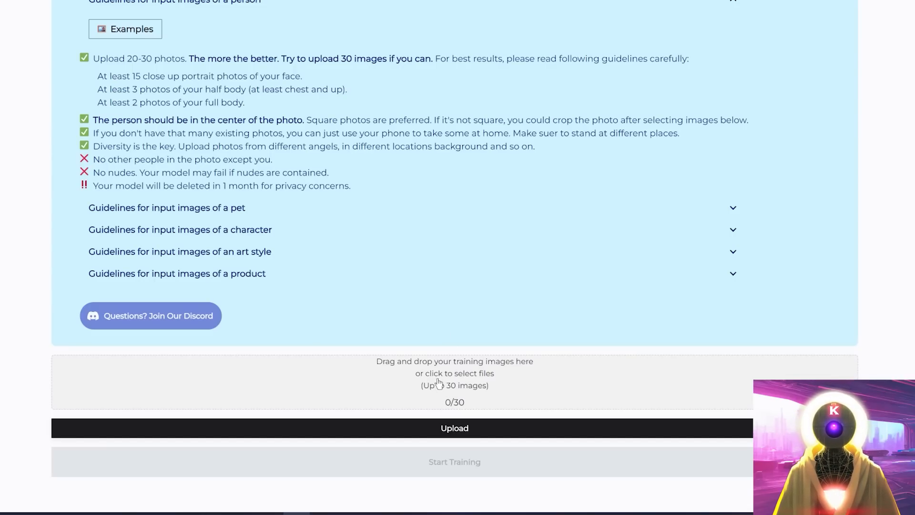
pyautogui.moveTo(441, 376)
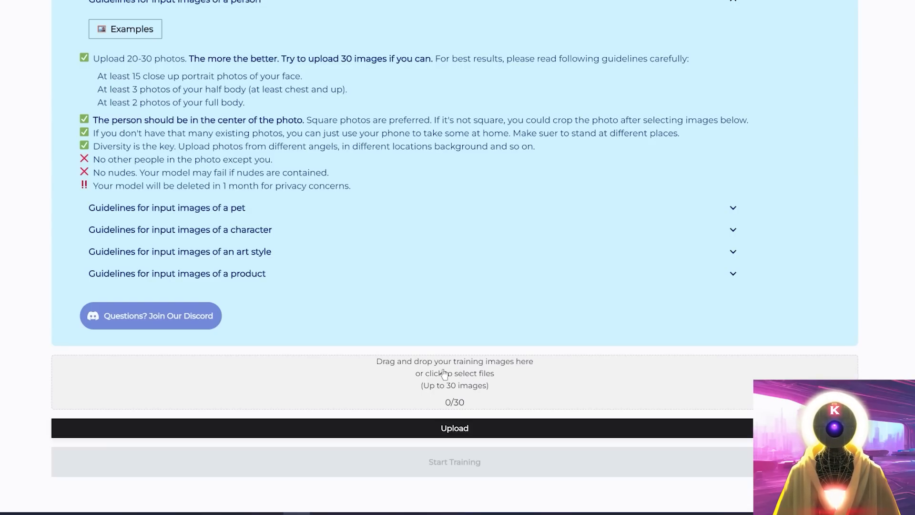
pyautogui.moveTo(460, 383)
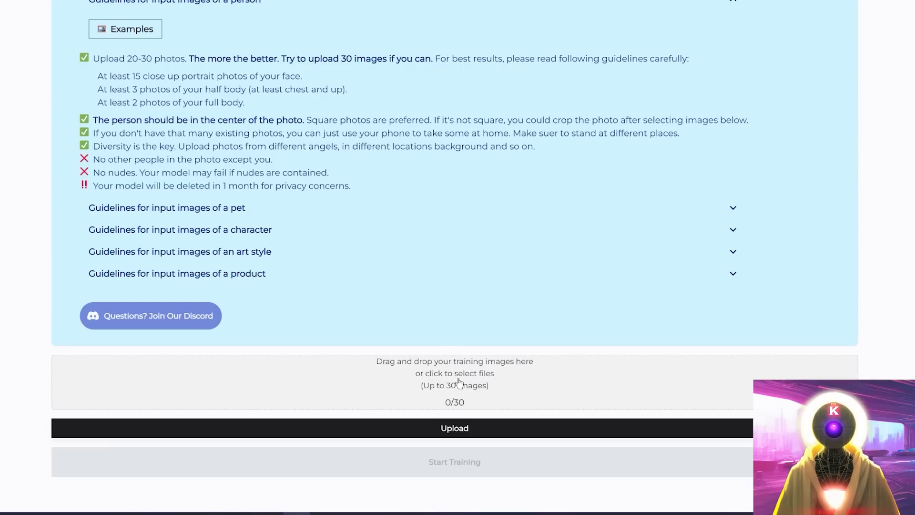
pyautogui.click(453, 373)
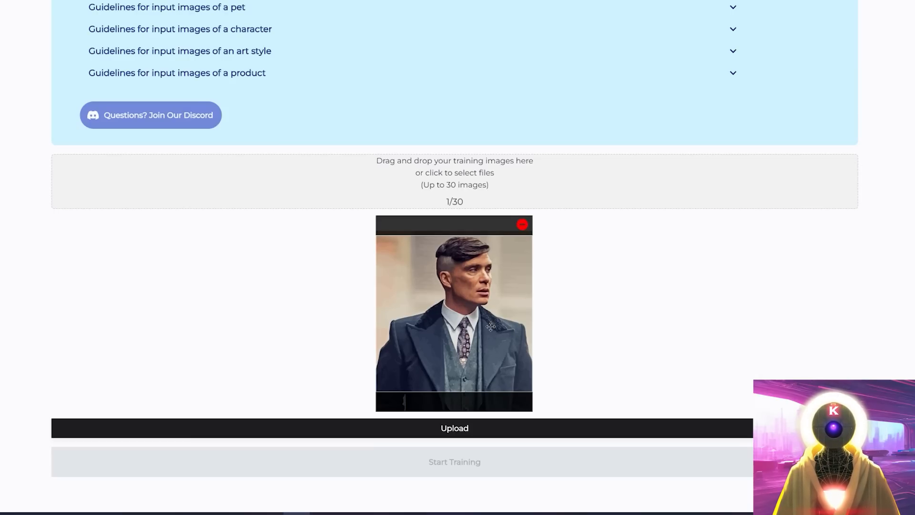
# Add all 30 tshelby training images and upload them so training is ready
pyautogui.click(522, 224)
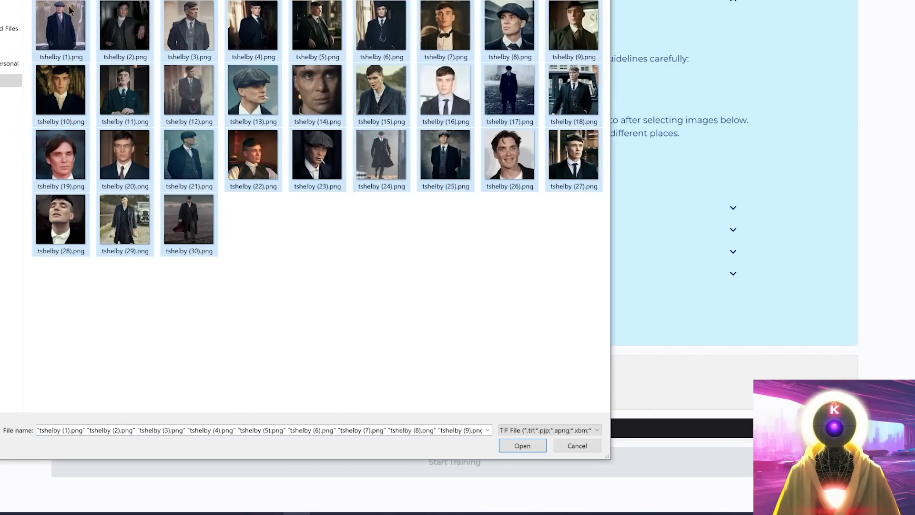
pyautogui.click(520, 445)
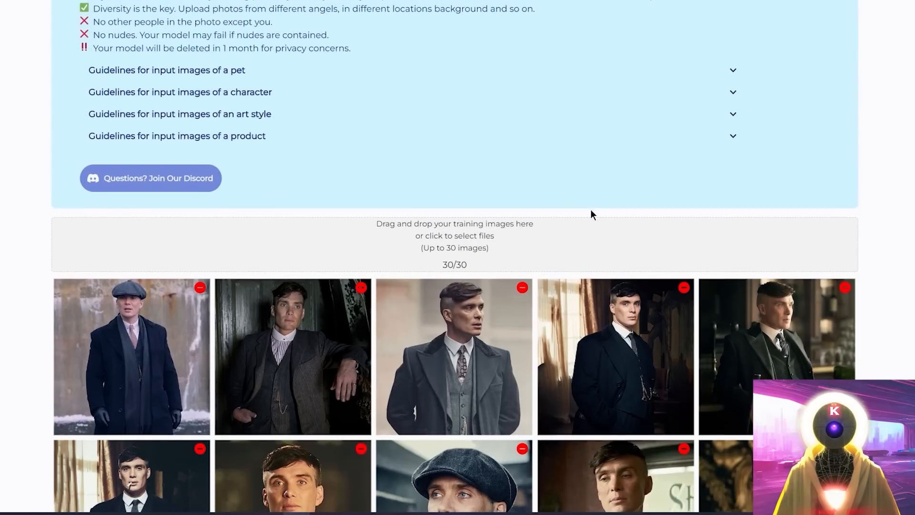
pyautogui.scroll(-3)
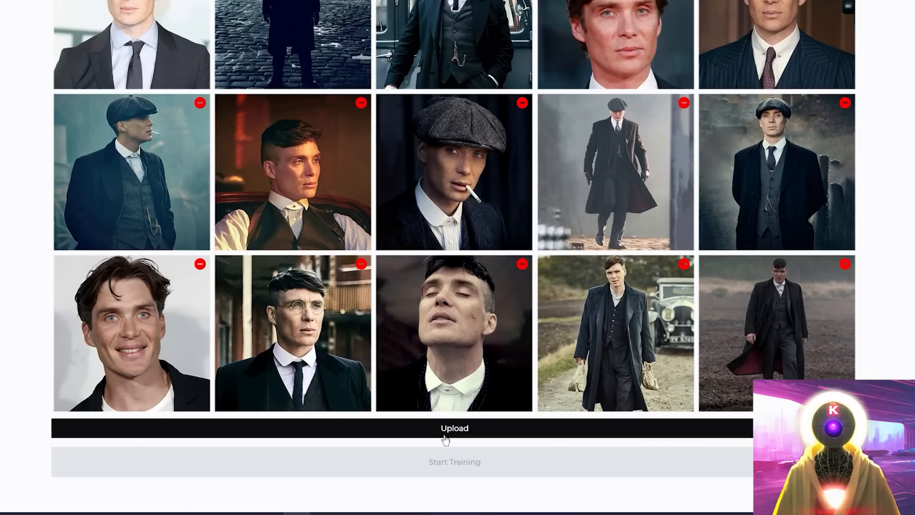
pyautogui.click(454, 428)
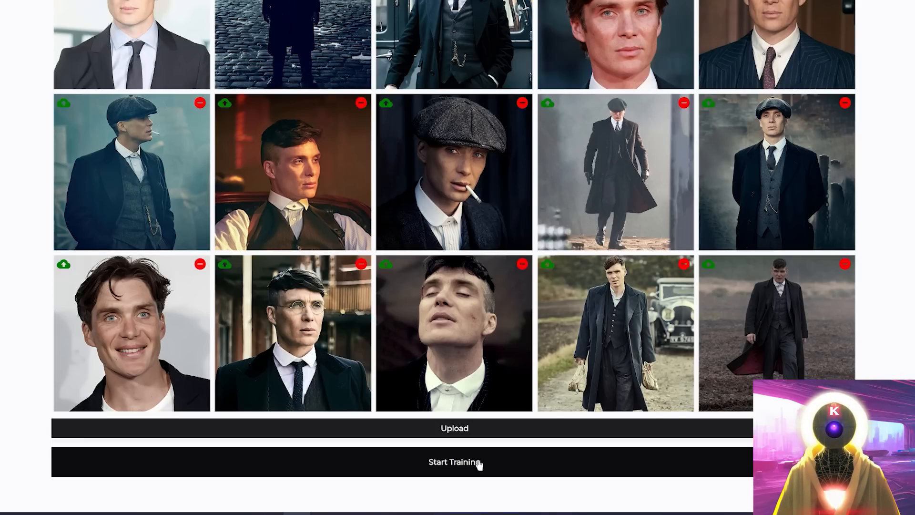
# Start training, then review the ready model's preset results such as Super Saiyan and Winston Churchill
pyautogui.click(453, 461)
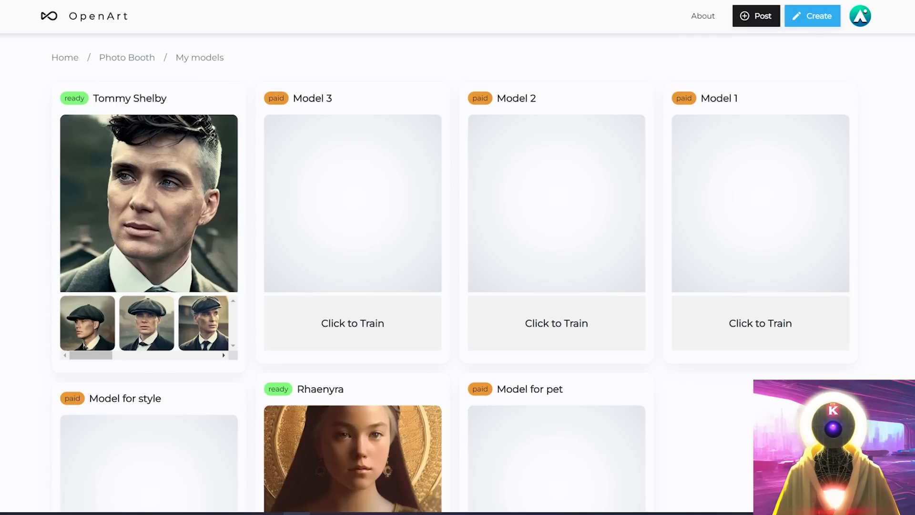
pyautogui.moveTo(82, 101)
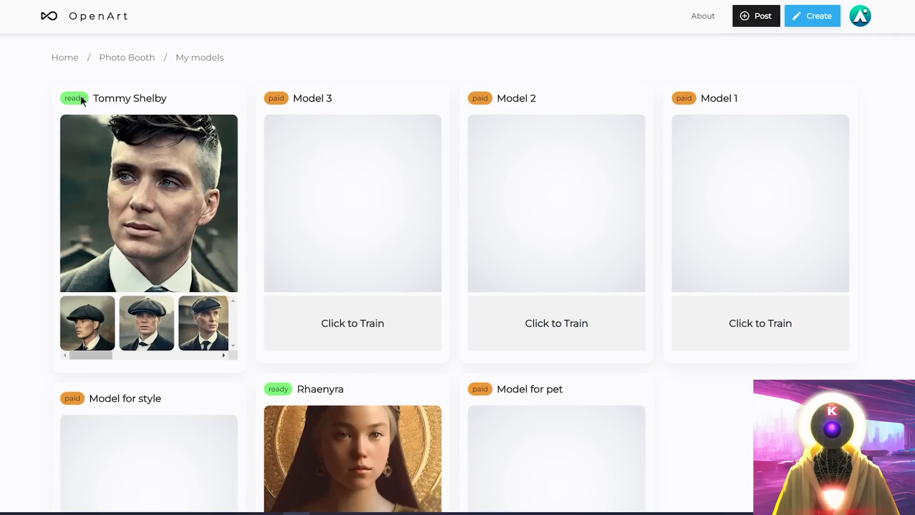
pyautogui.click(149, 203)
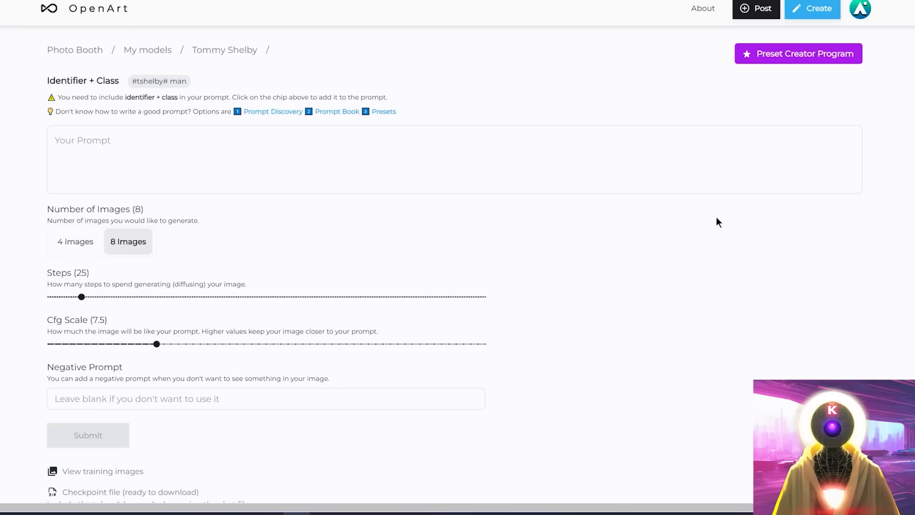
pyautogui.scroll(-3)
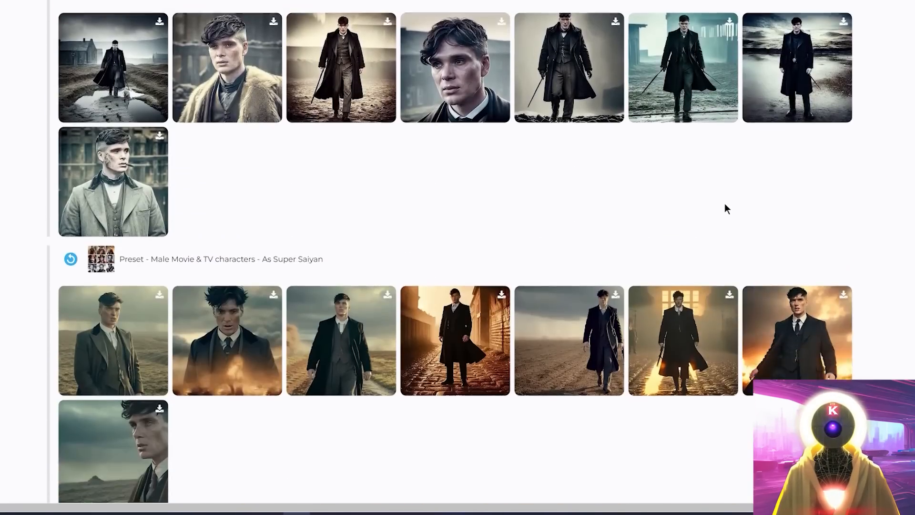
pyautogui.scroll(-3)
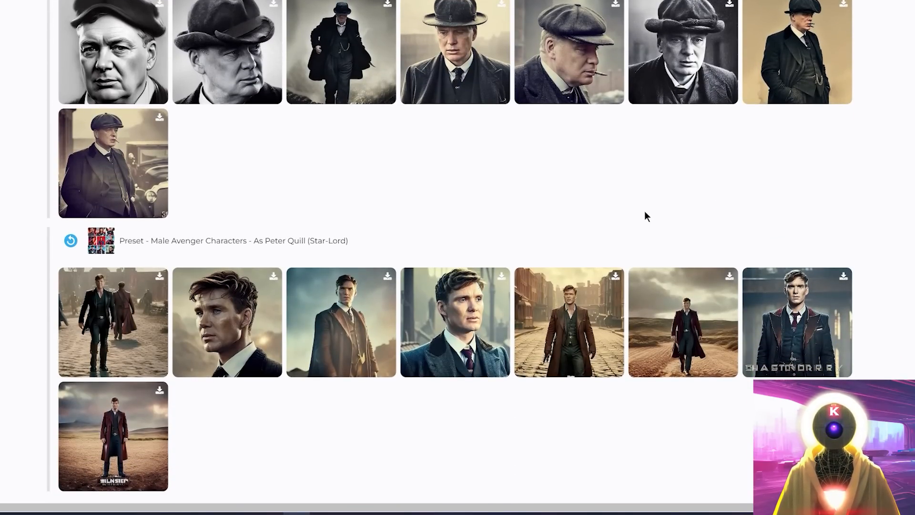
pyautogui.scroll(3)
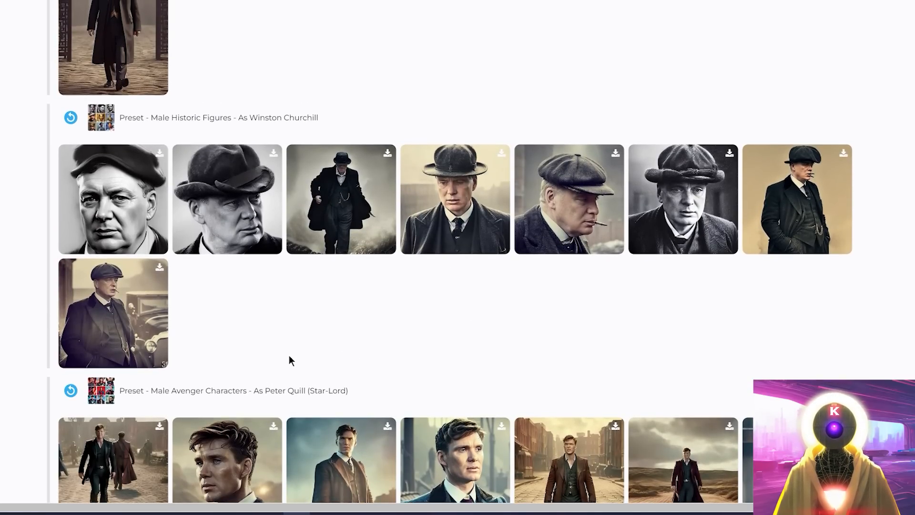
pyautogui.moveTo(132, 180)
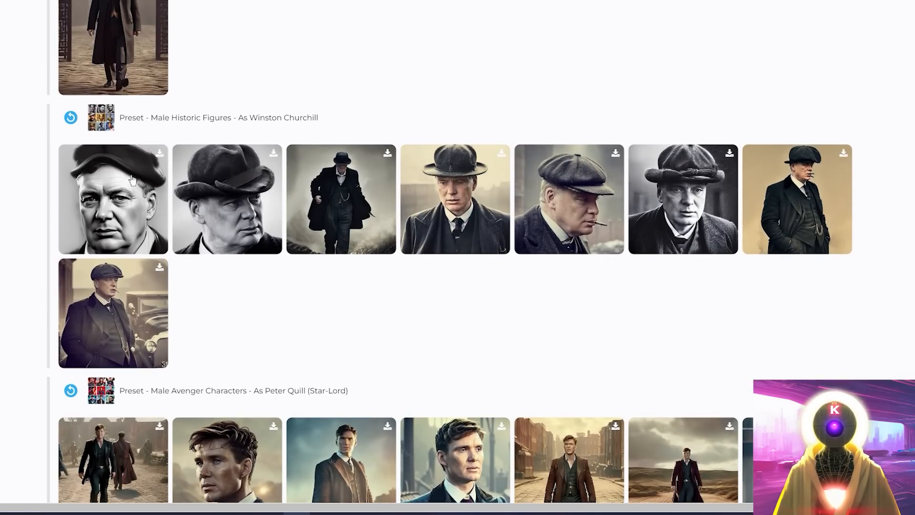
pyautogui.click(112, 198)
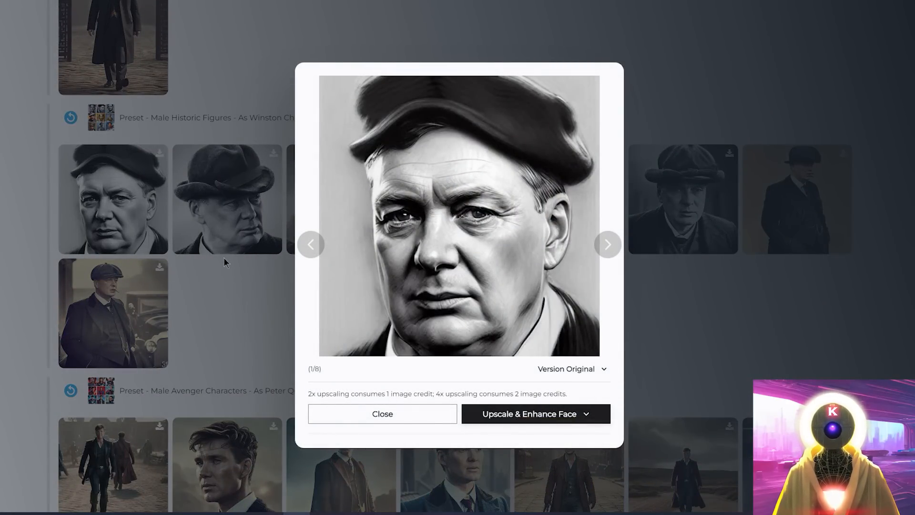
pyautogui.click(607, 244)
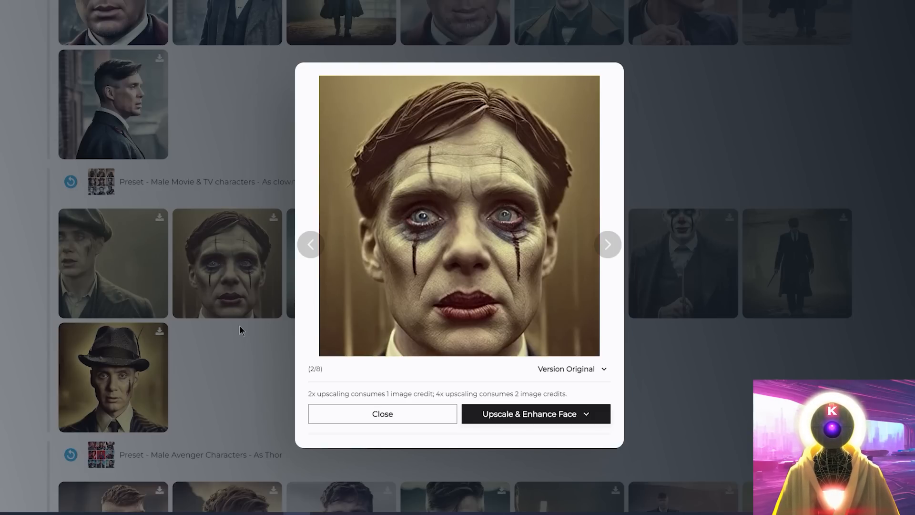
pyautogui.click(609, 244)
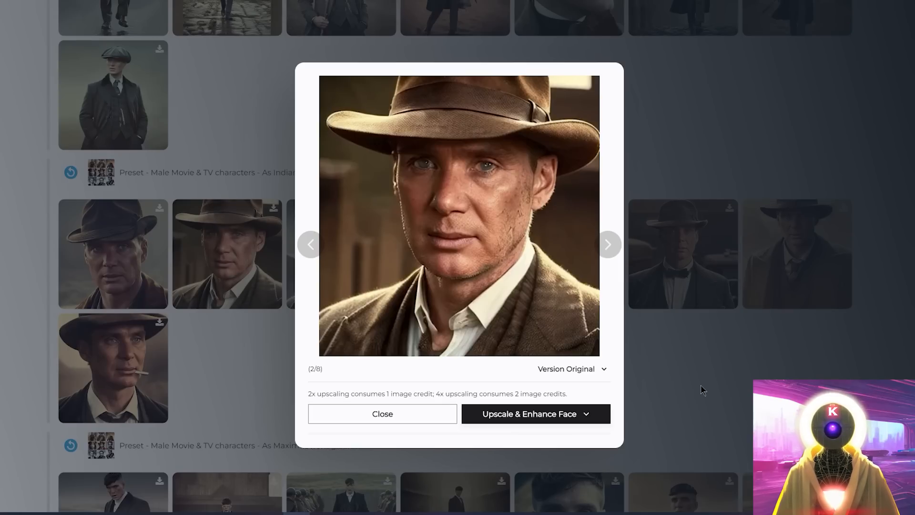
pyautogui.click(310, 245)
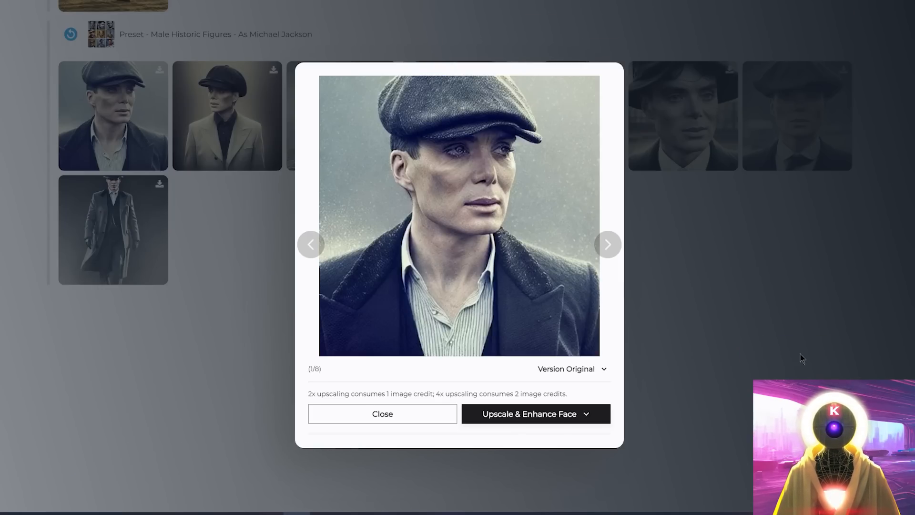
pyautogui.click(382, 413)
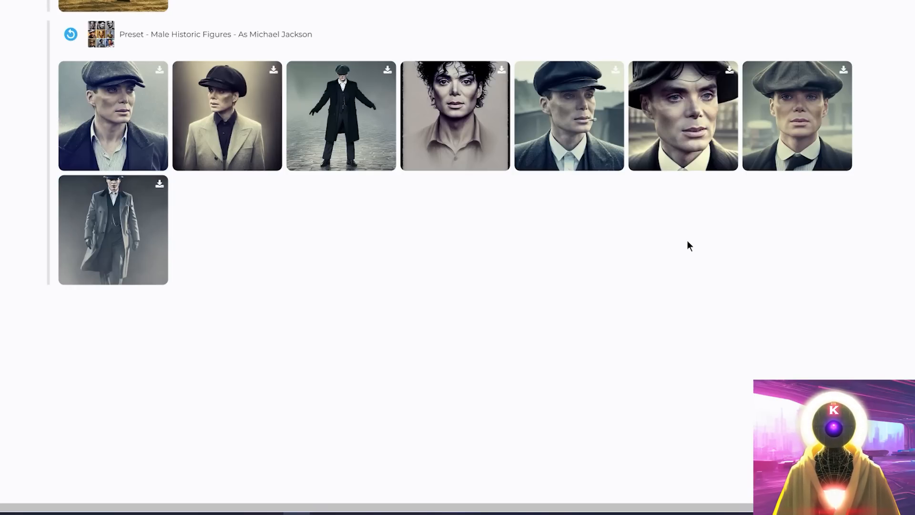
pyautogui.moveTo(680, 243)
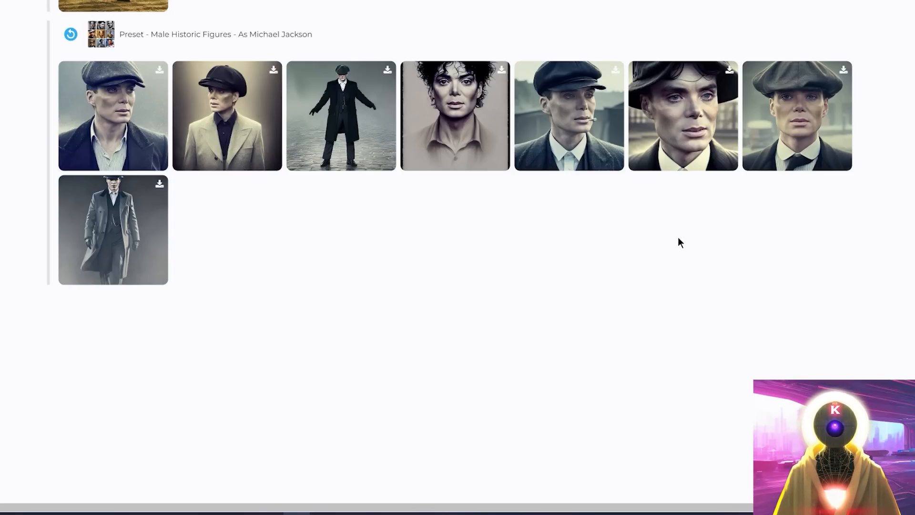
pyautogui.moveTo(566, 266)
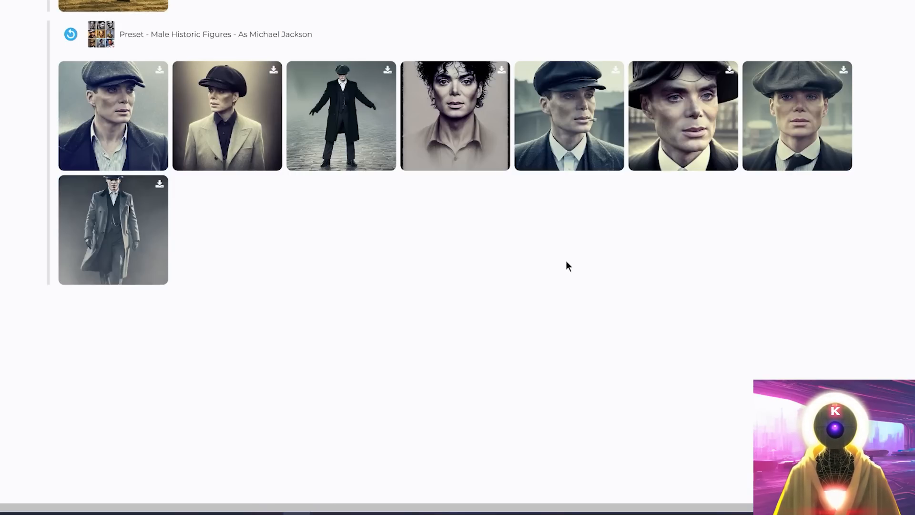
pyautogui.moveTo(461, 241)
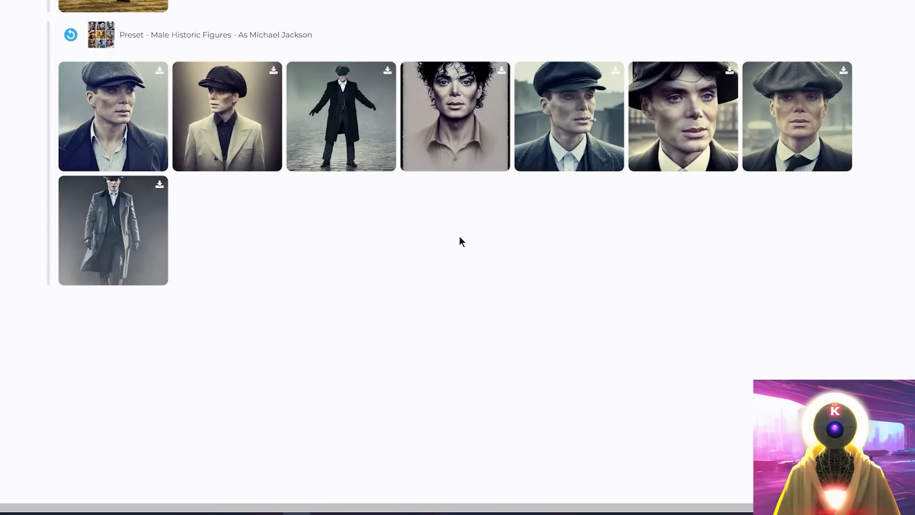
pyautogui.scroll(-3)
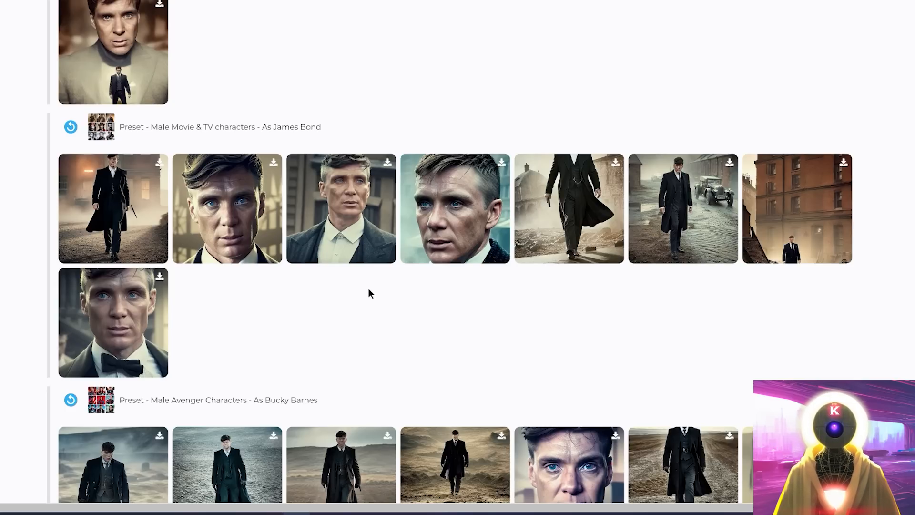
pyautogui.moveTo(388, 184)
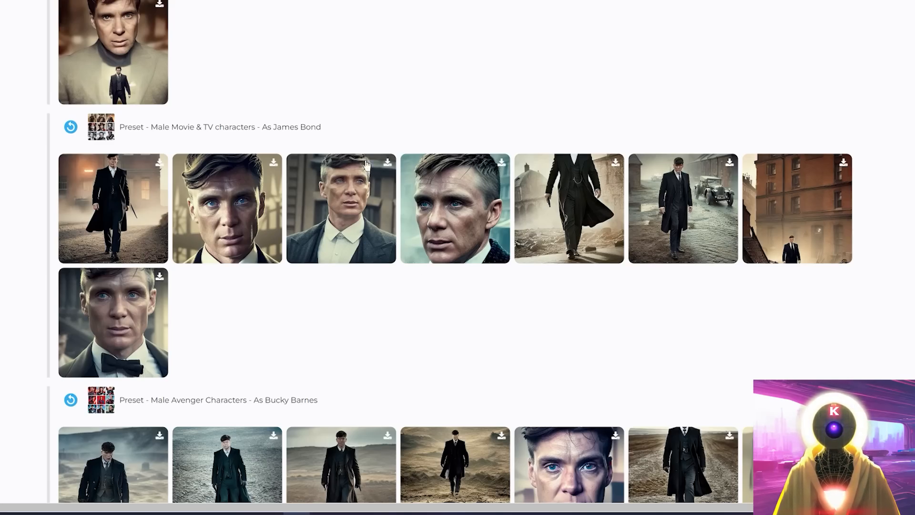
pyautogui.moveTo(373, 193)
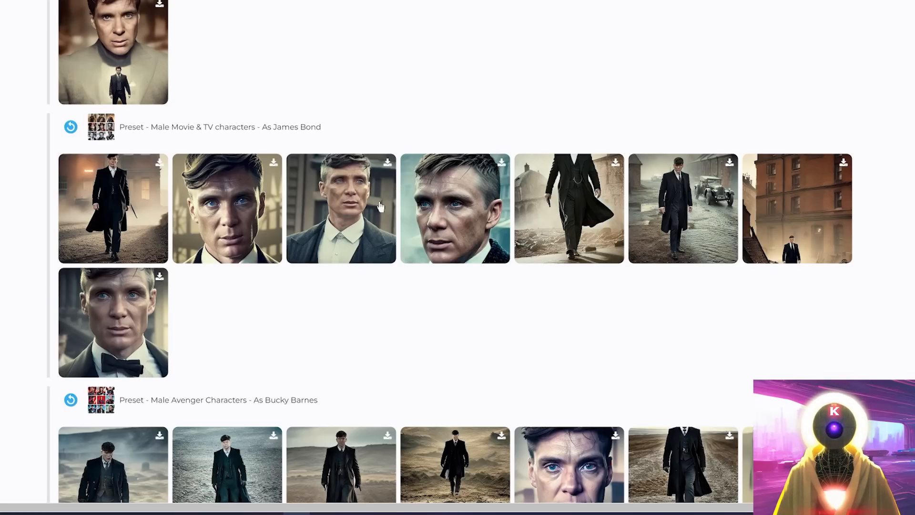
pyautogui.moveTo(350, 198)
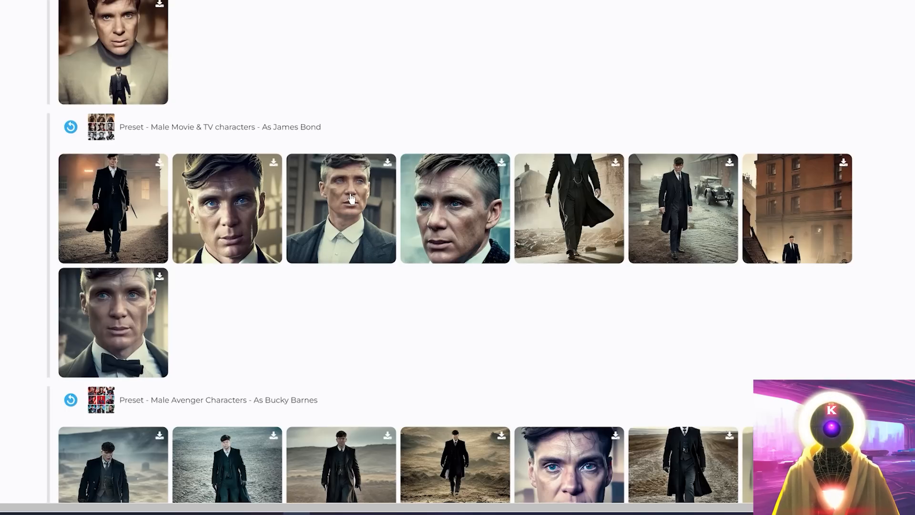
# Upscale the third James Bond portrait 2x with face enhancement and compare it with the original version
pyautogui.click(342, 208)
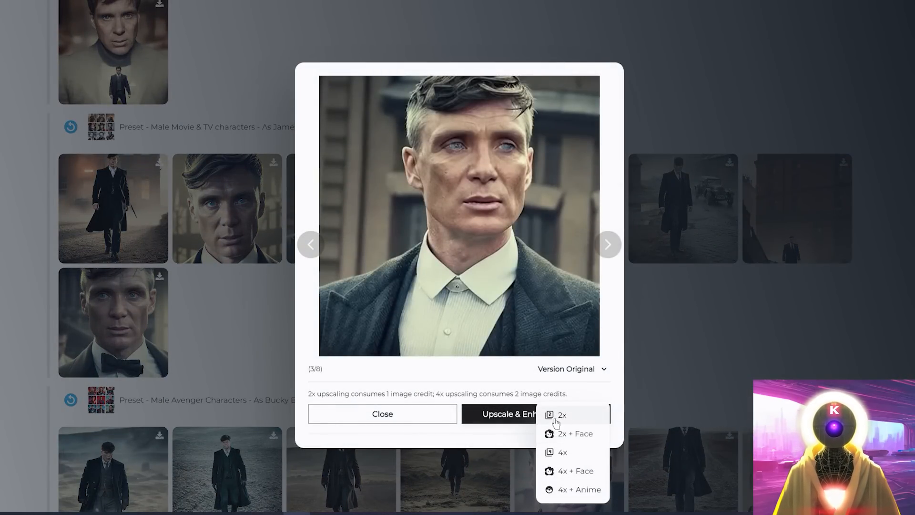
pyautogui.moveTo(576, 436)
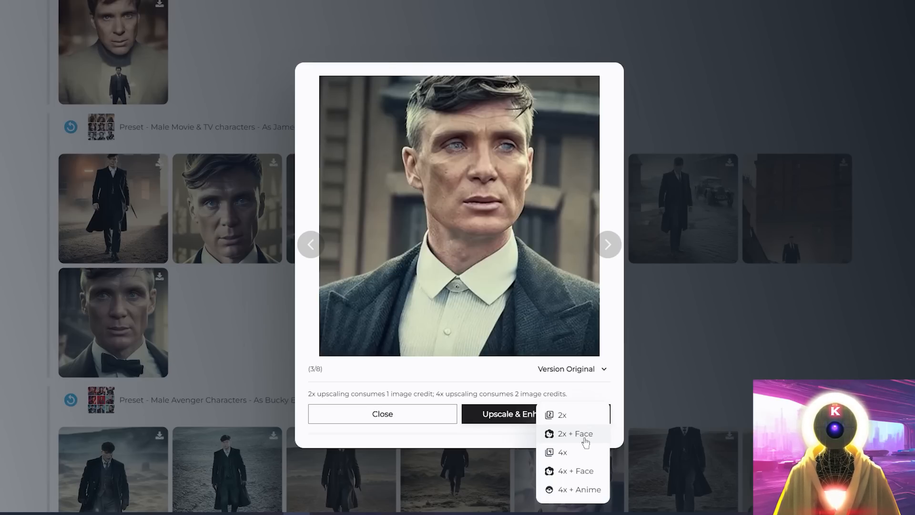
pyautogui.moveTo(582, 434)
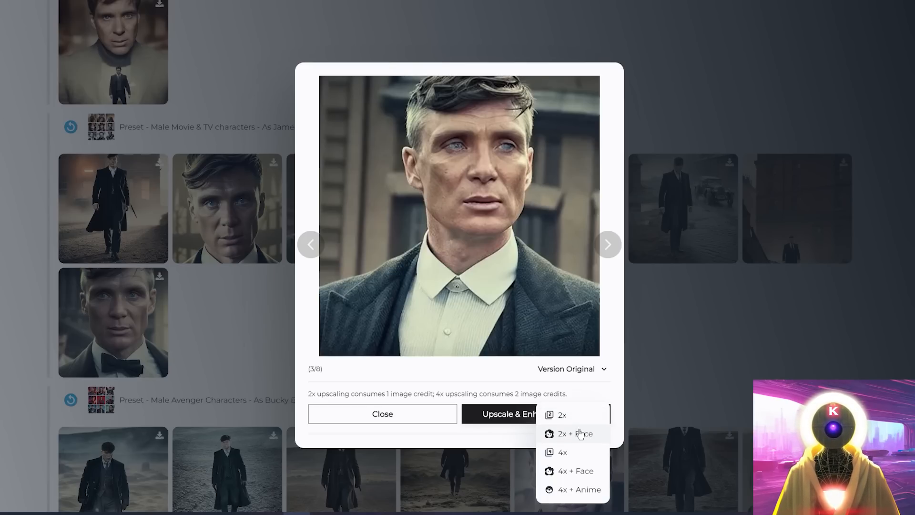
pyautogui.moveTo(580, 436)
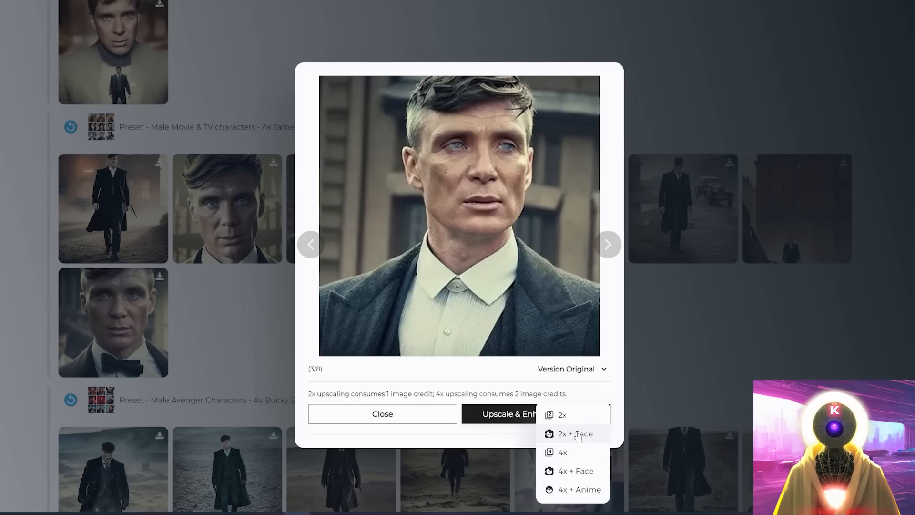
pyautogui.click(574, 433)
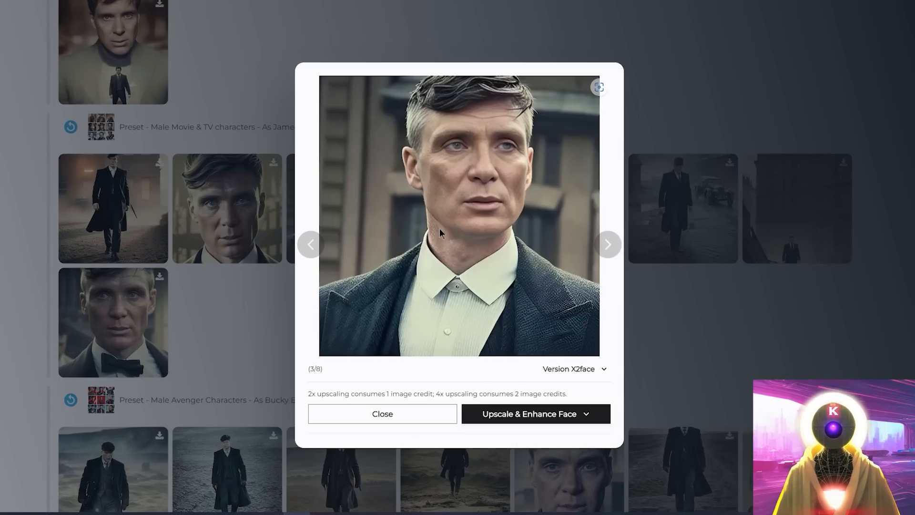
pyautogui.moveTo(418, 292)
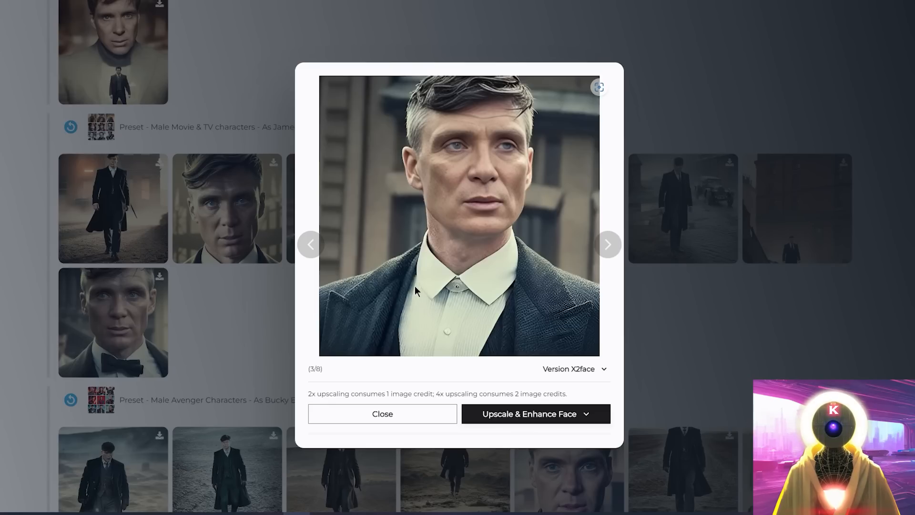
pyautogui.moveTo(533, 206)
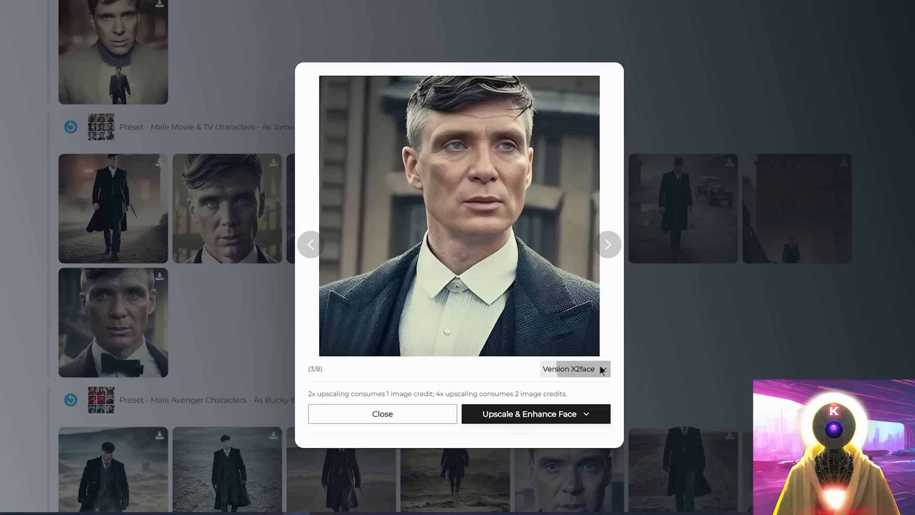
pyautogui.click(573, 368)
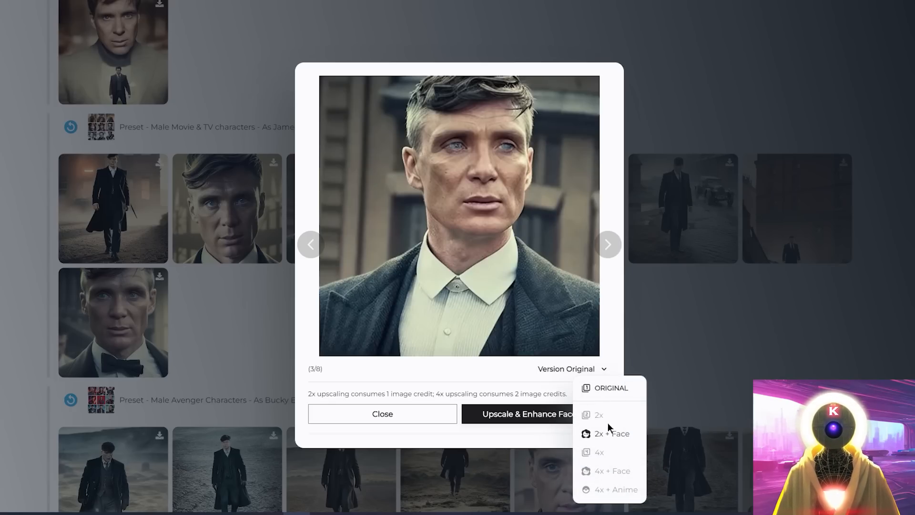
pyautogui.click(612, 433)
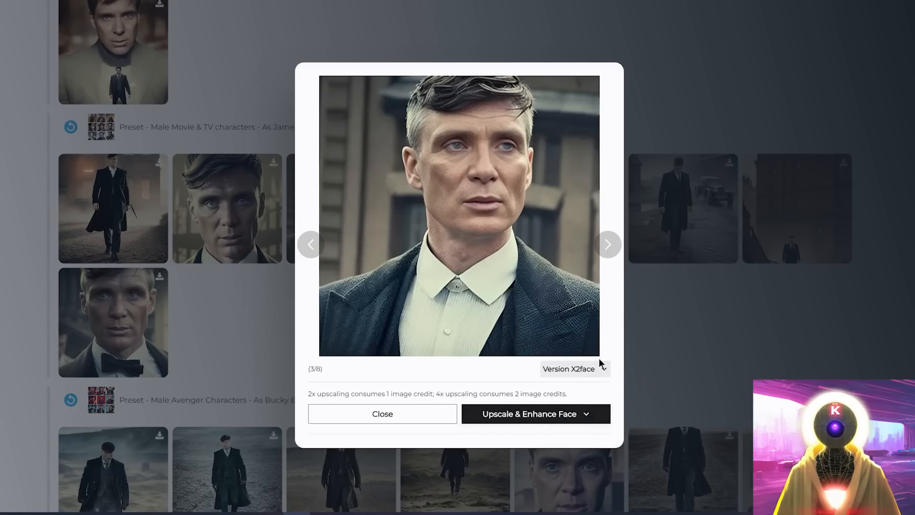
pyautogui.moveTo(506, 189)
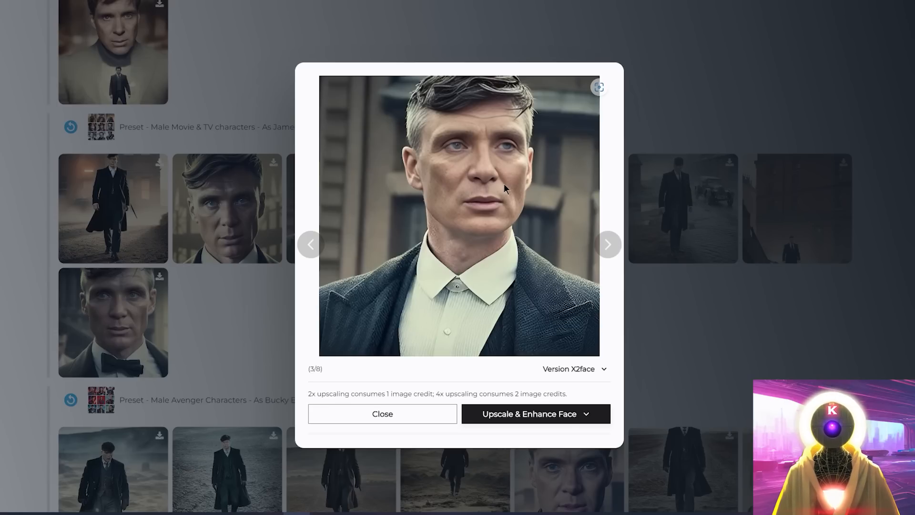
pyautogui.rightClick(505, 189)
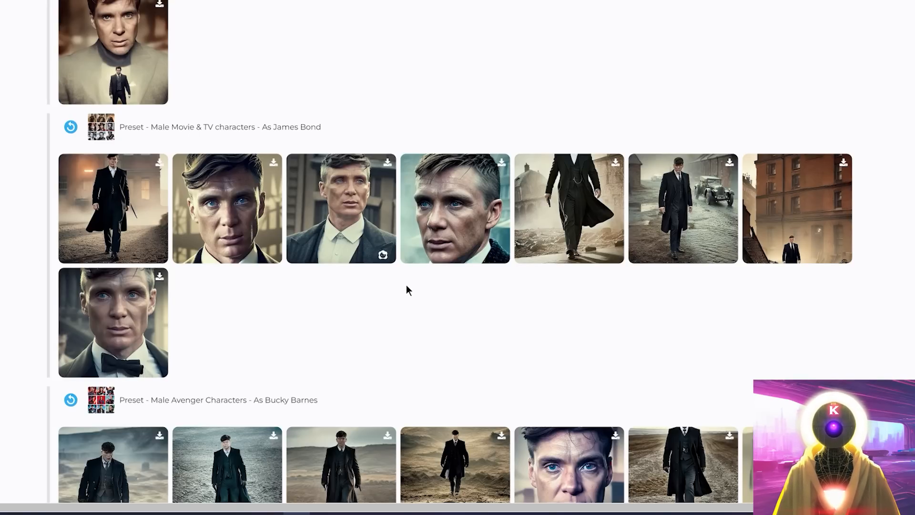
pyautogui.moveTo(297, 264)
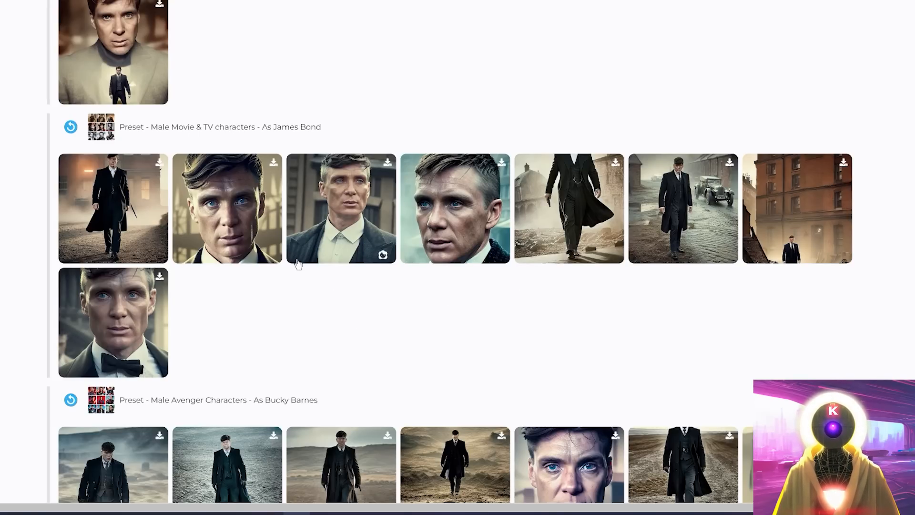
pyautogui.moveTo(69, 127)
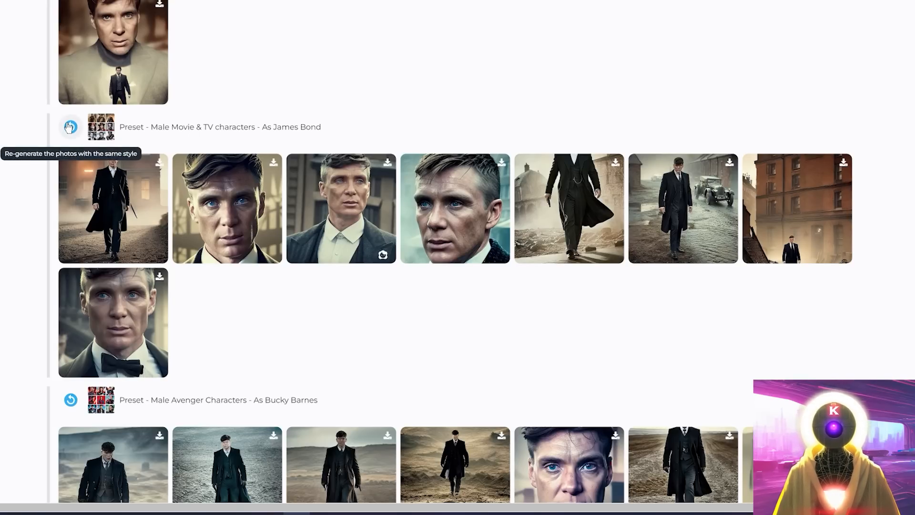
# Regenerate the James Bond preset photos in the same style
pyautogui.click(69, 127)
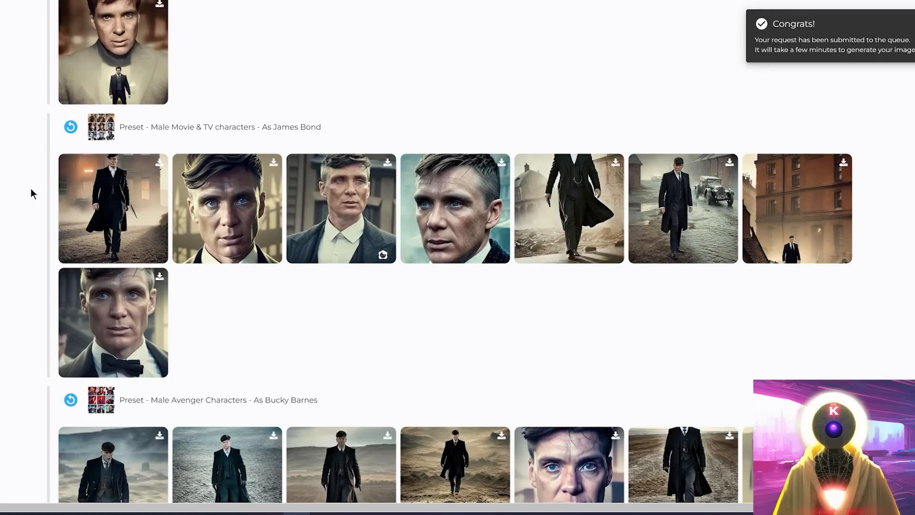
pyautogui.scroll(3)
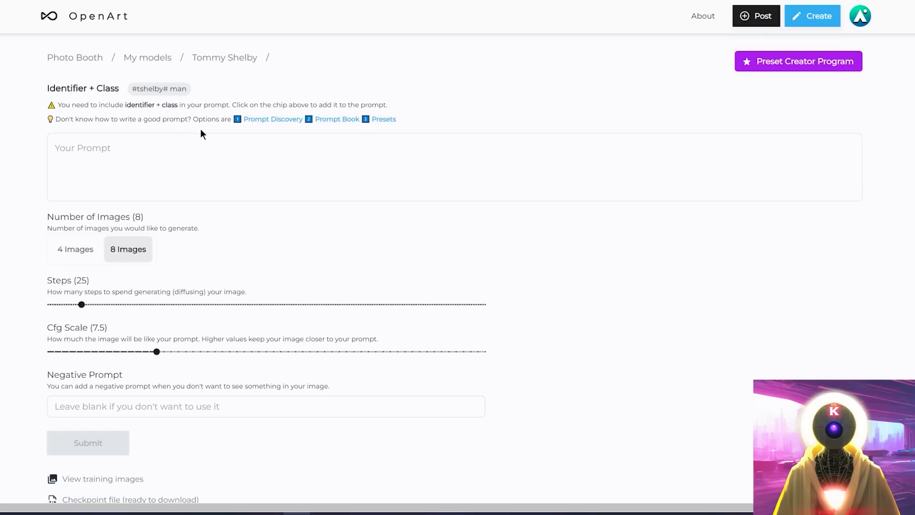
pyautogui.moveTo(163, 99)
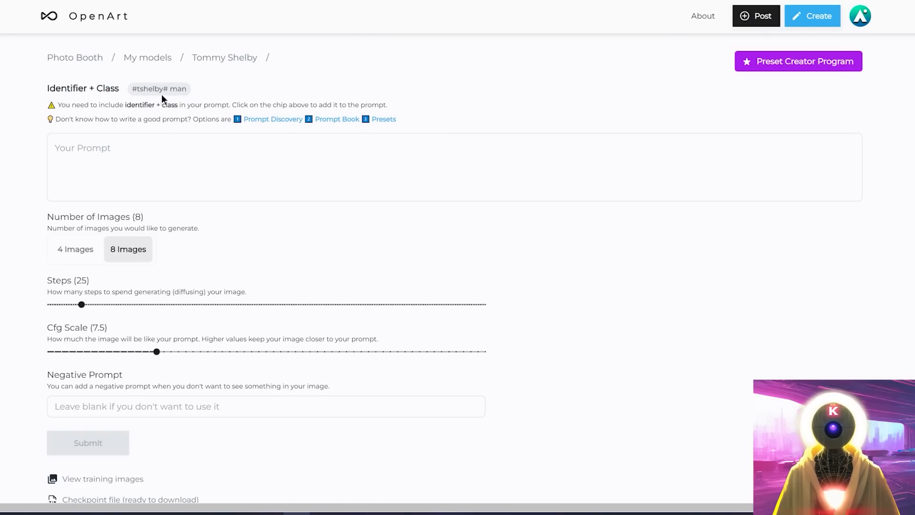
pyautogui.moveTo(159, 93)
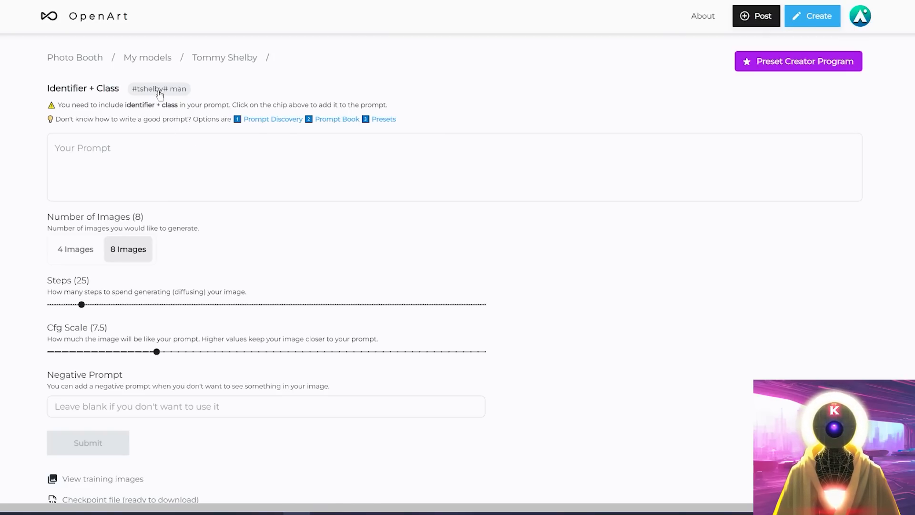
# Replace the prompt with 'Portrait of #tshelby# man' for the trained model
pyautogui.click(160, 88)
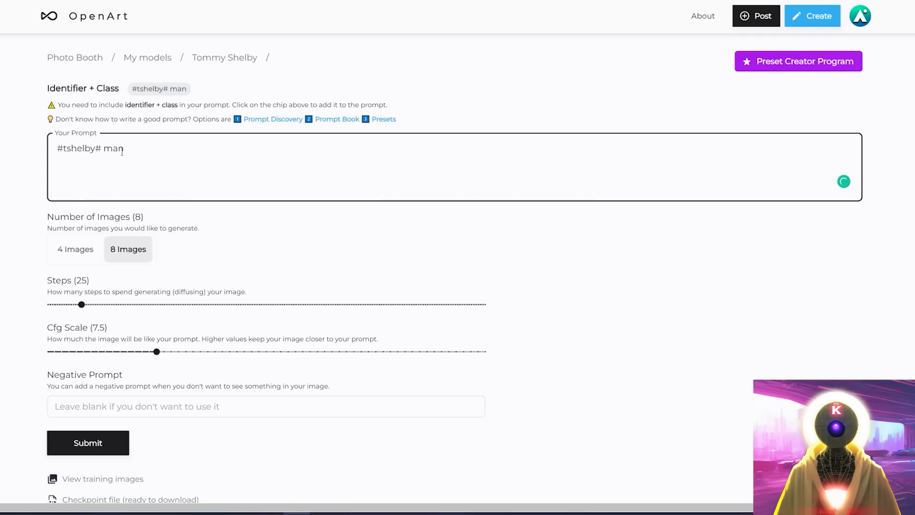
pyautogui.press('ctrl+a')
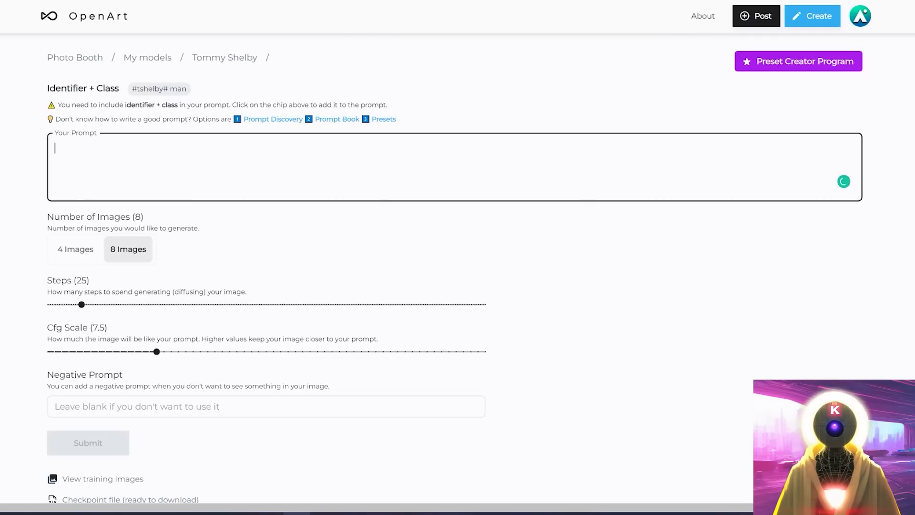
pyautogui.write('Portrait')
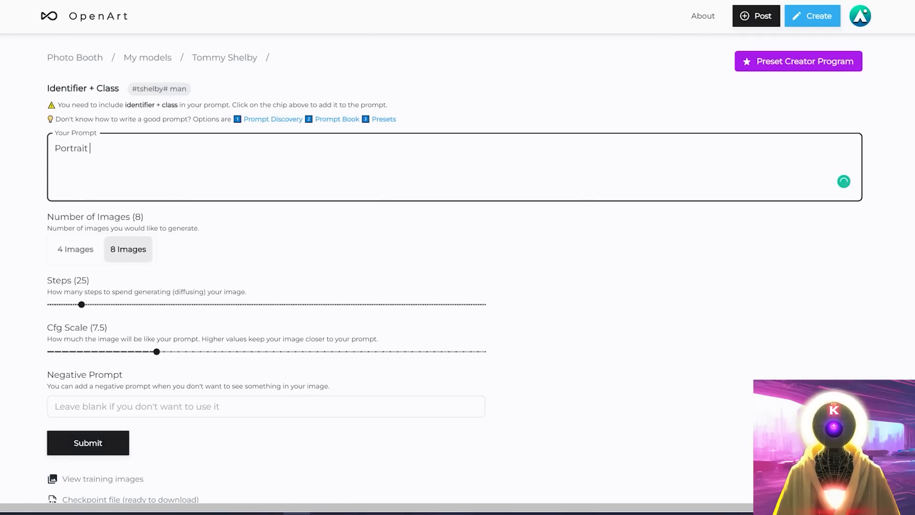
pyautogui.write('of #tshelby# man')
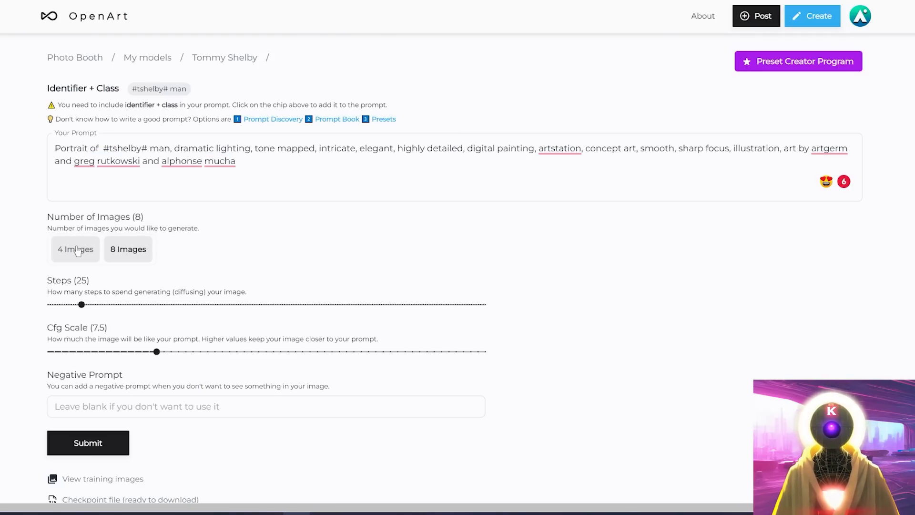
# Request 4 images at 50 steps and CFG 9 and submit the portrait generation
pyautogui.click(74, 249)
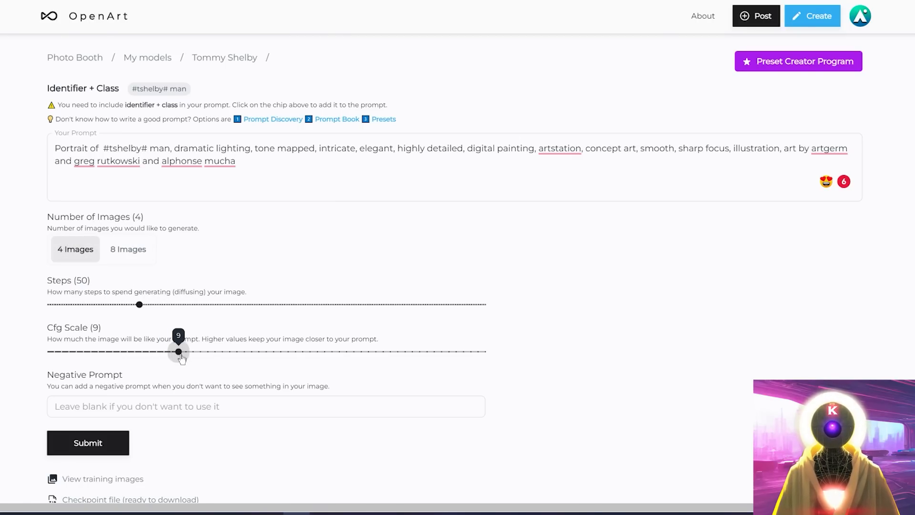
pyautogui.scroll(-3)
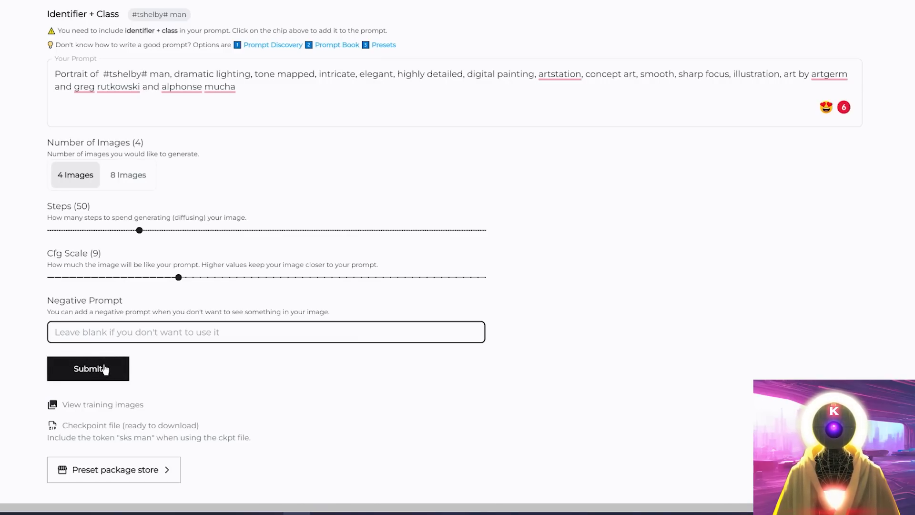
pyautogui.click(87, 368)
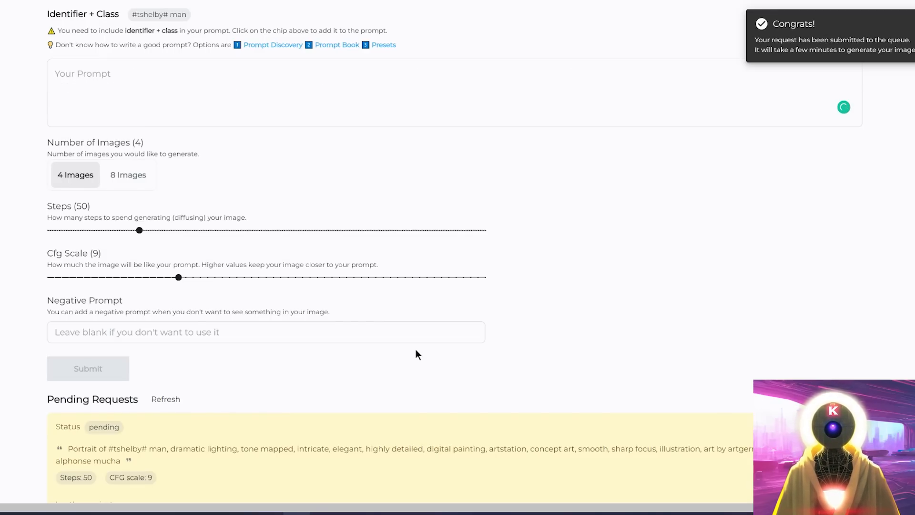
pyautogui.scroll(-3)
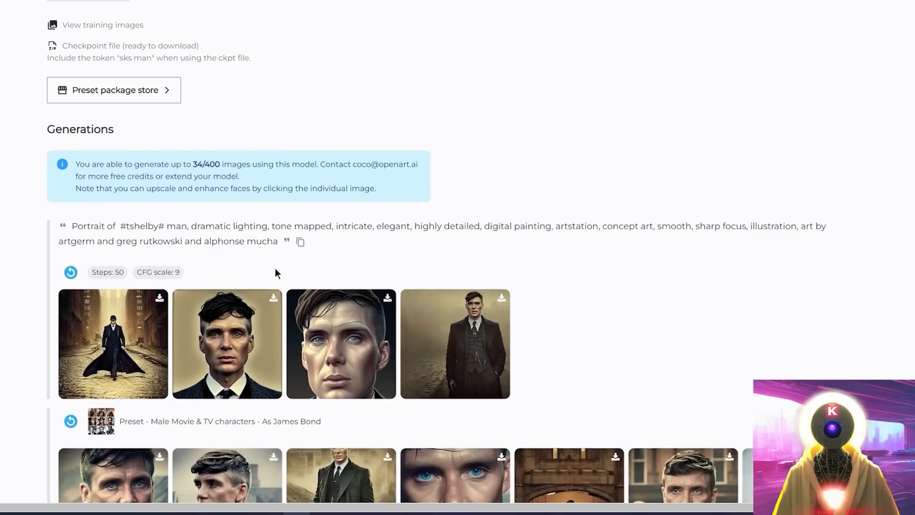
pyautogui.scroll(3)
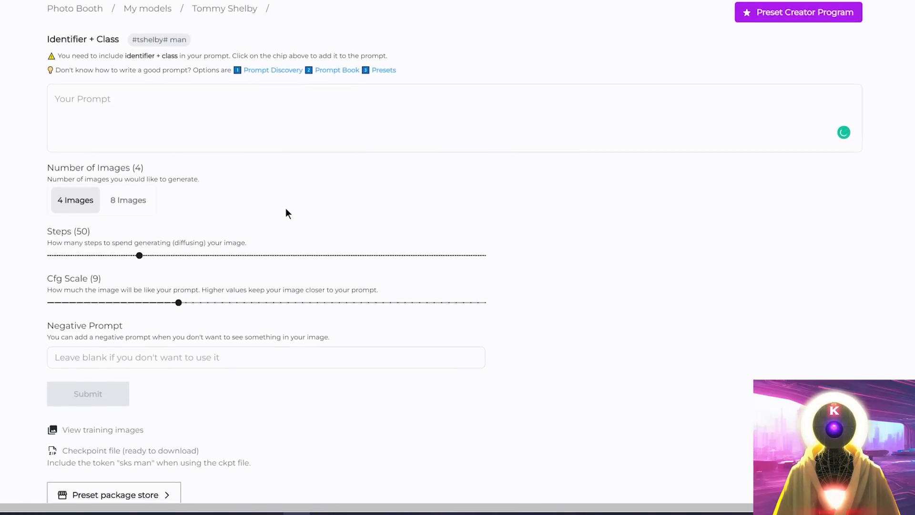
pyautogui.scroll(-3)
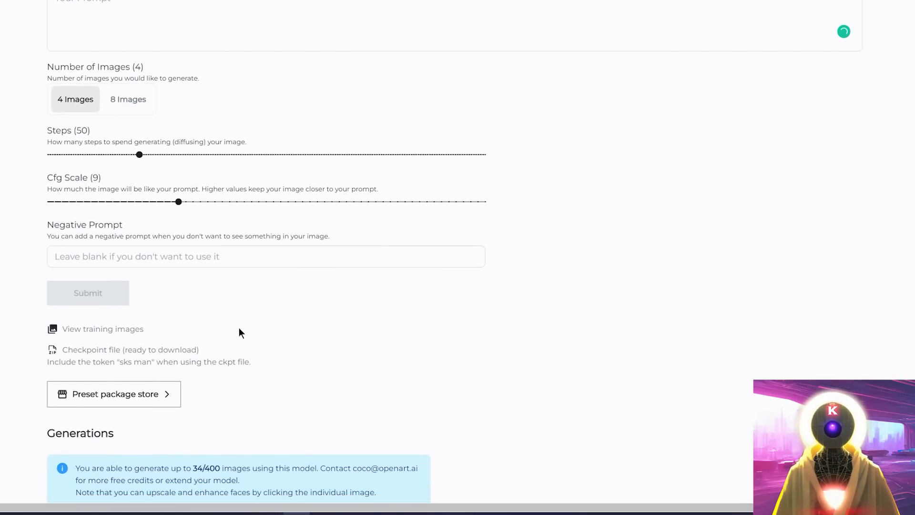
pyautogui.moveTo(228, 392)
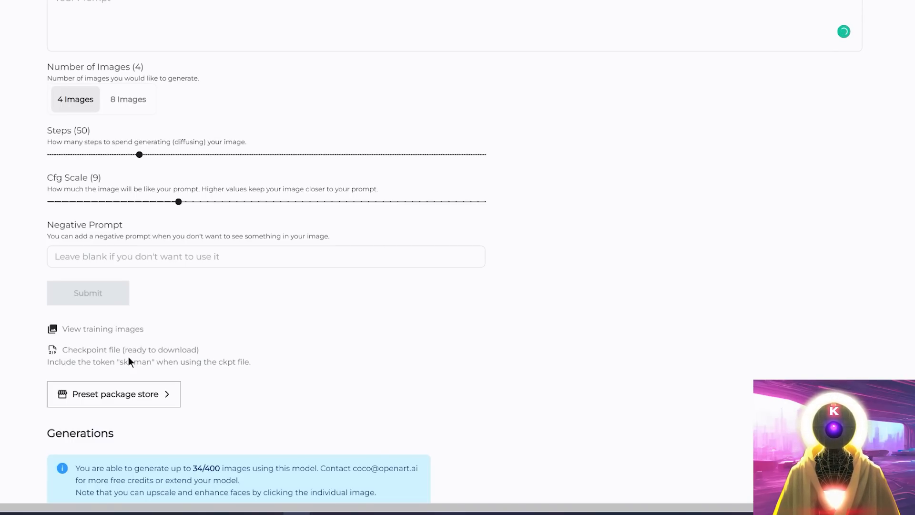
pyautogui.moveTo(180, 359)
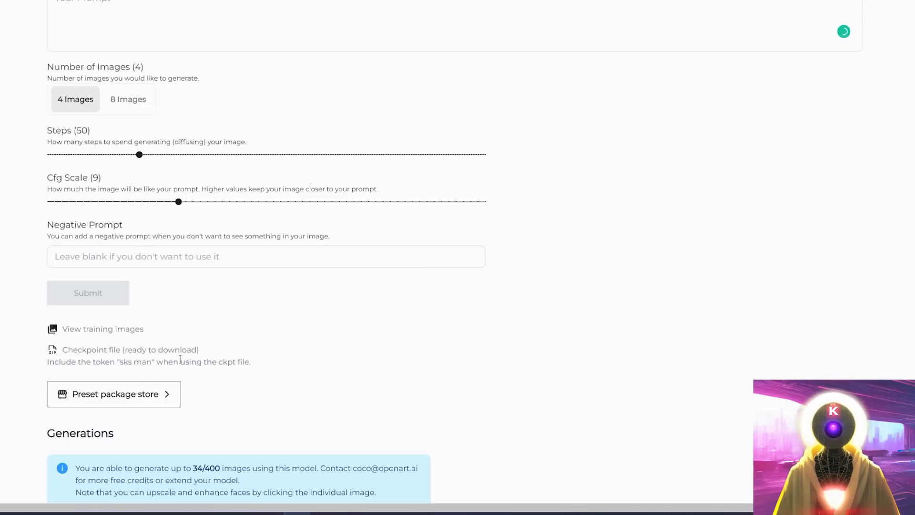
pyautogui.moveTo(624, 337)
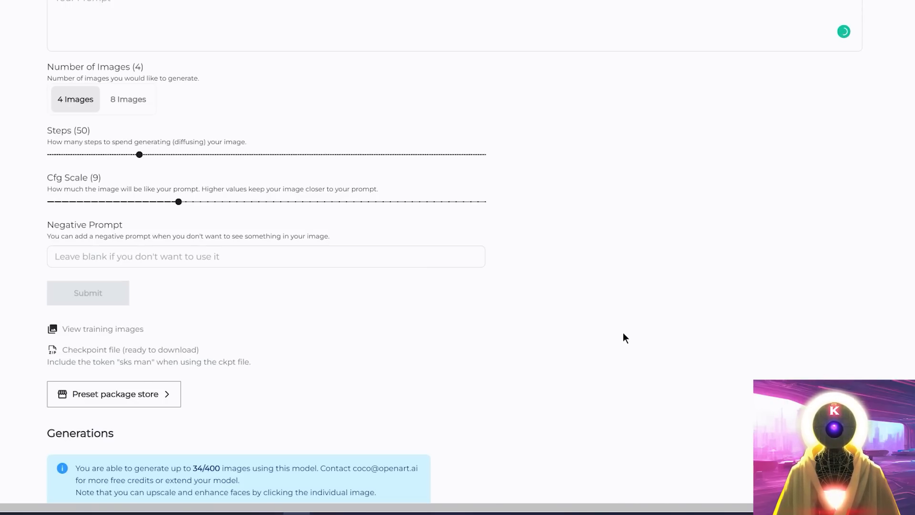
pyautogui.scroll(-3)
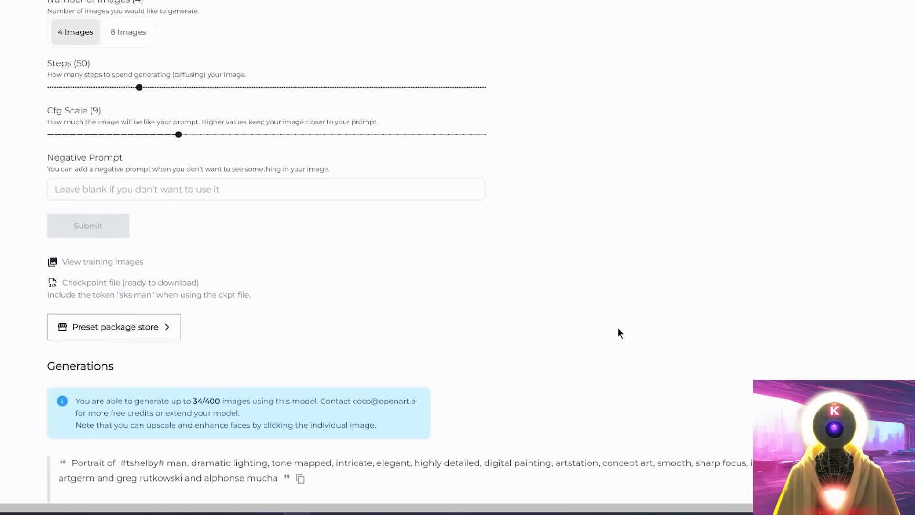
pyautogui.scroll(-3)
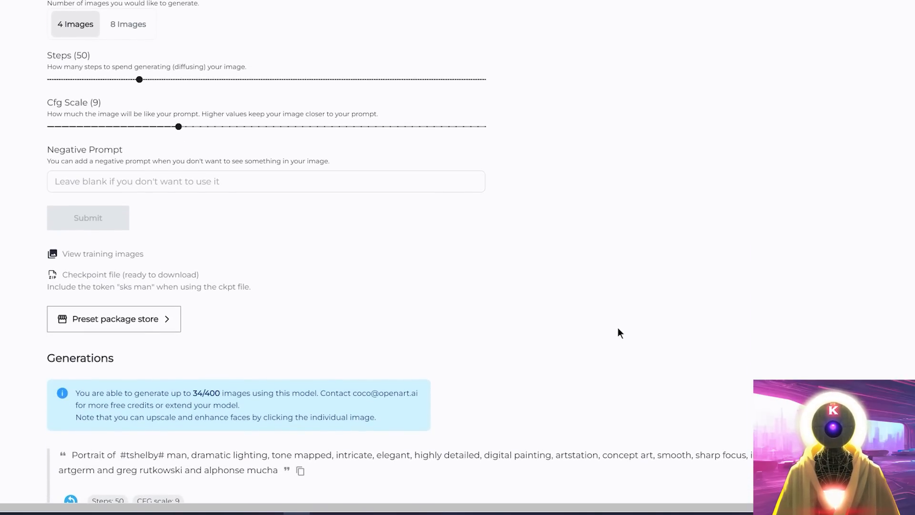
pyautogui.scroll(-3)
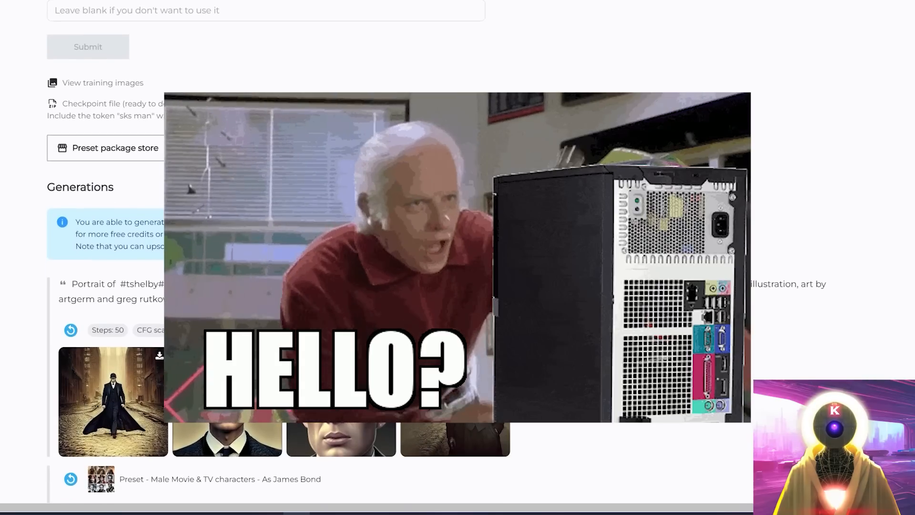
pyautogui.scroll(-3)
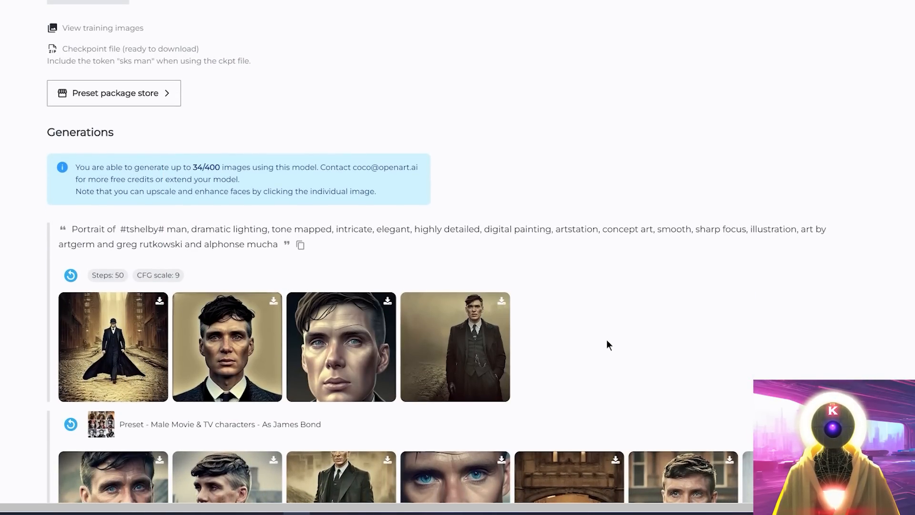
pyautogui.scroll(3)
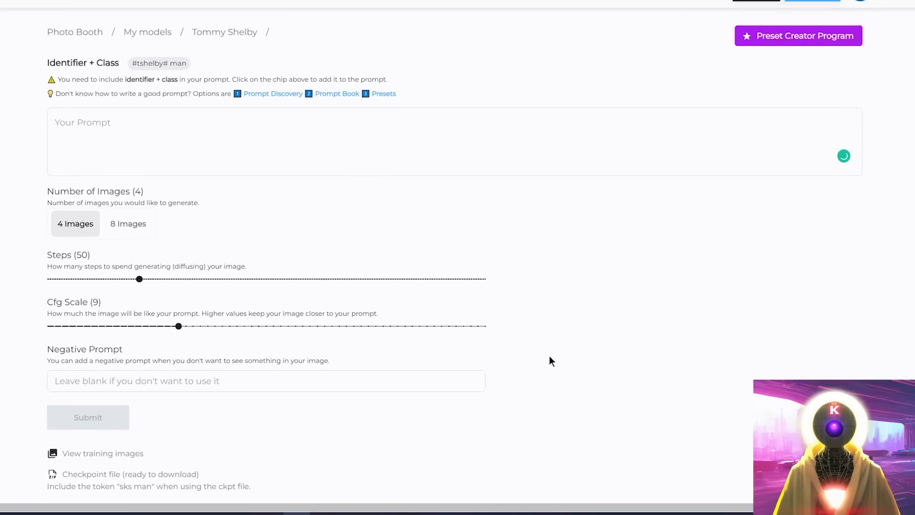
pyautogui.scroll(-3)
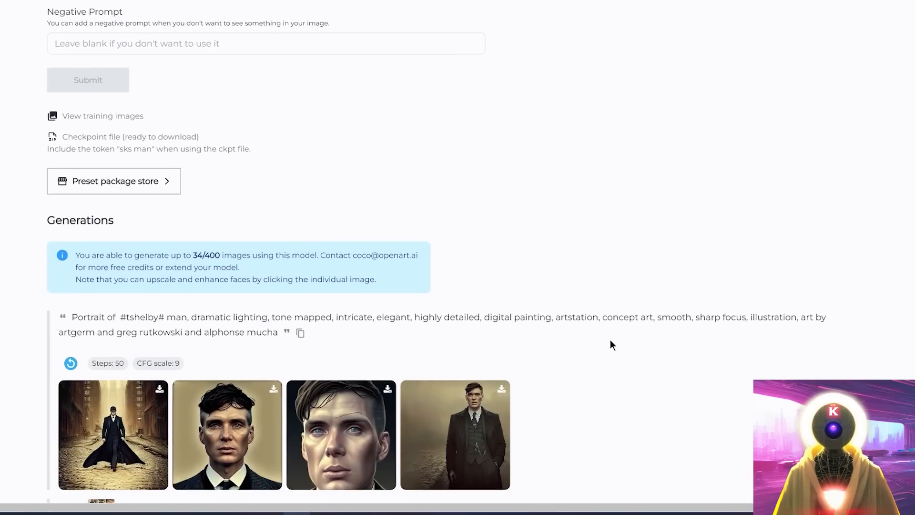
pyautogui.scroll(-3)
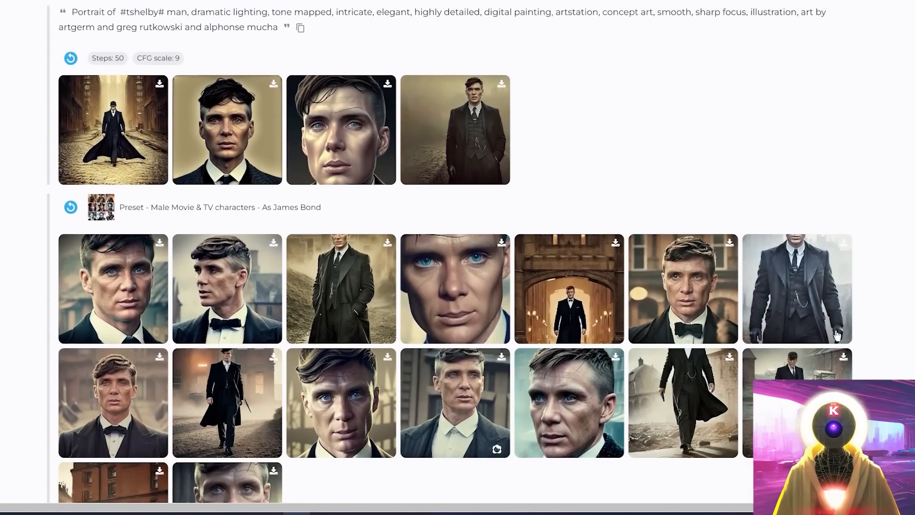
pyautogui.scroll(-3)
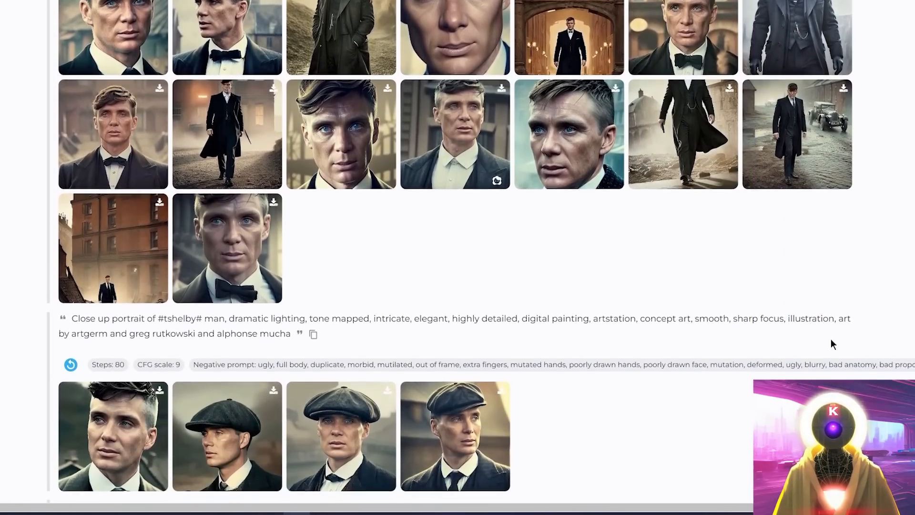
pyautogui.scroll(-3)
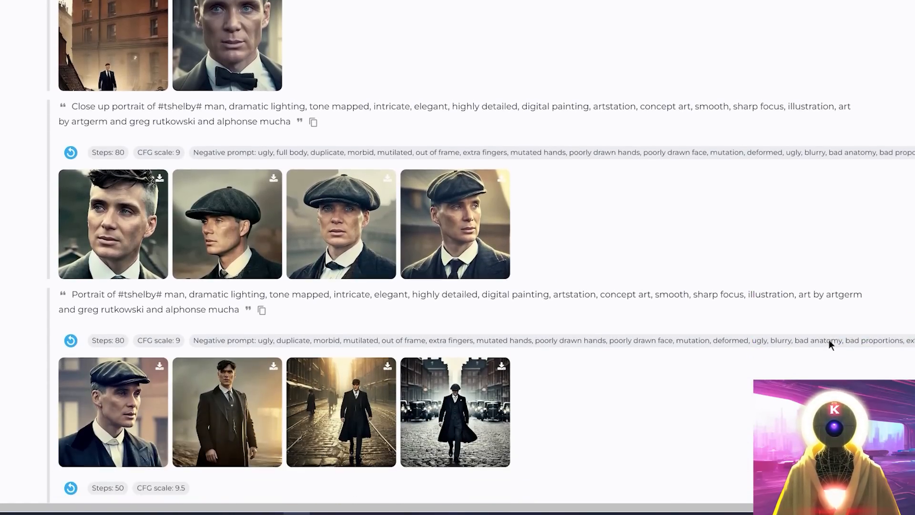
pyautogui.scroll(-3)
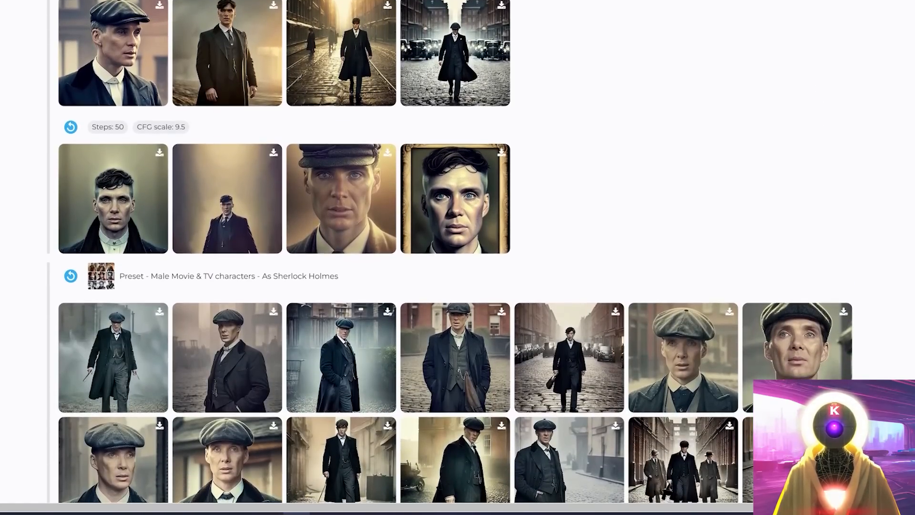
pyautogui.scroll(-3)
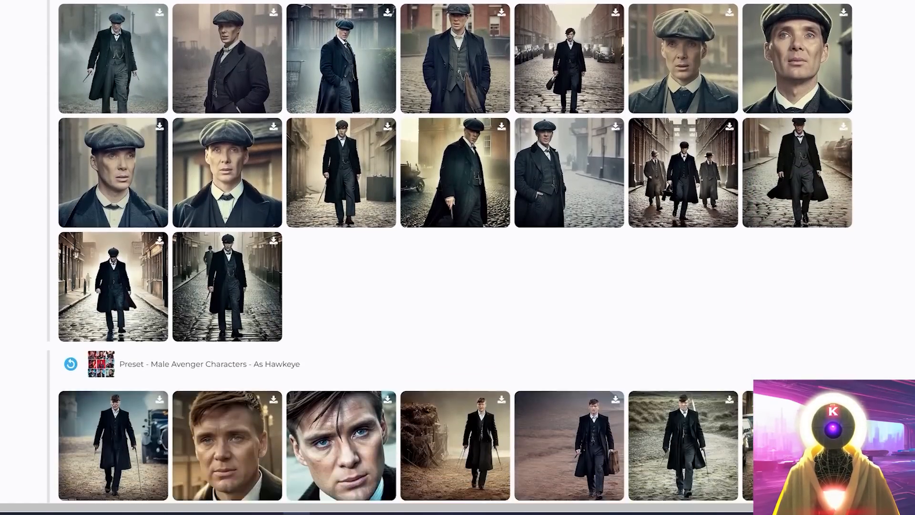
pyautogui.scroll(-3)
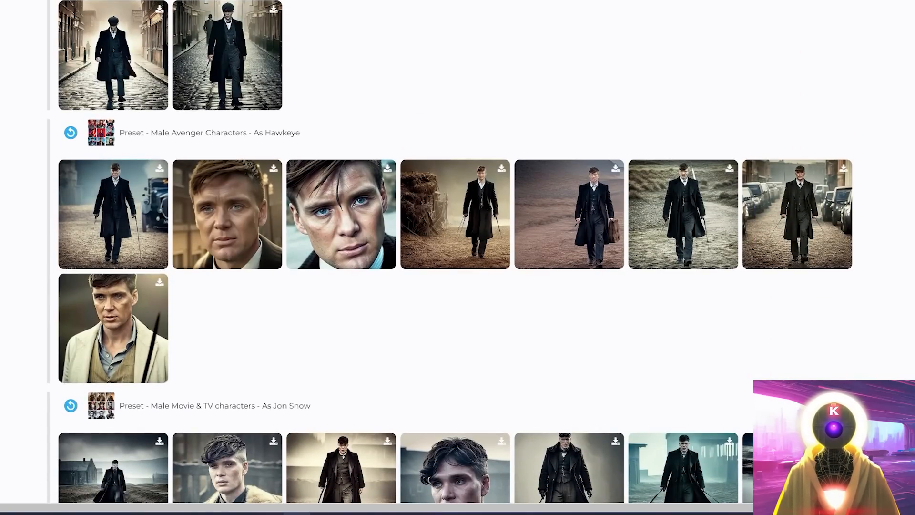
pyautogui.scroll(-3)
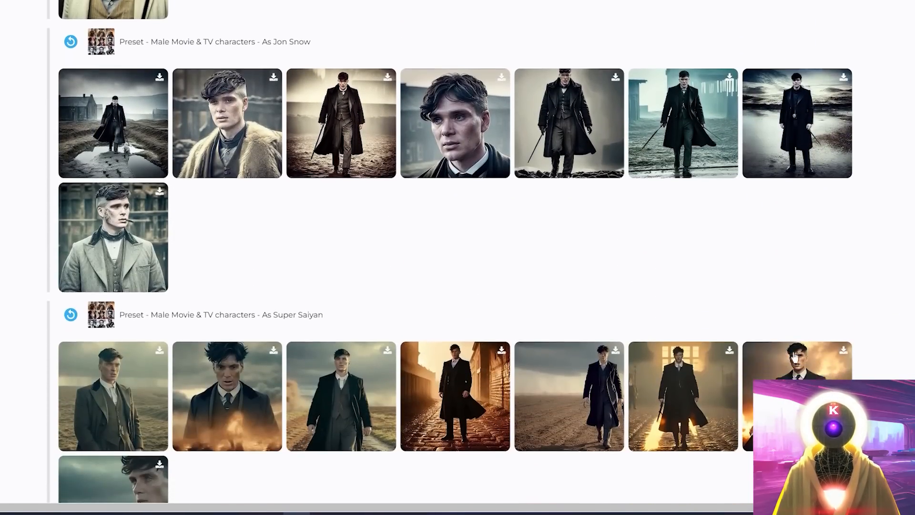
pyautogui.scroll(3)
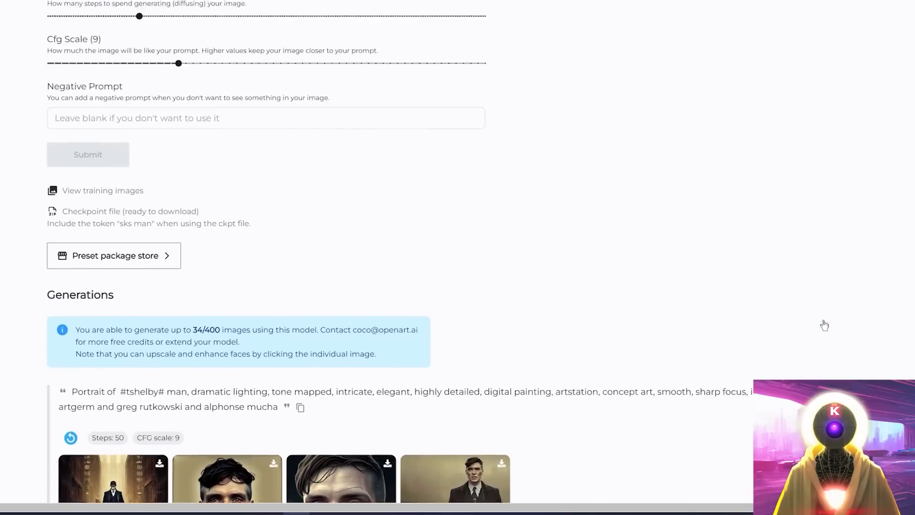
pyautogui.scroll(3)
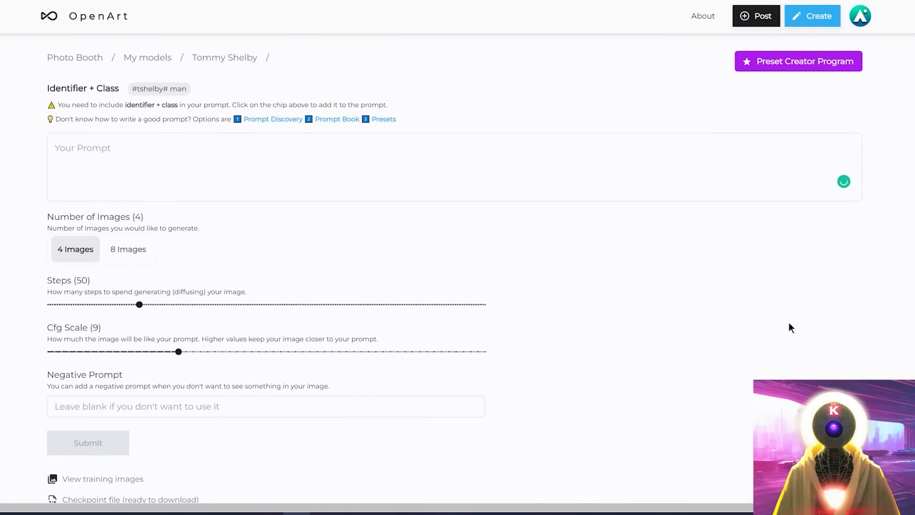
pyautogui.moveTo(374, 217)
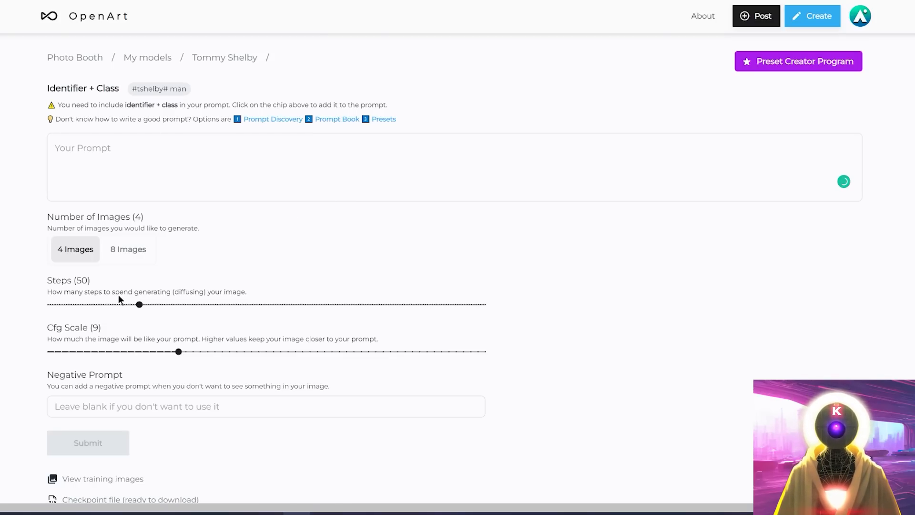
pyautogui.moveTo(249, 387)
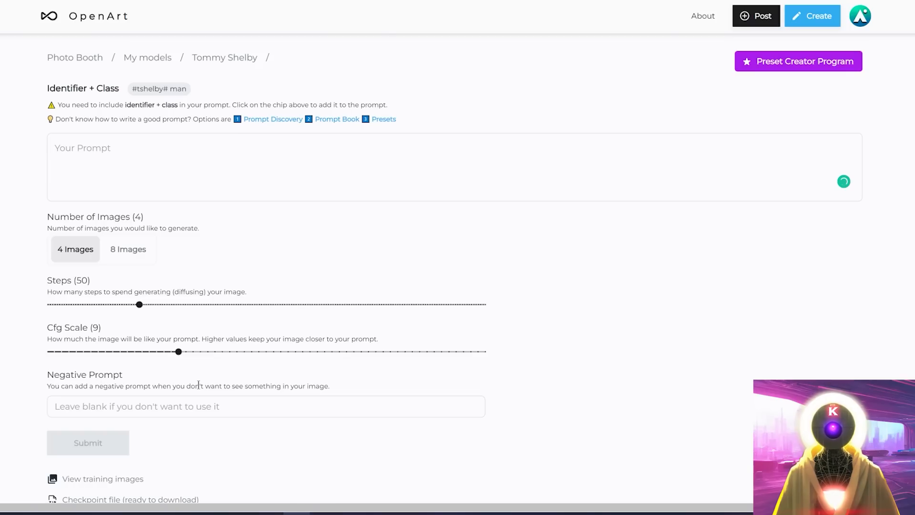
pyautogui.moveTo(498, 325)
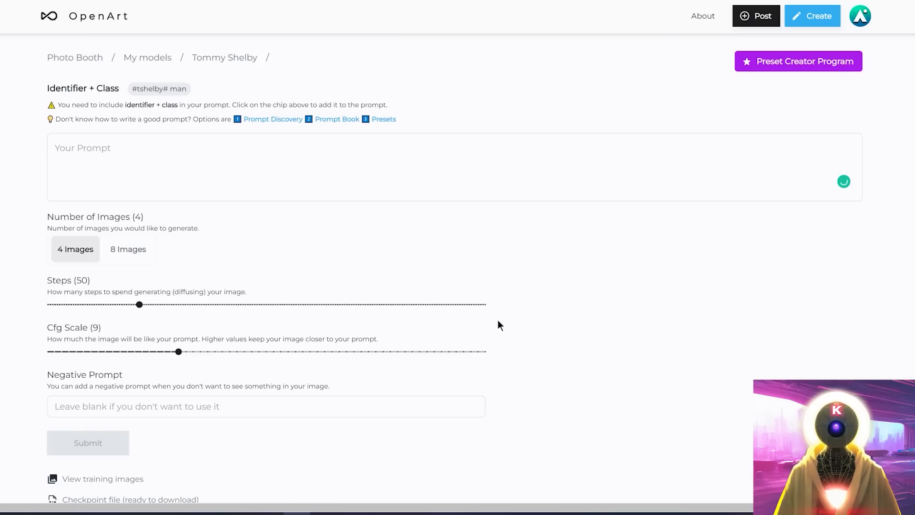
pyautogui.moveTo(596, 228)
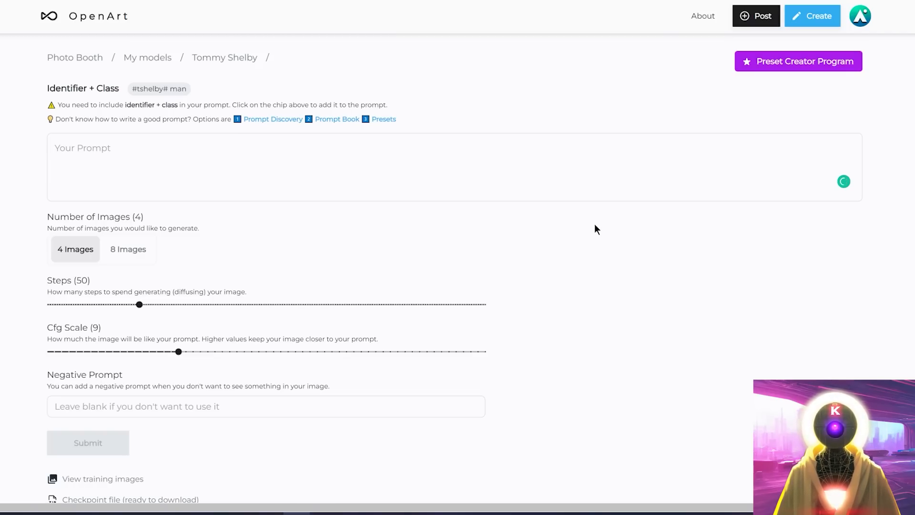
pyautogui.moveTo(815, 66)
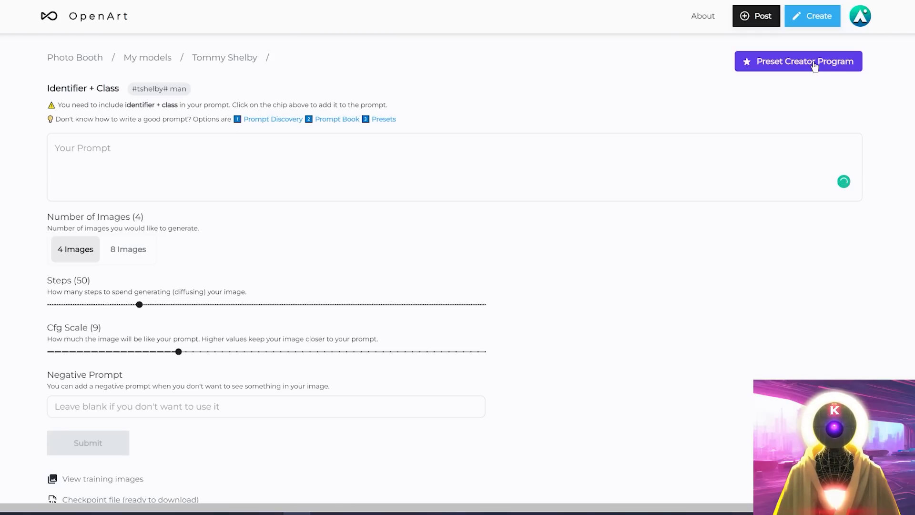
pyautogui.moveTo(477, 7)
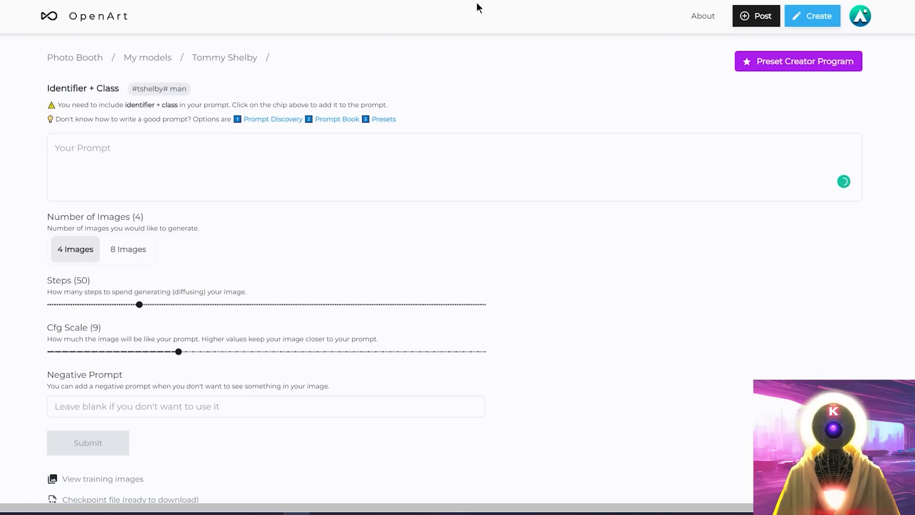
pyautogui.moveTo(520, 77)
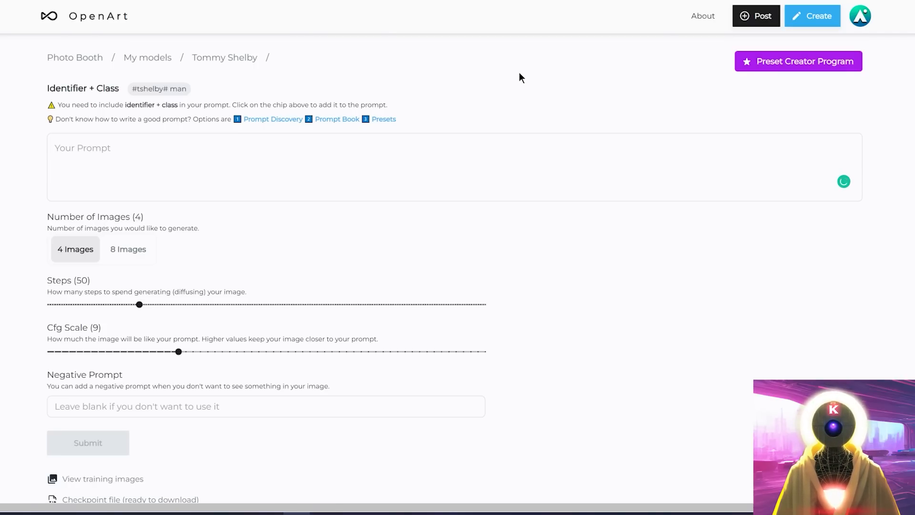
pyautogui.scroll(-3)
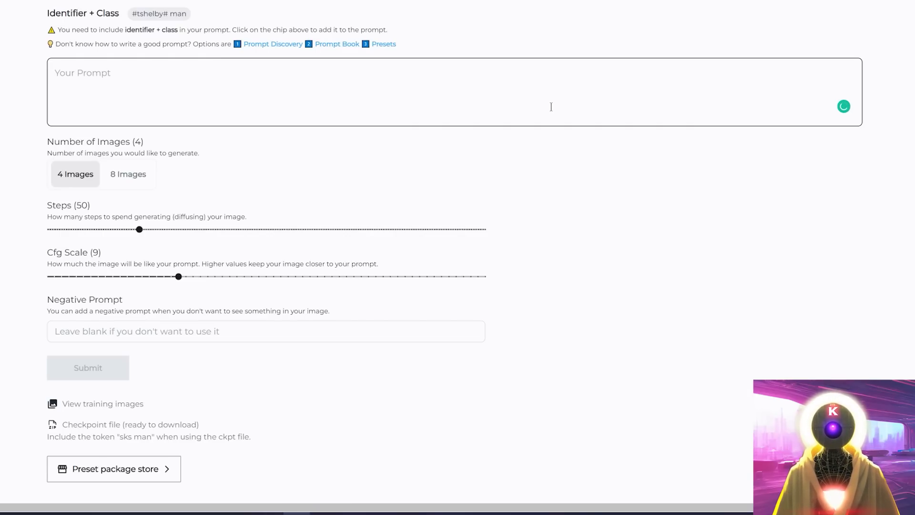
pyautogui.moveTo(604, 186)
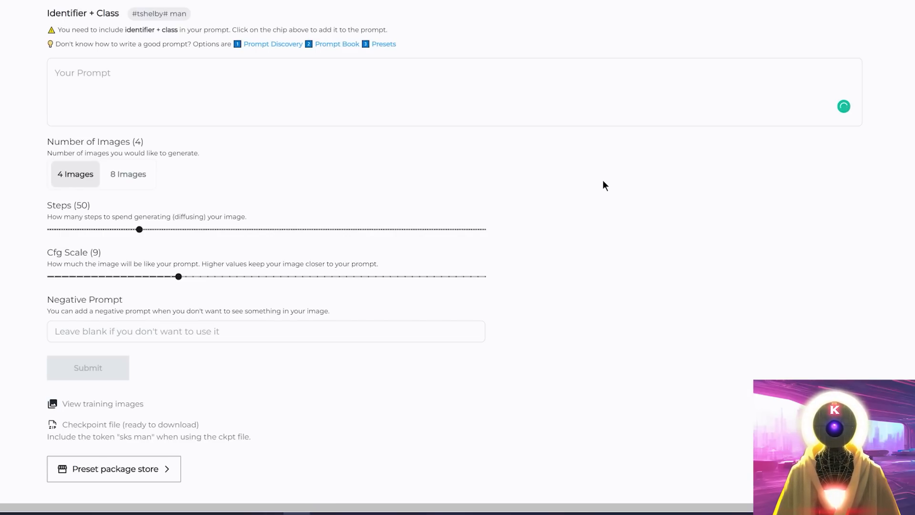